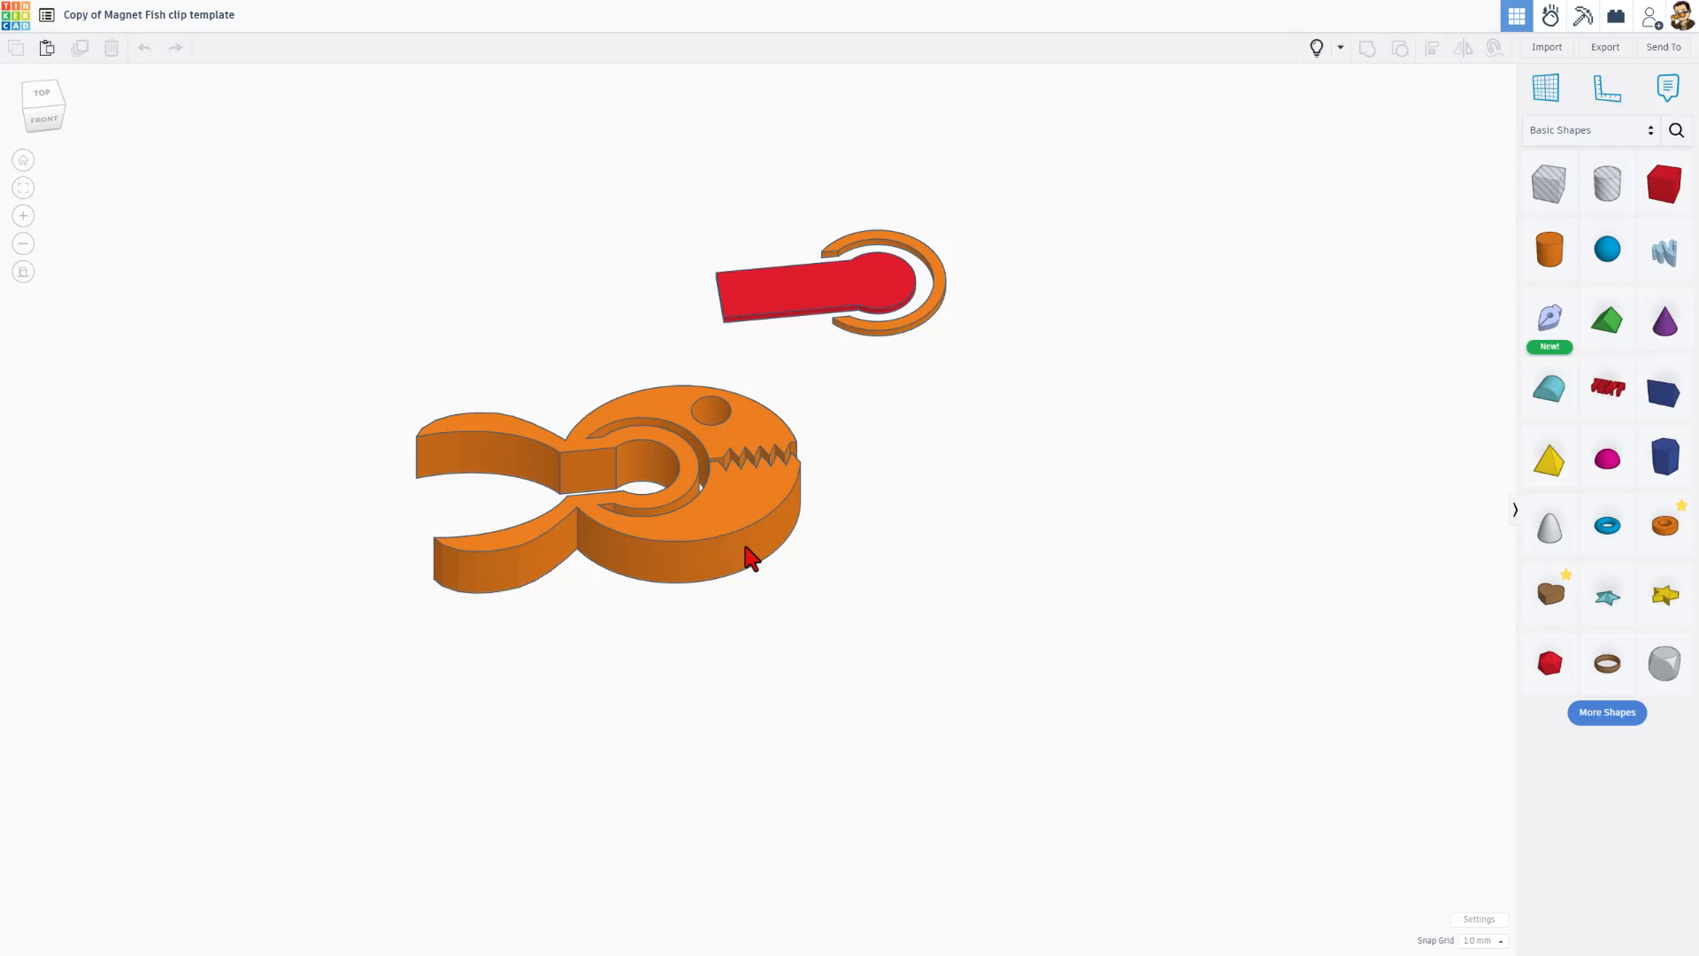
pyautogui.moveTo(750, 550)
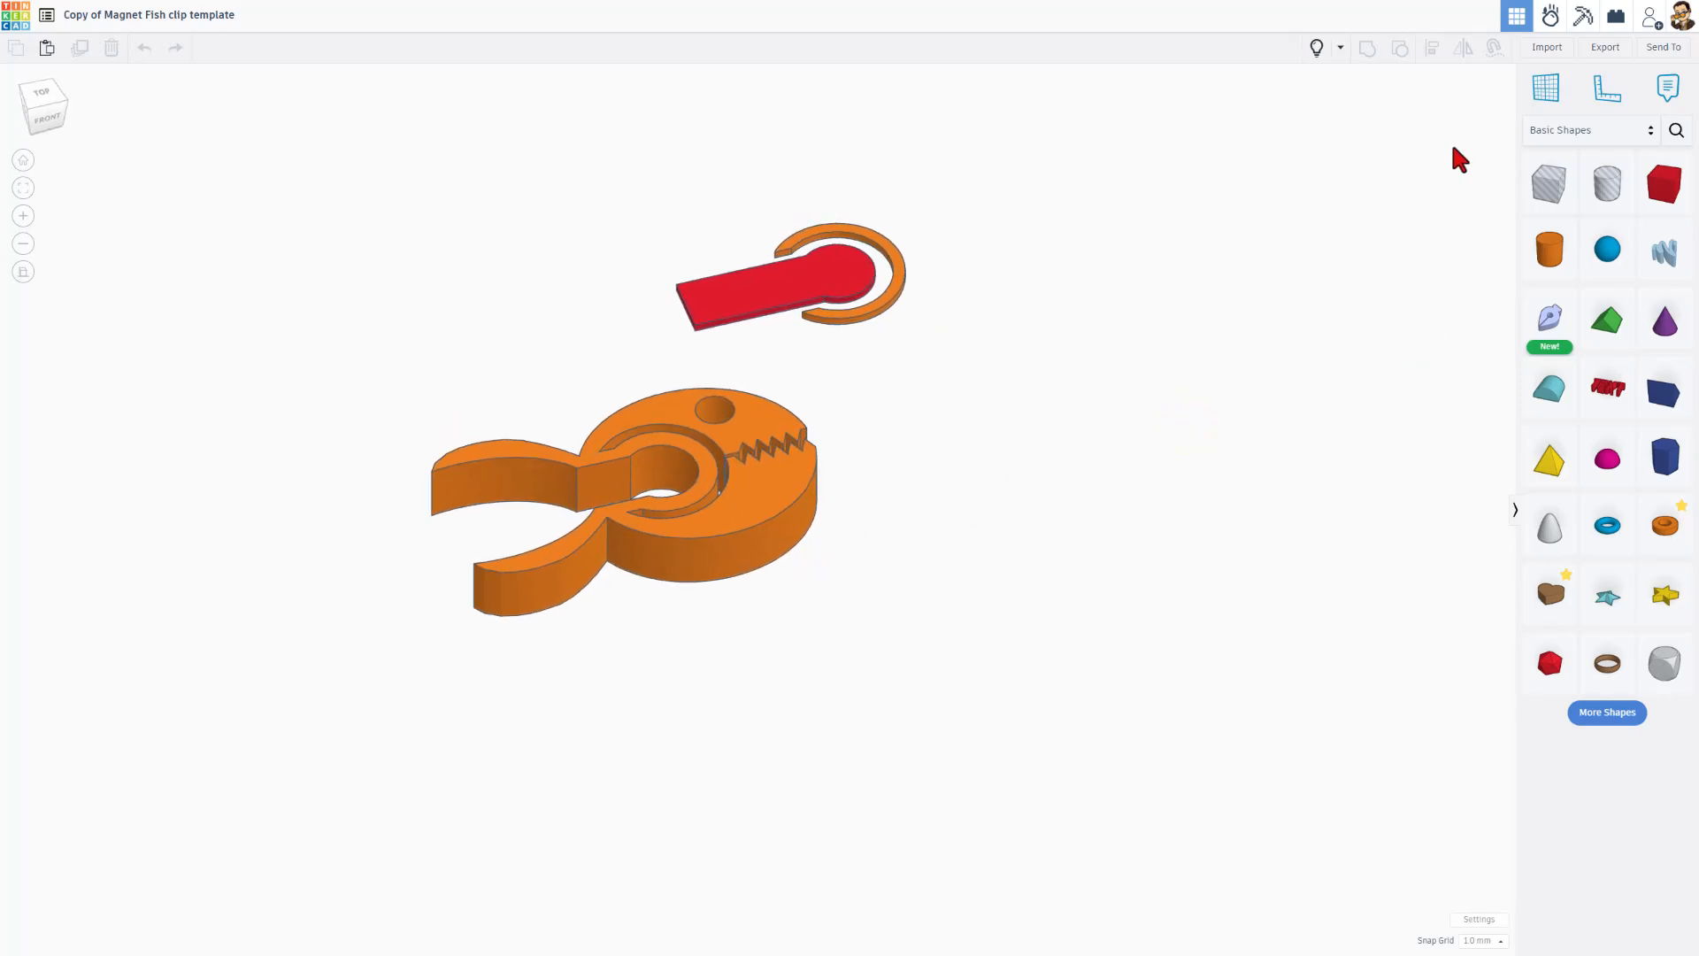
# Export the fish clip as text magnet fish.stl into the 3dmodeling folder.
pyautogui.click(623, 499)
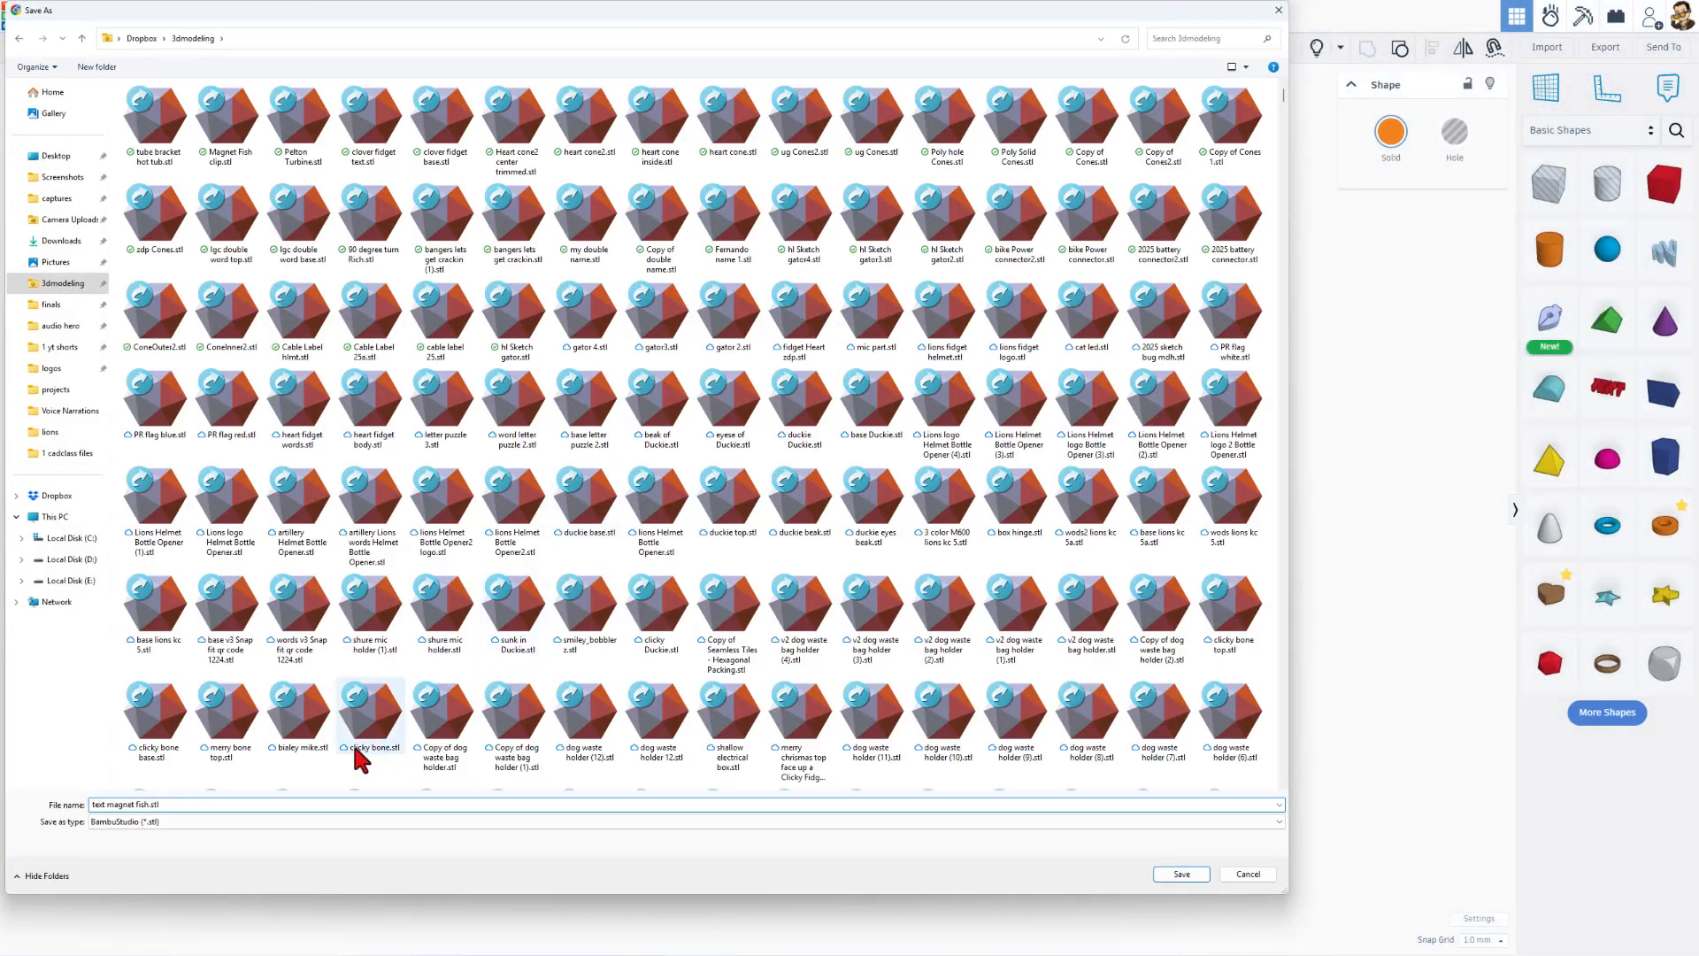
pyautogui.click(1181, 872)
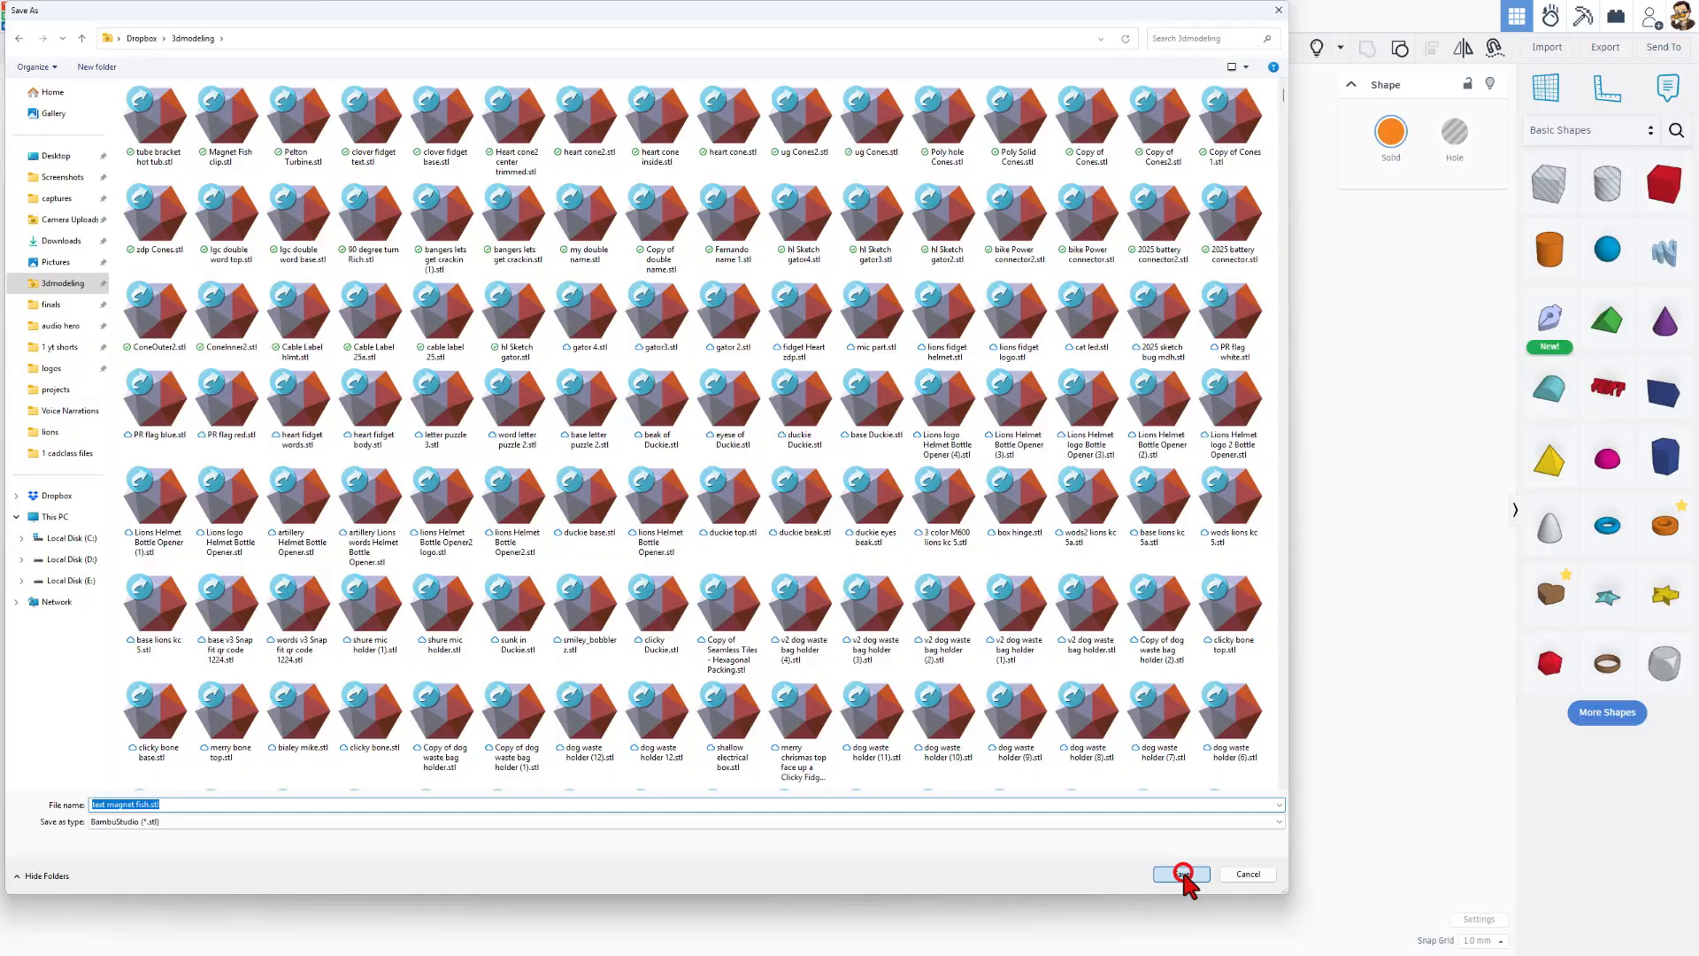
pyautogui.click(1179, 874)
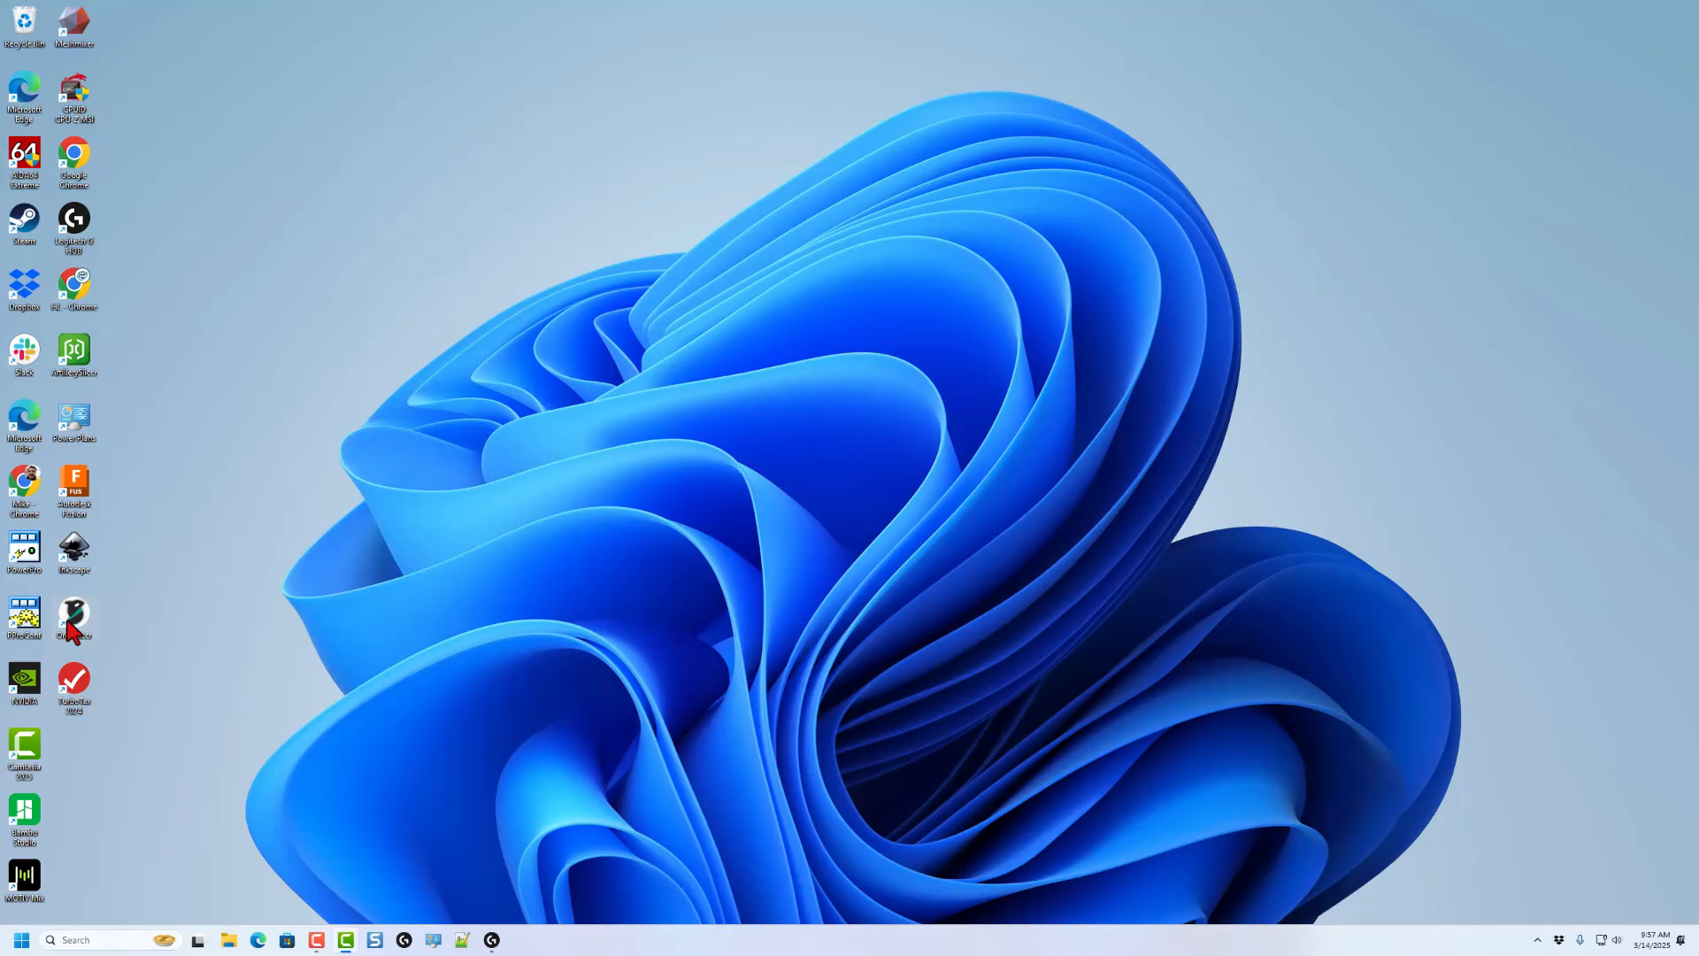
# Launch the browser and follow the SoftFever/OrcaSlicer GitHub result for orca slicer.
pyautogui.doubleClick(74, 617)
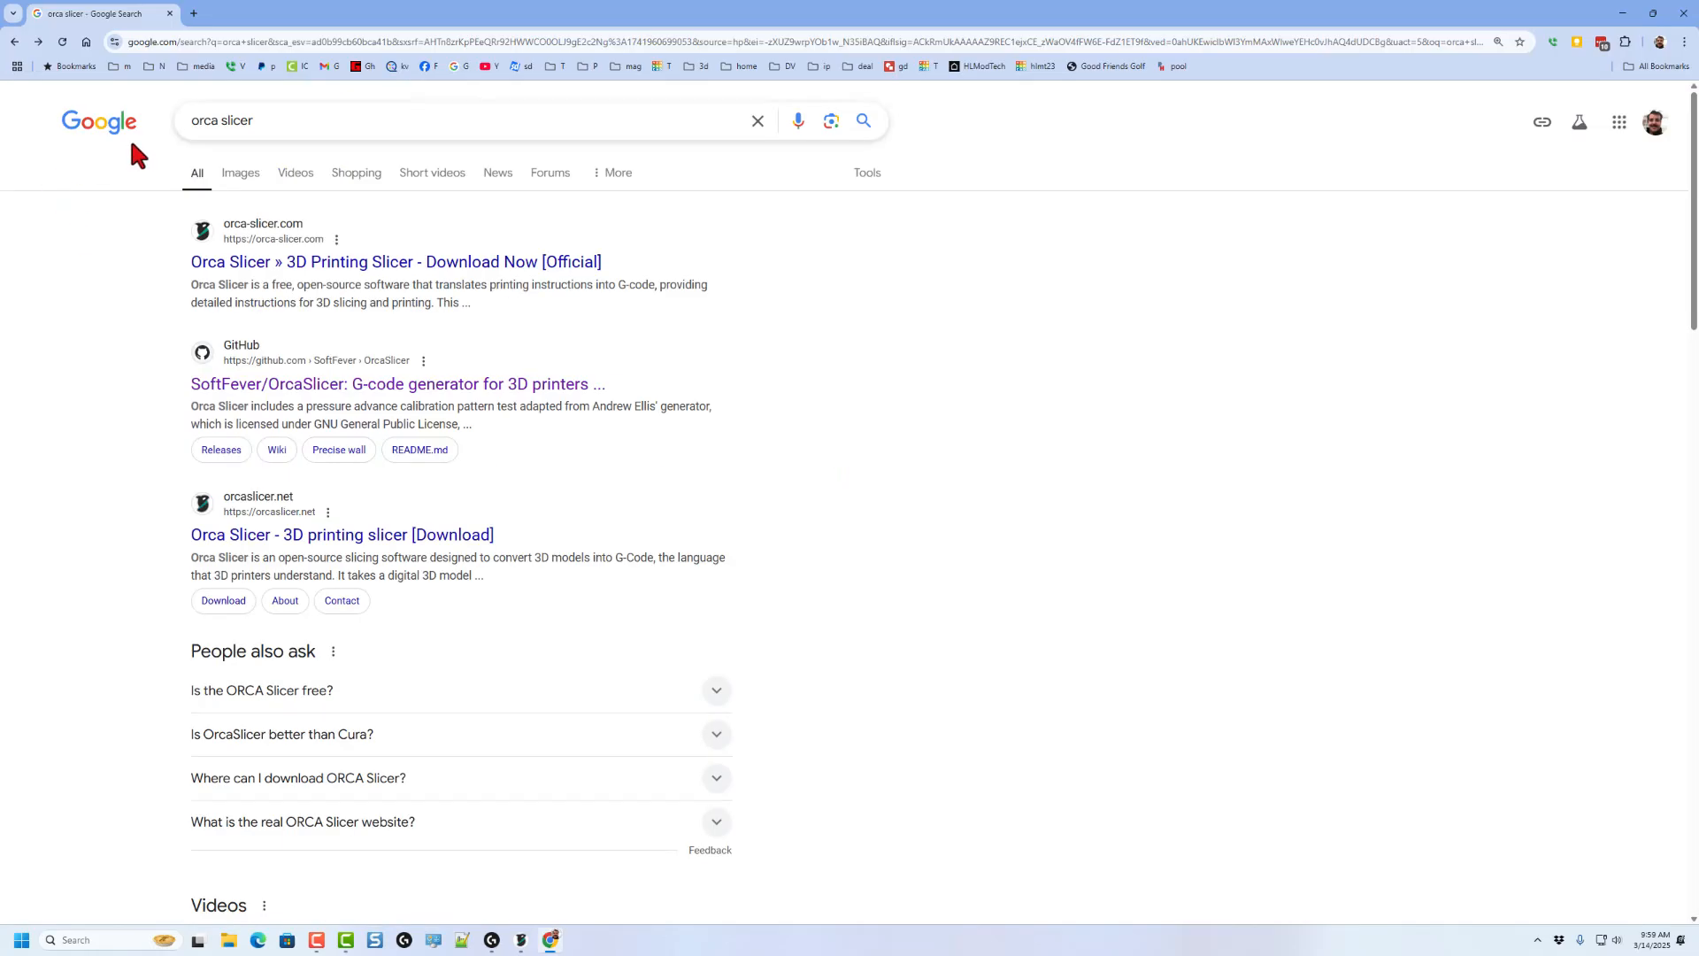
pyautogui.moveTo(260, 161)
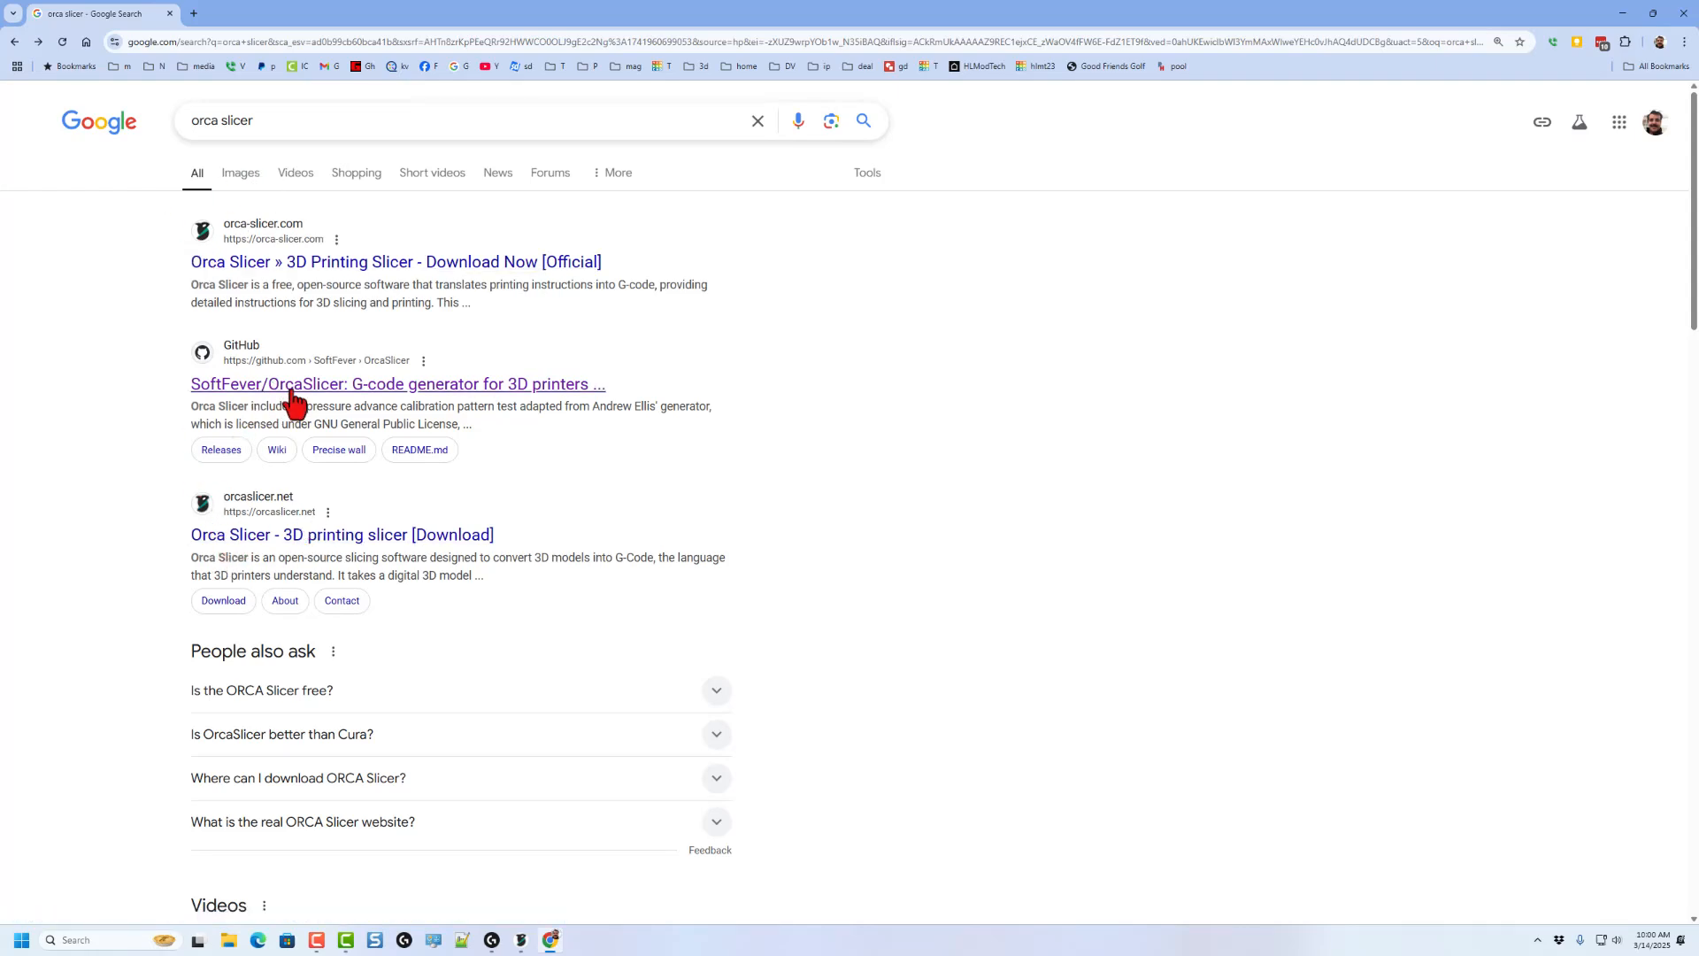
pyautogui.click(398, 384)
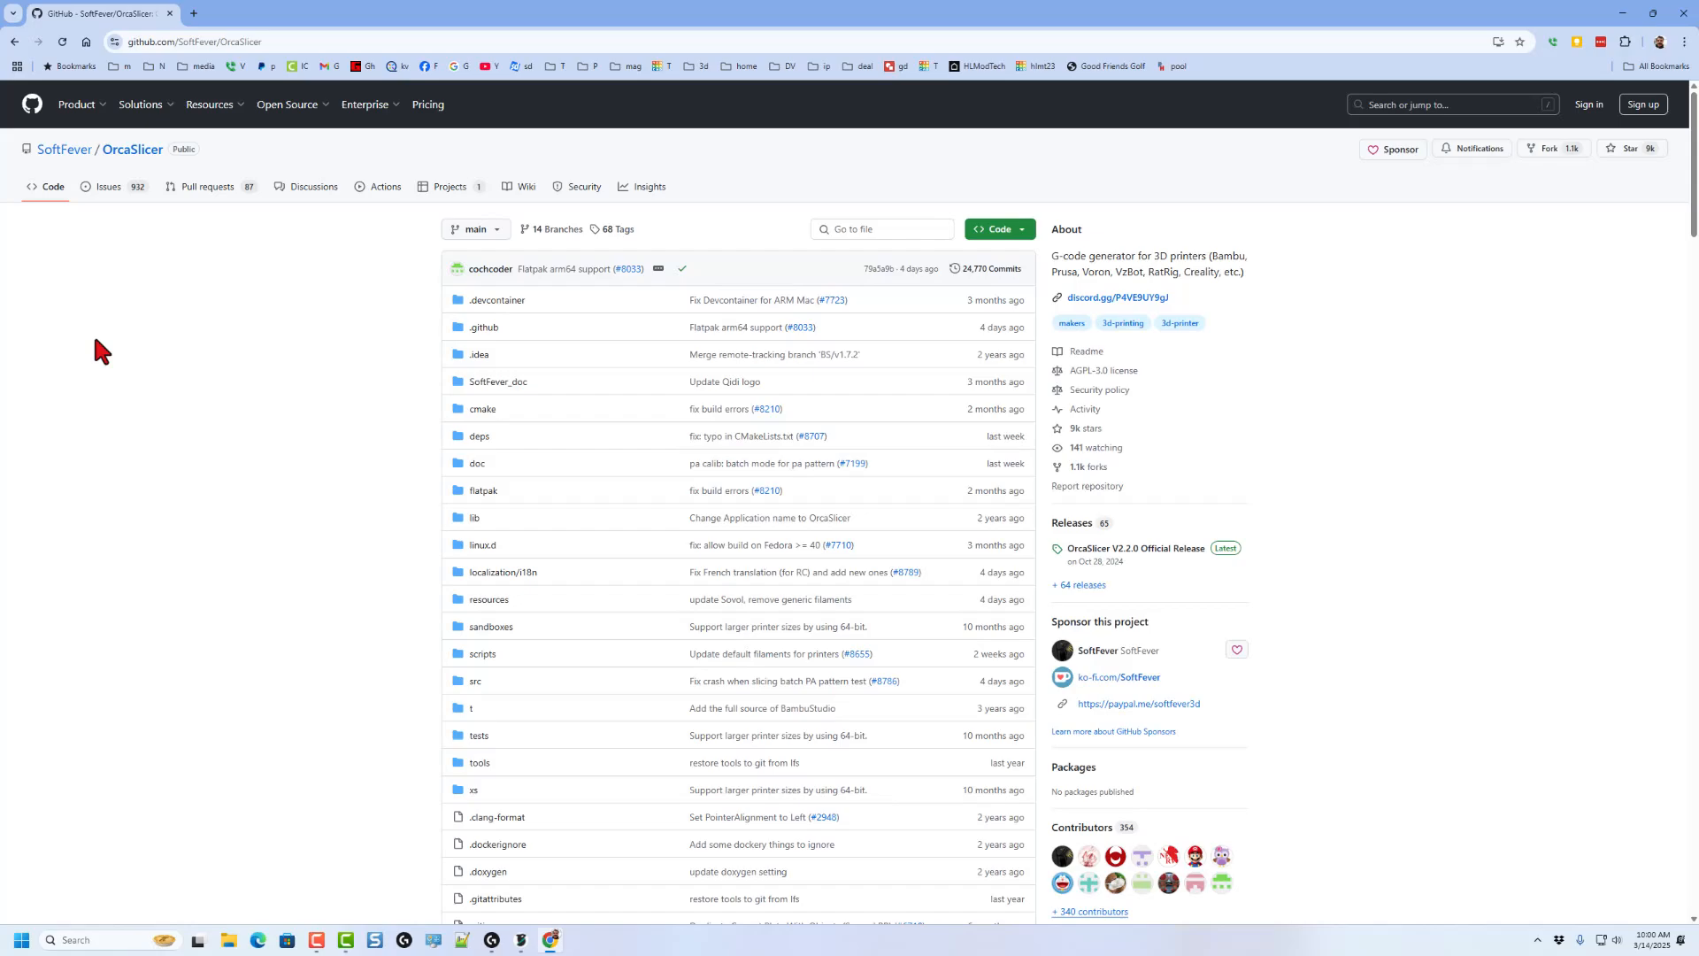
# Scroll the README down to the Important Security Alert recommending orcaslicer.com.
pyautogui.scroll(-3)
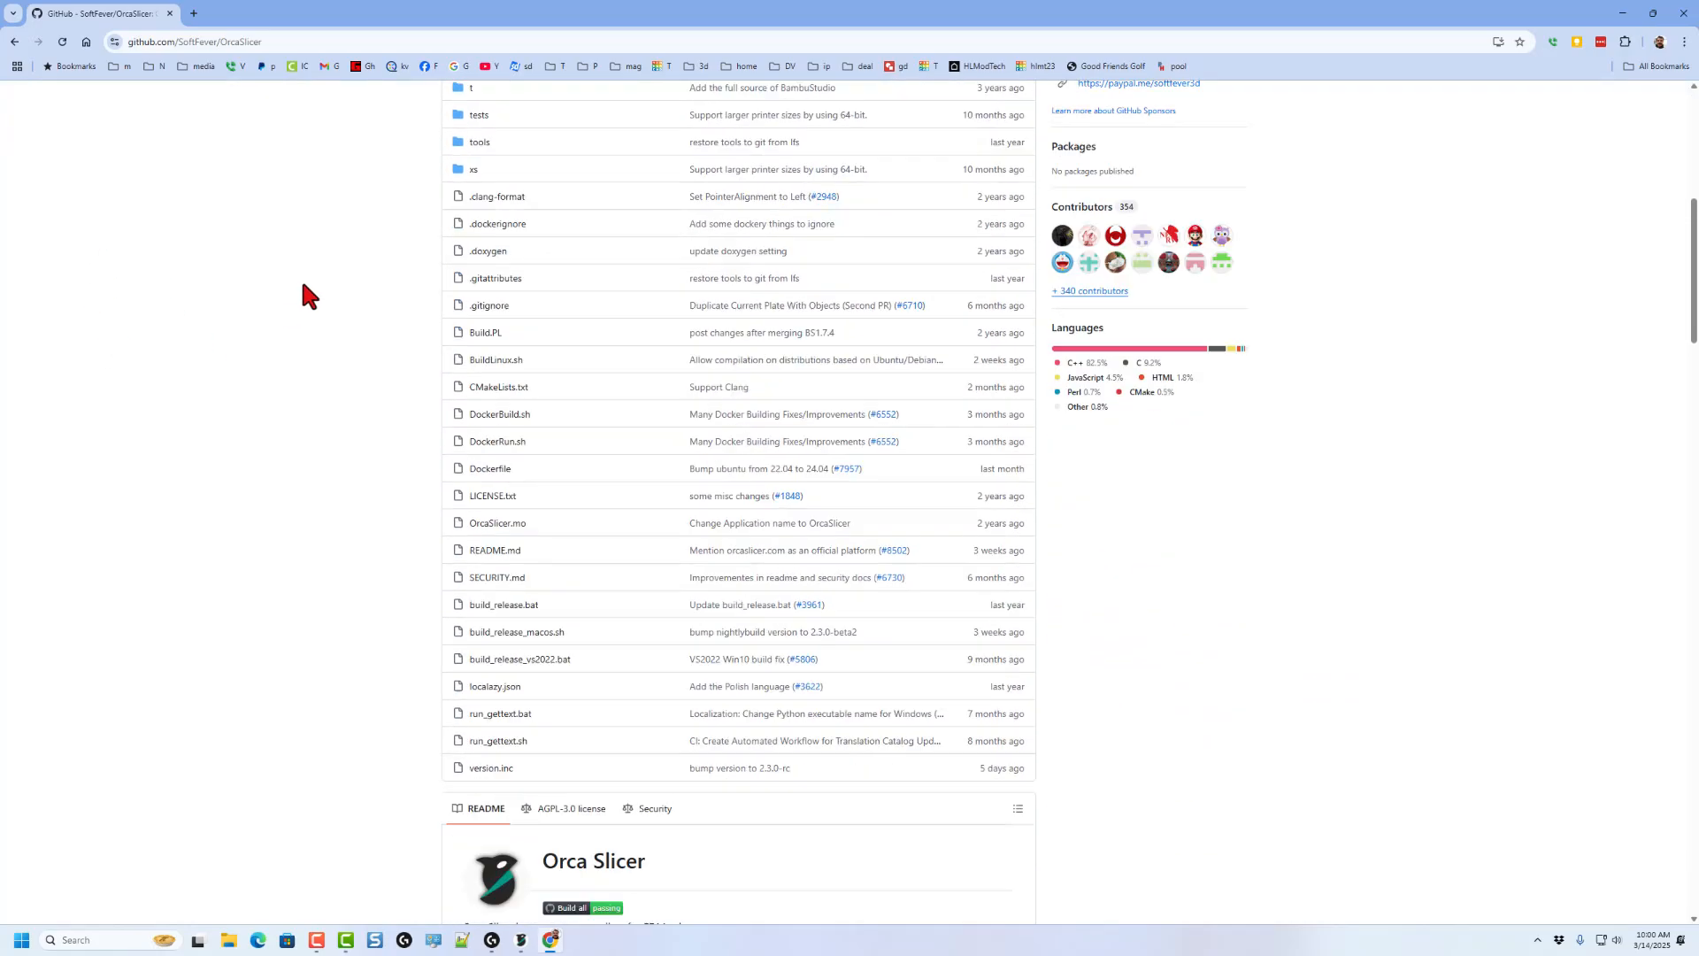
pyautogui.scroll(-3)
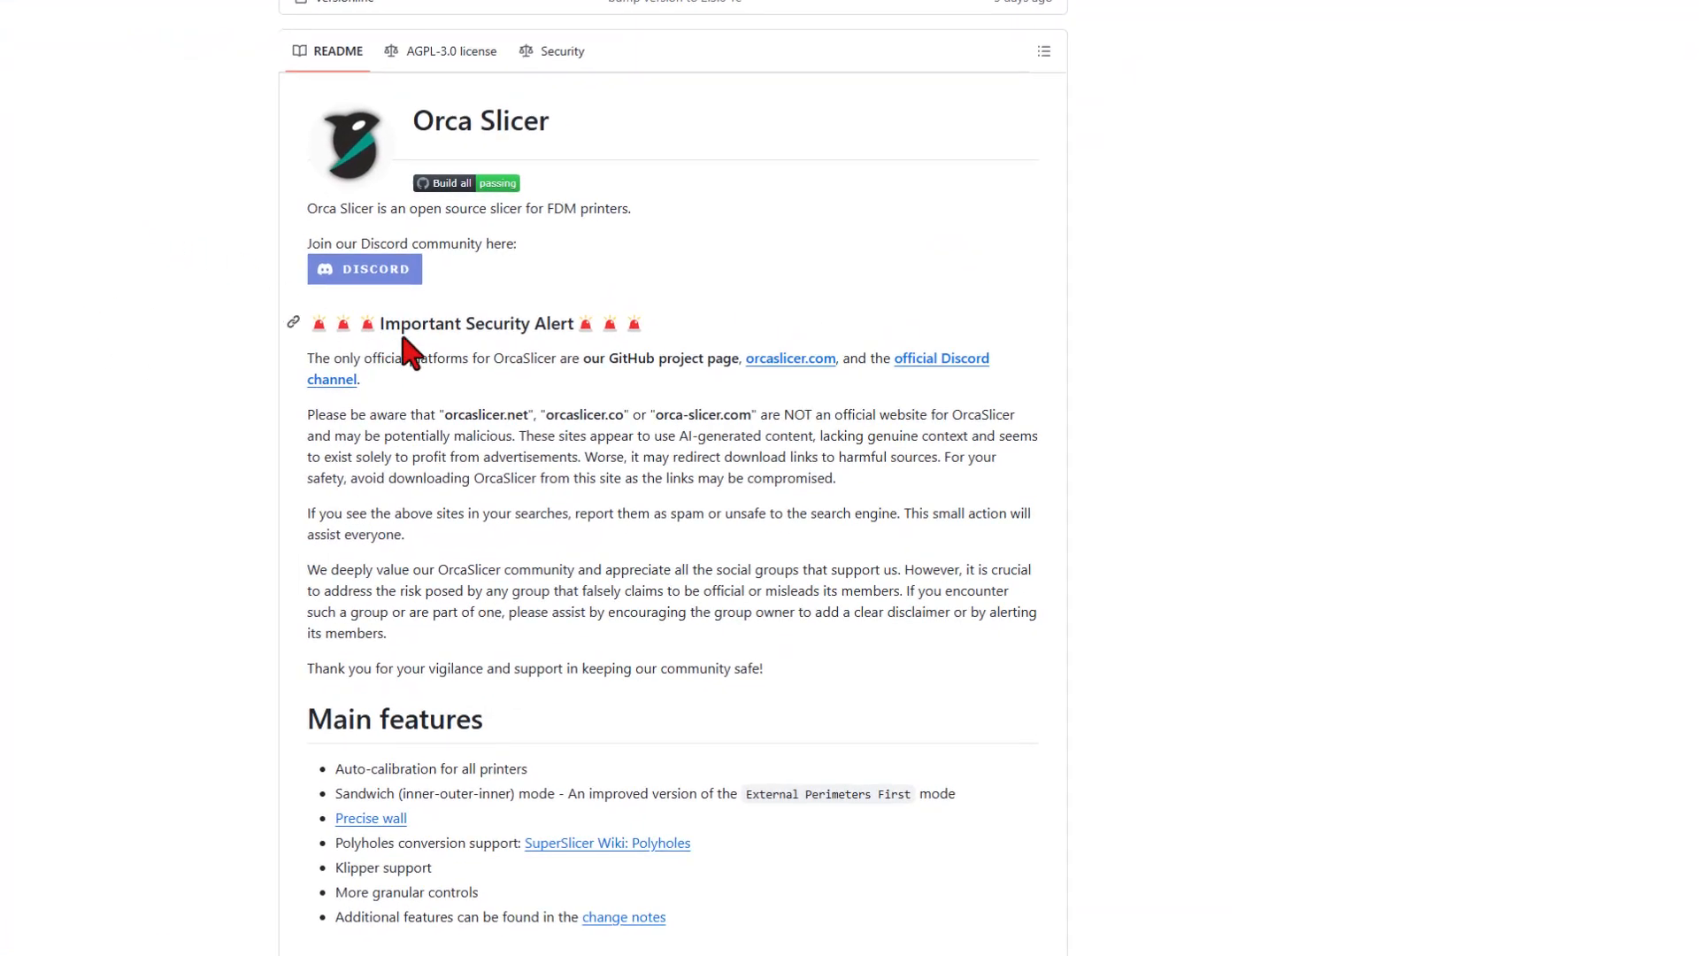
pyautogui.moveTo(764, 390)
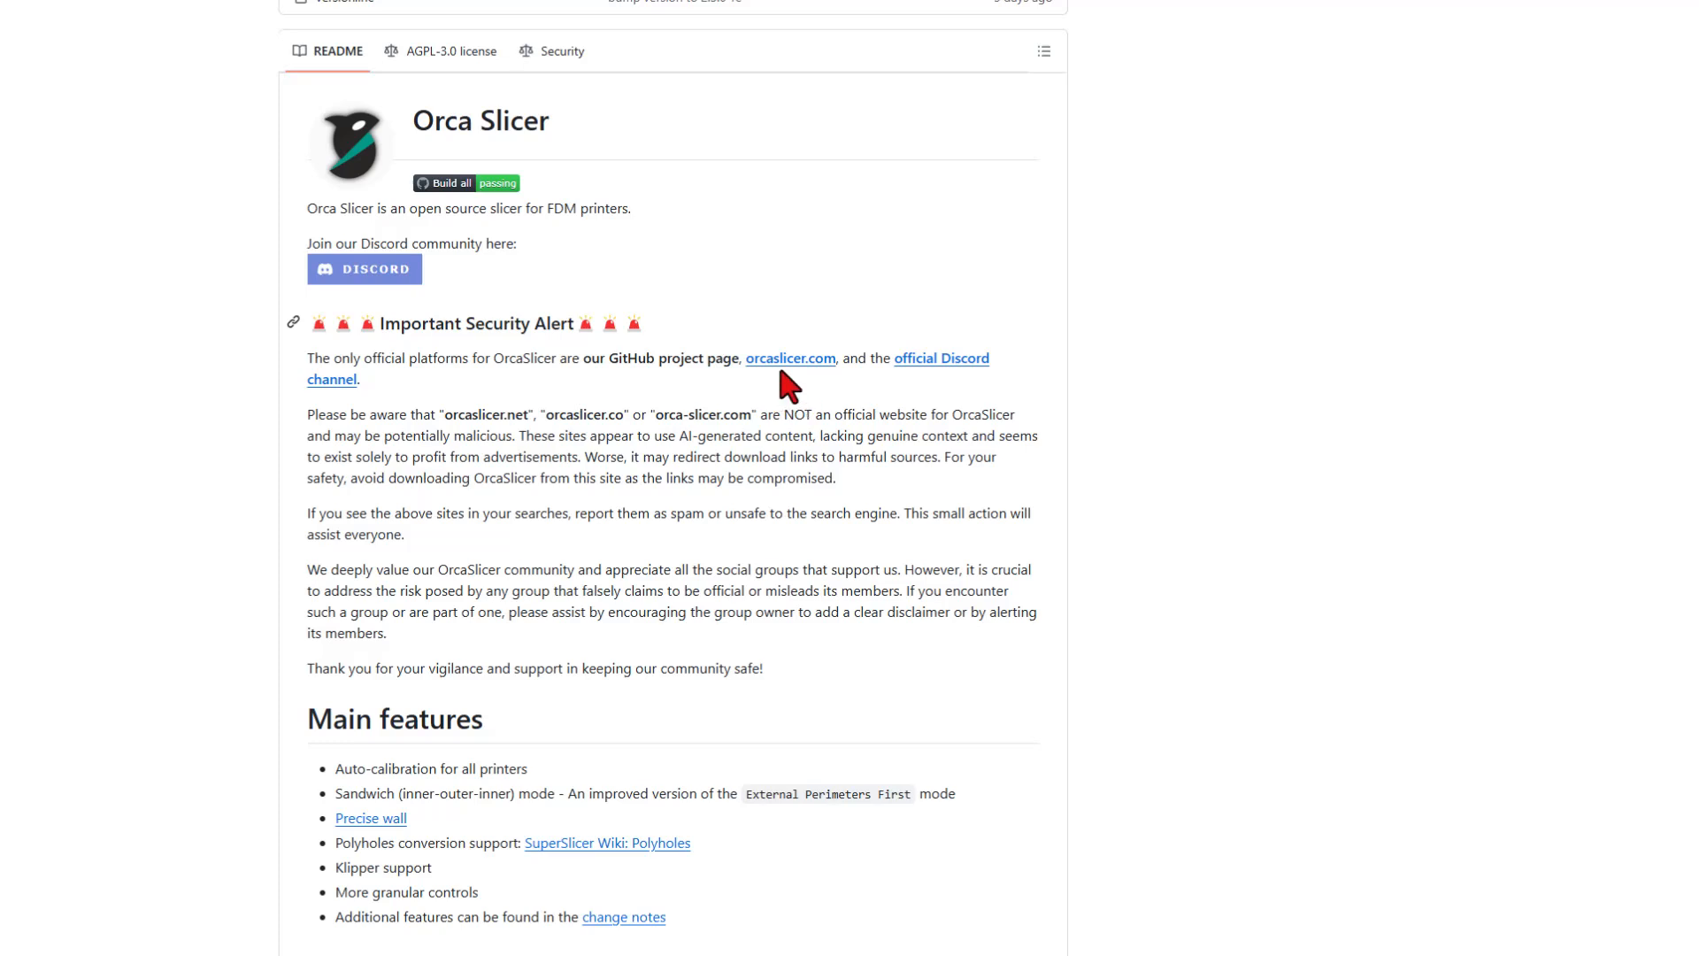
pyautogui.moveTo(476, 543)
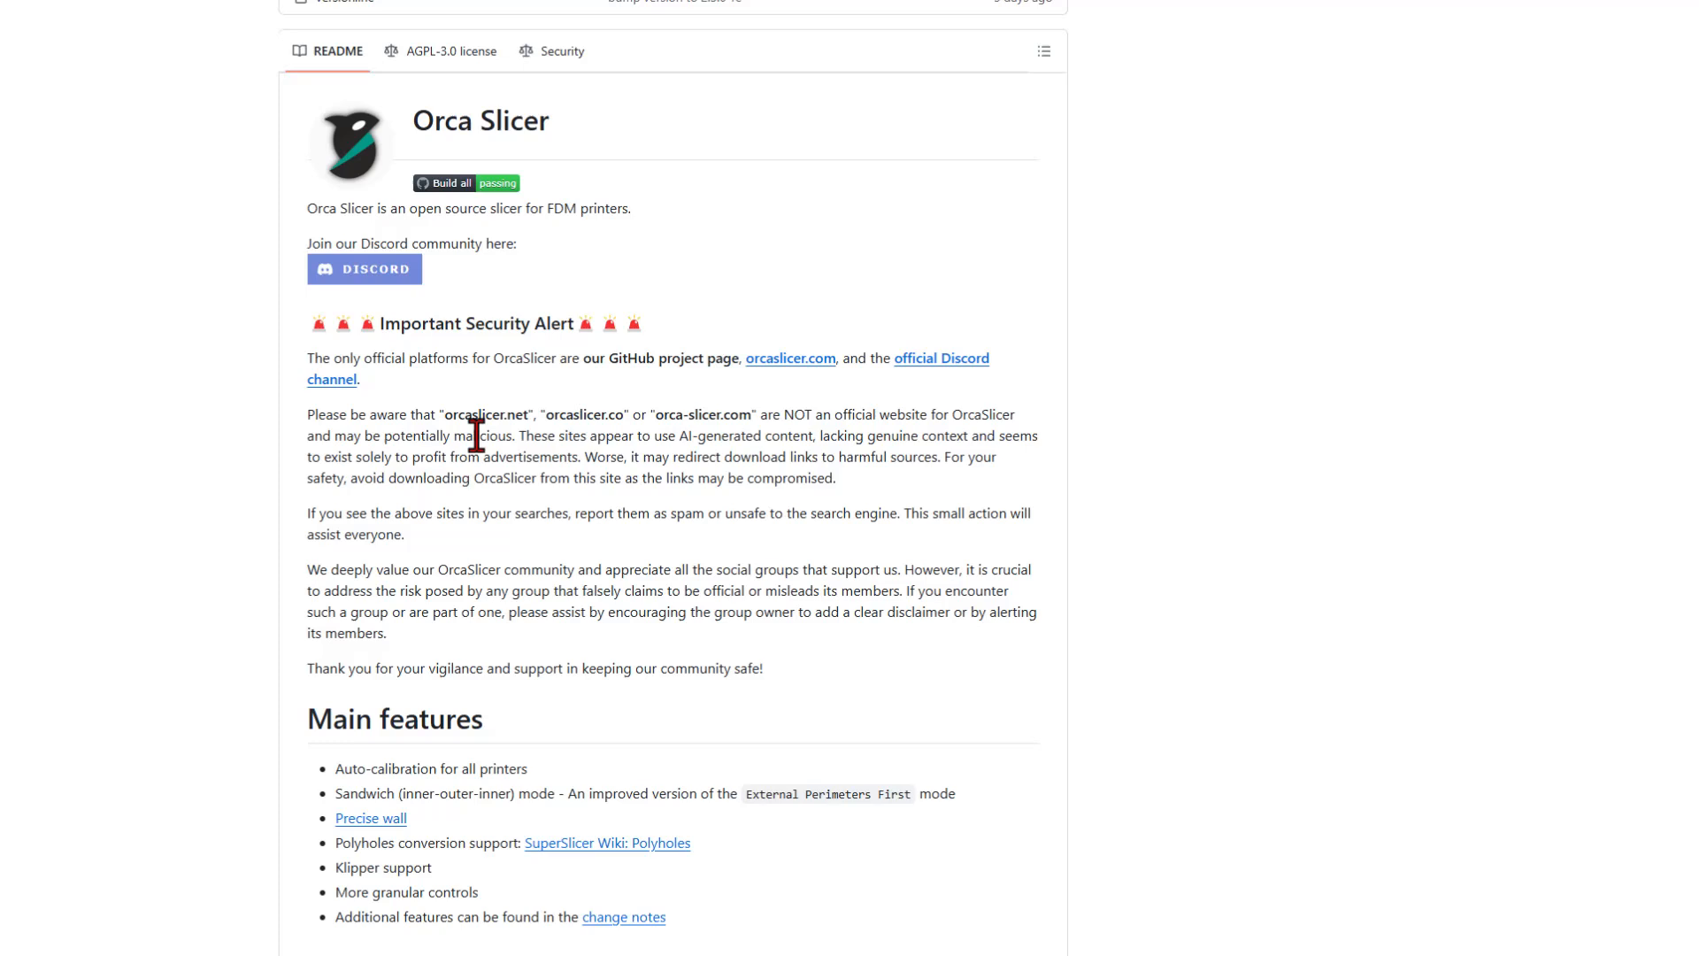
pyautogui.moveTo(680, 442)
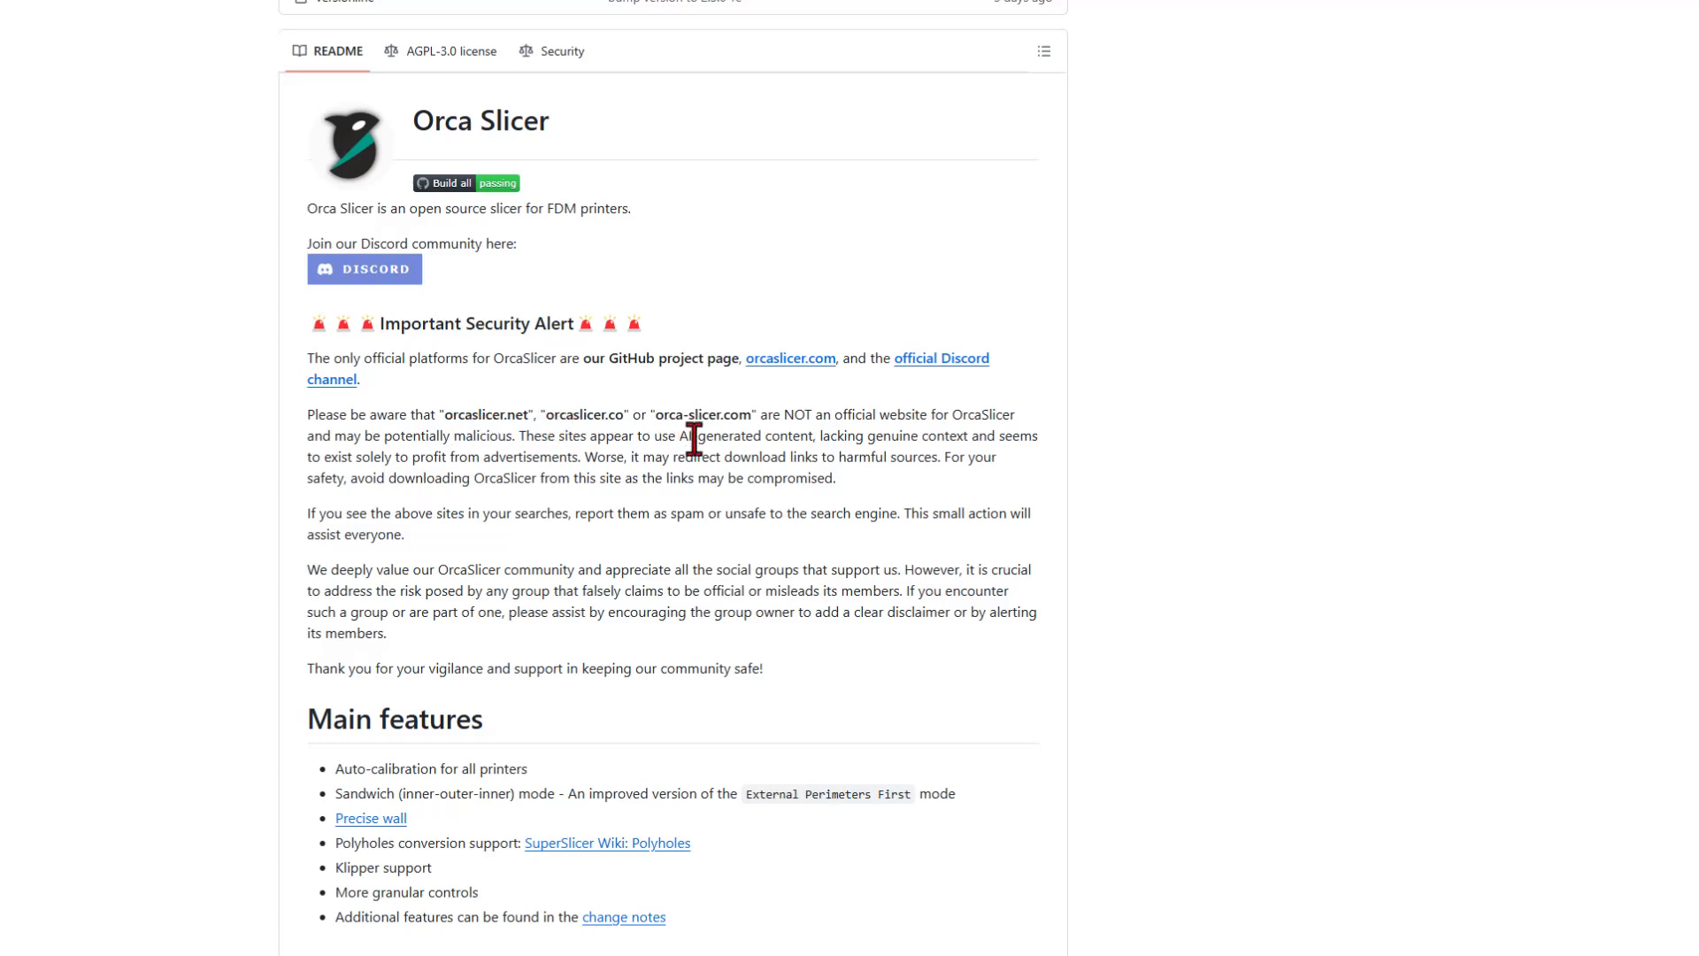
pyautogui.moveTo(800, 439)
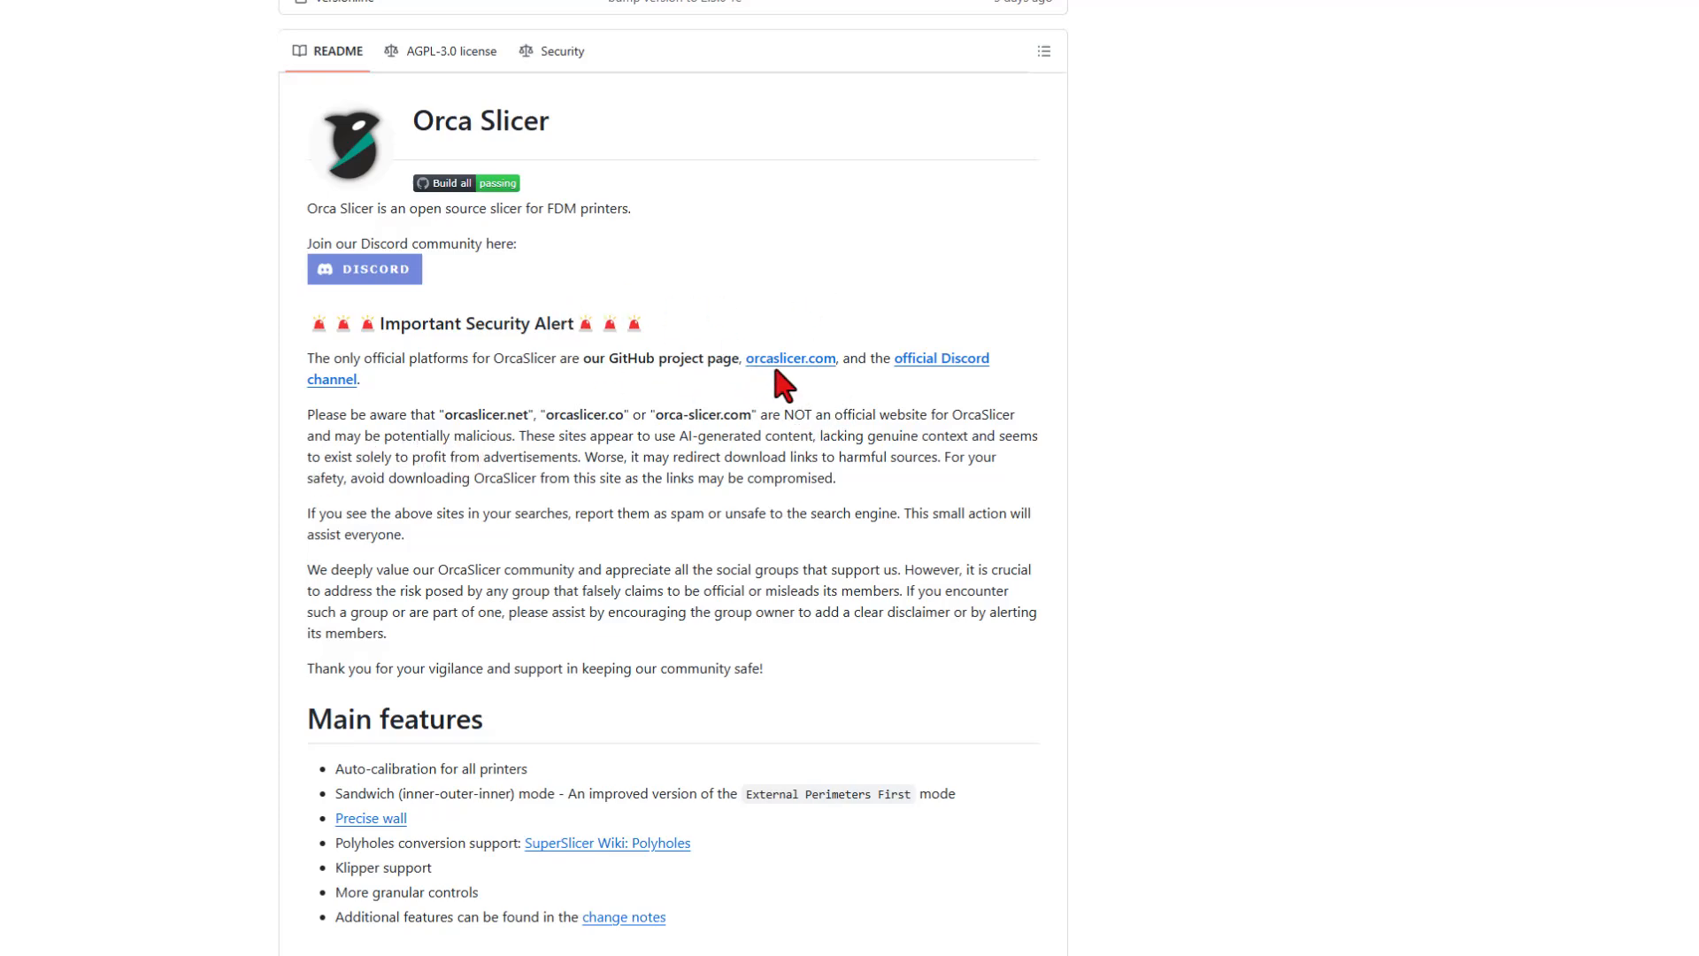
pyautogui.scroll(-3)
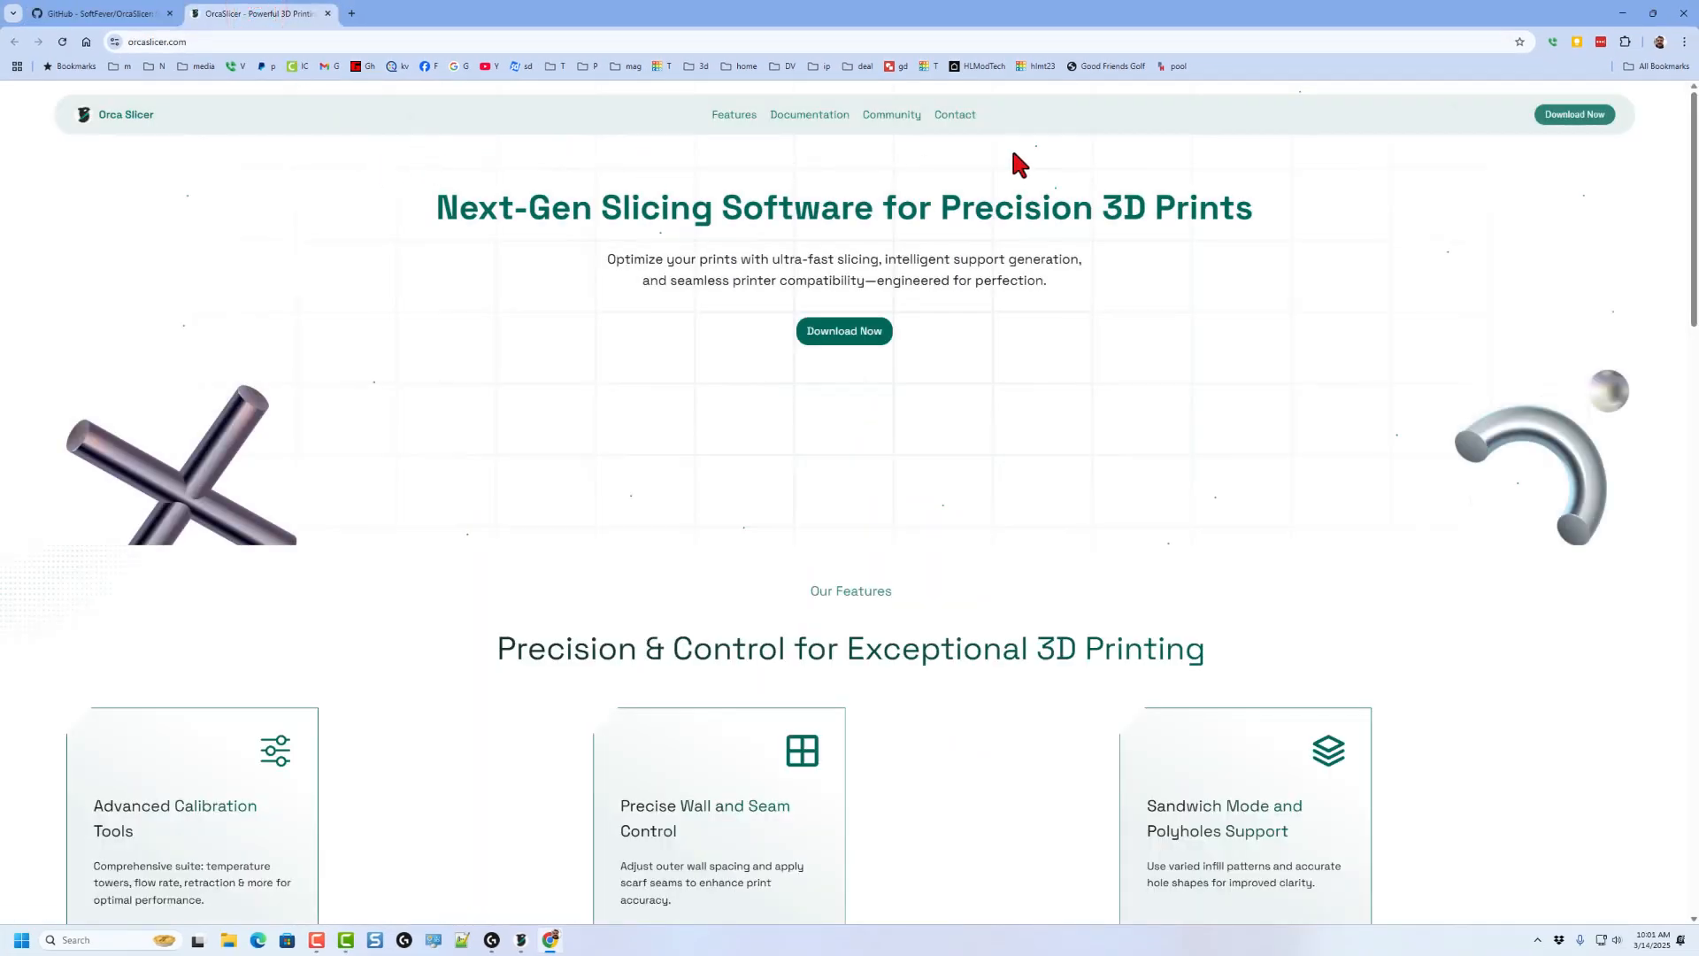
pyautogui.moveTo(879, 380)
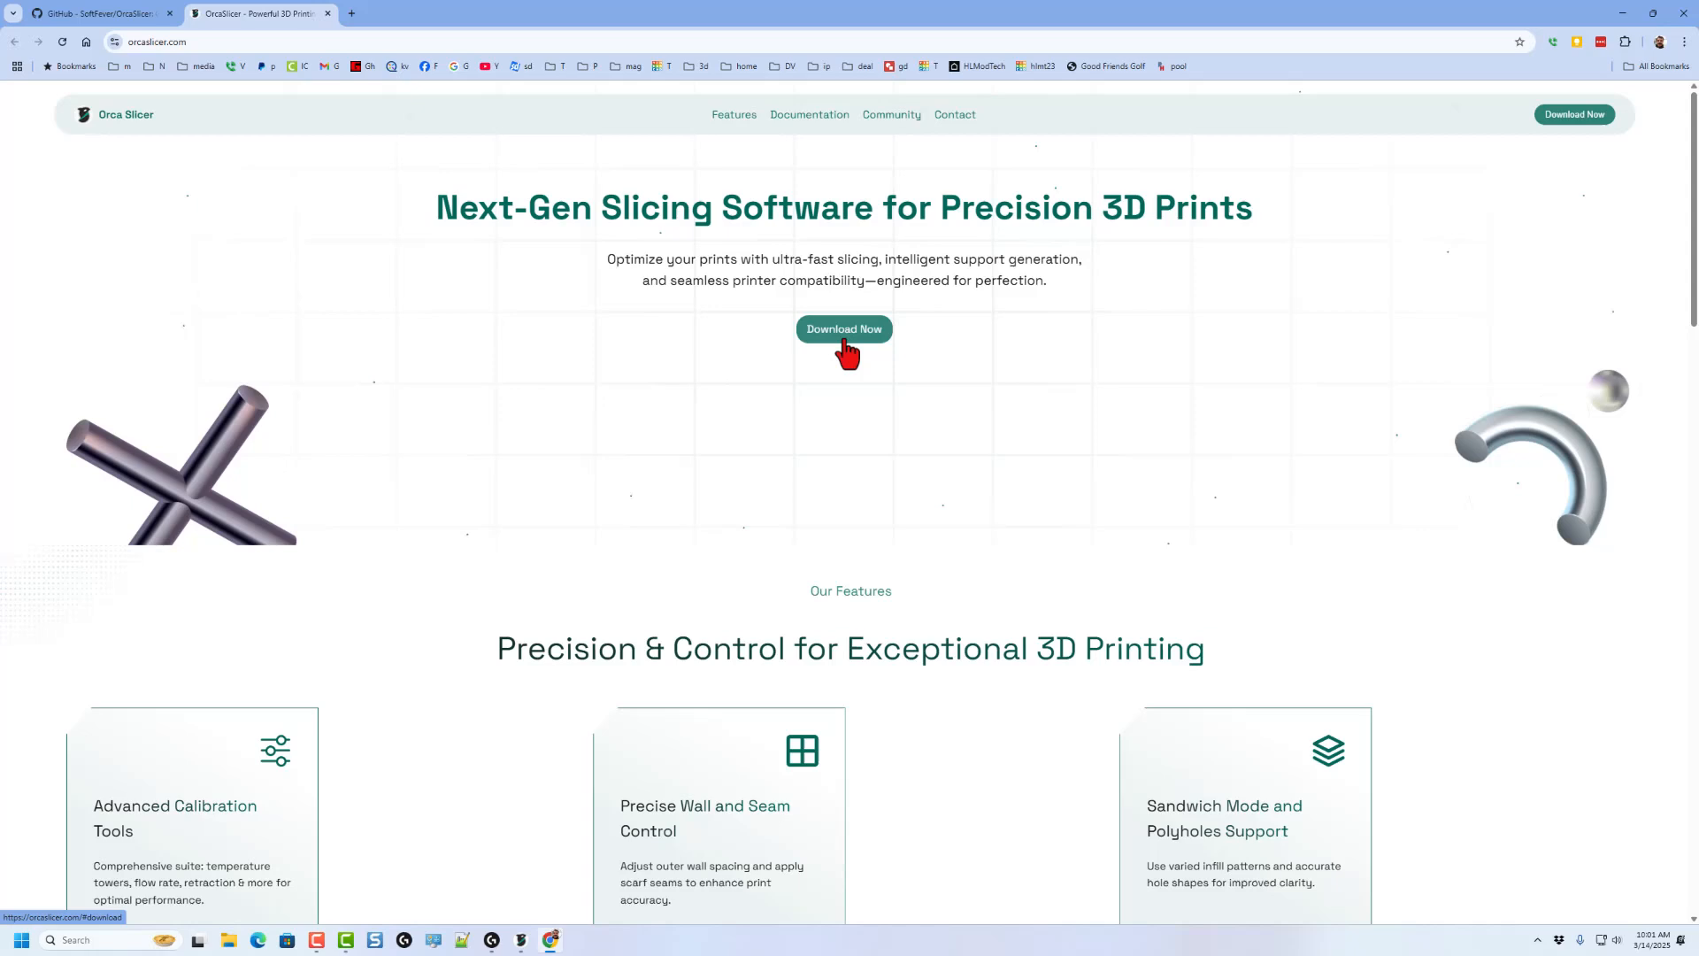
# View the v2.2.0 download section, then return to the OrcaSlicer GitHub page.
pyautogui.click(842, 329)
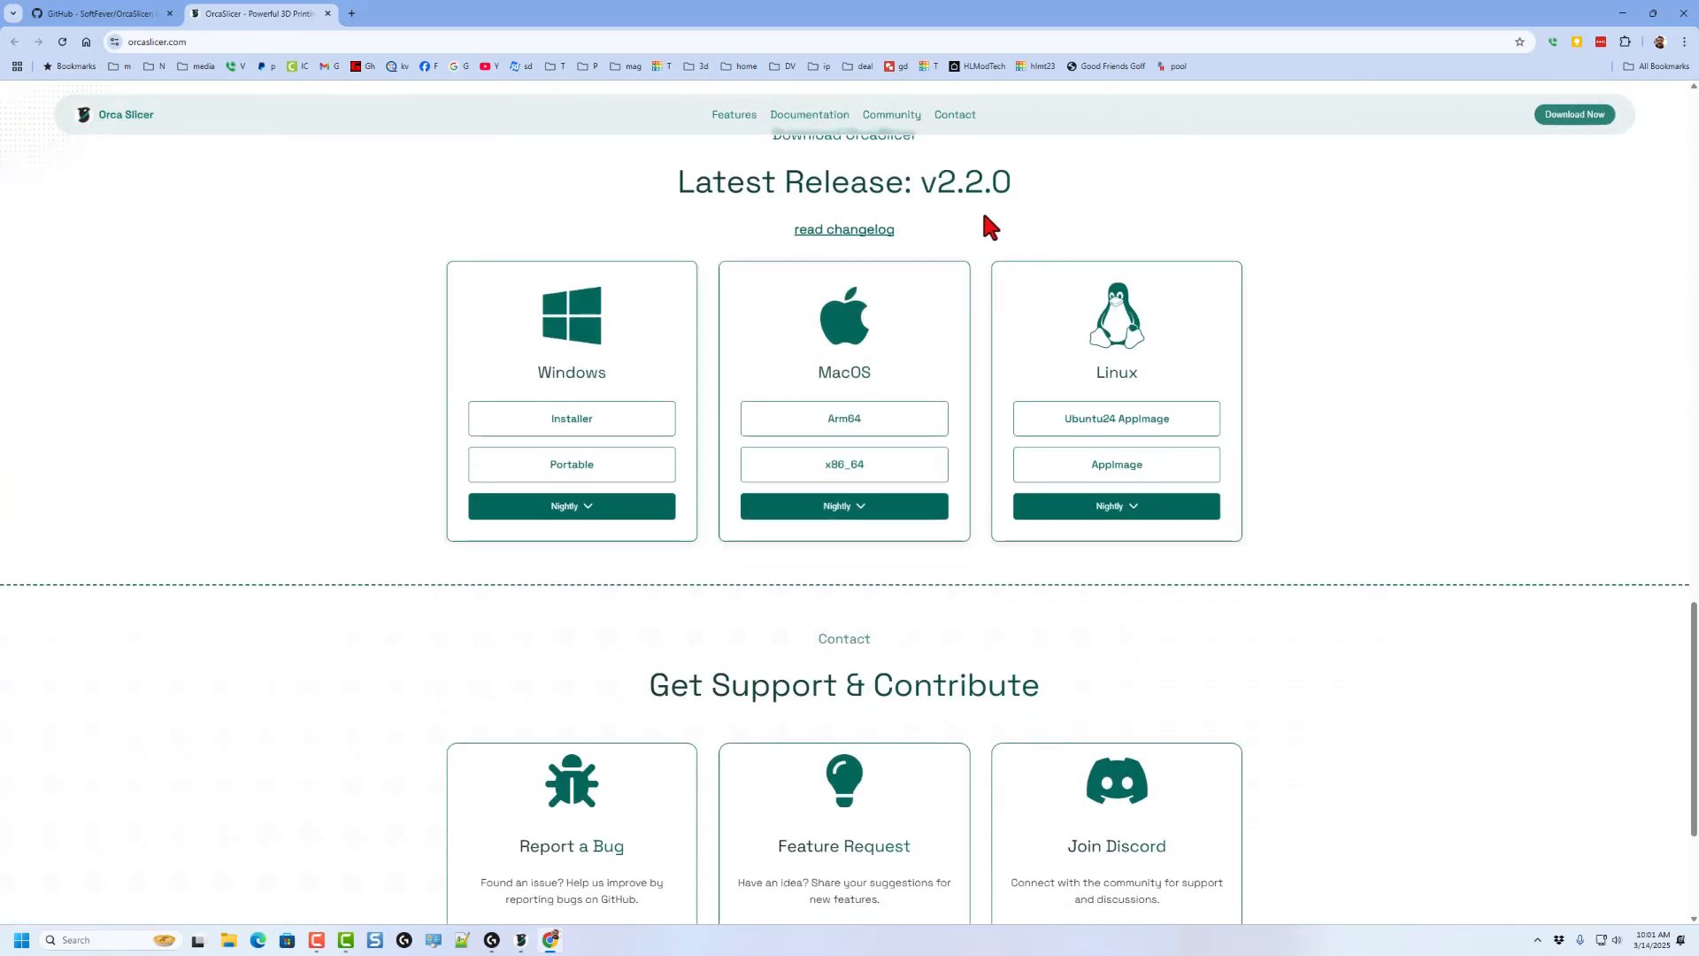
pyautogui.click(98, 13)
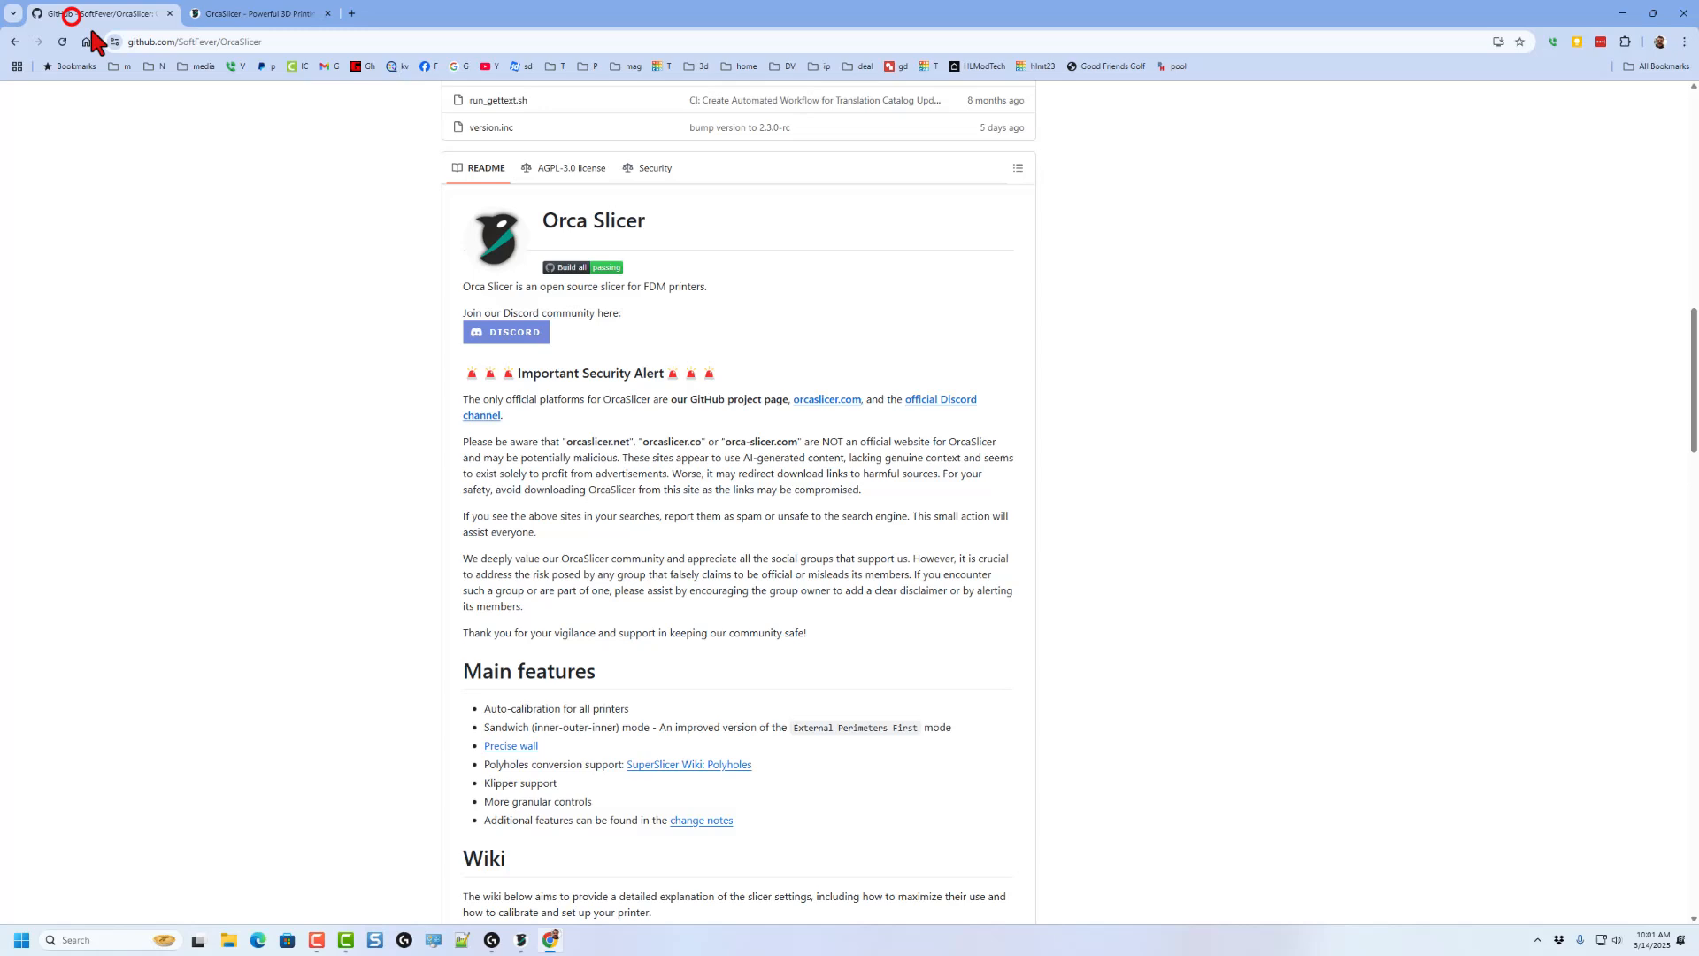
# Reach the Nightly Builds release page and bring its v2.3.0-rc assets into view.
pyautogui.scroll(-3)
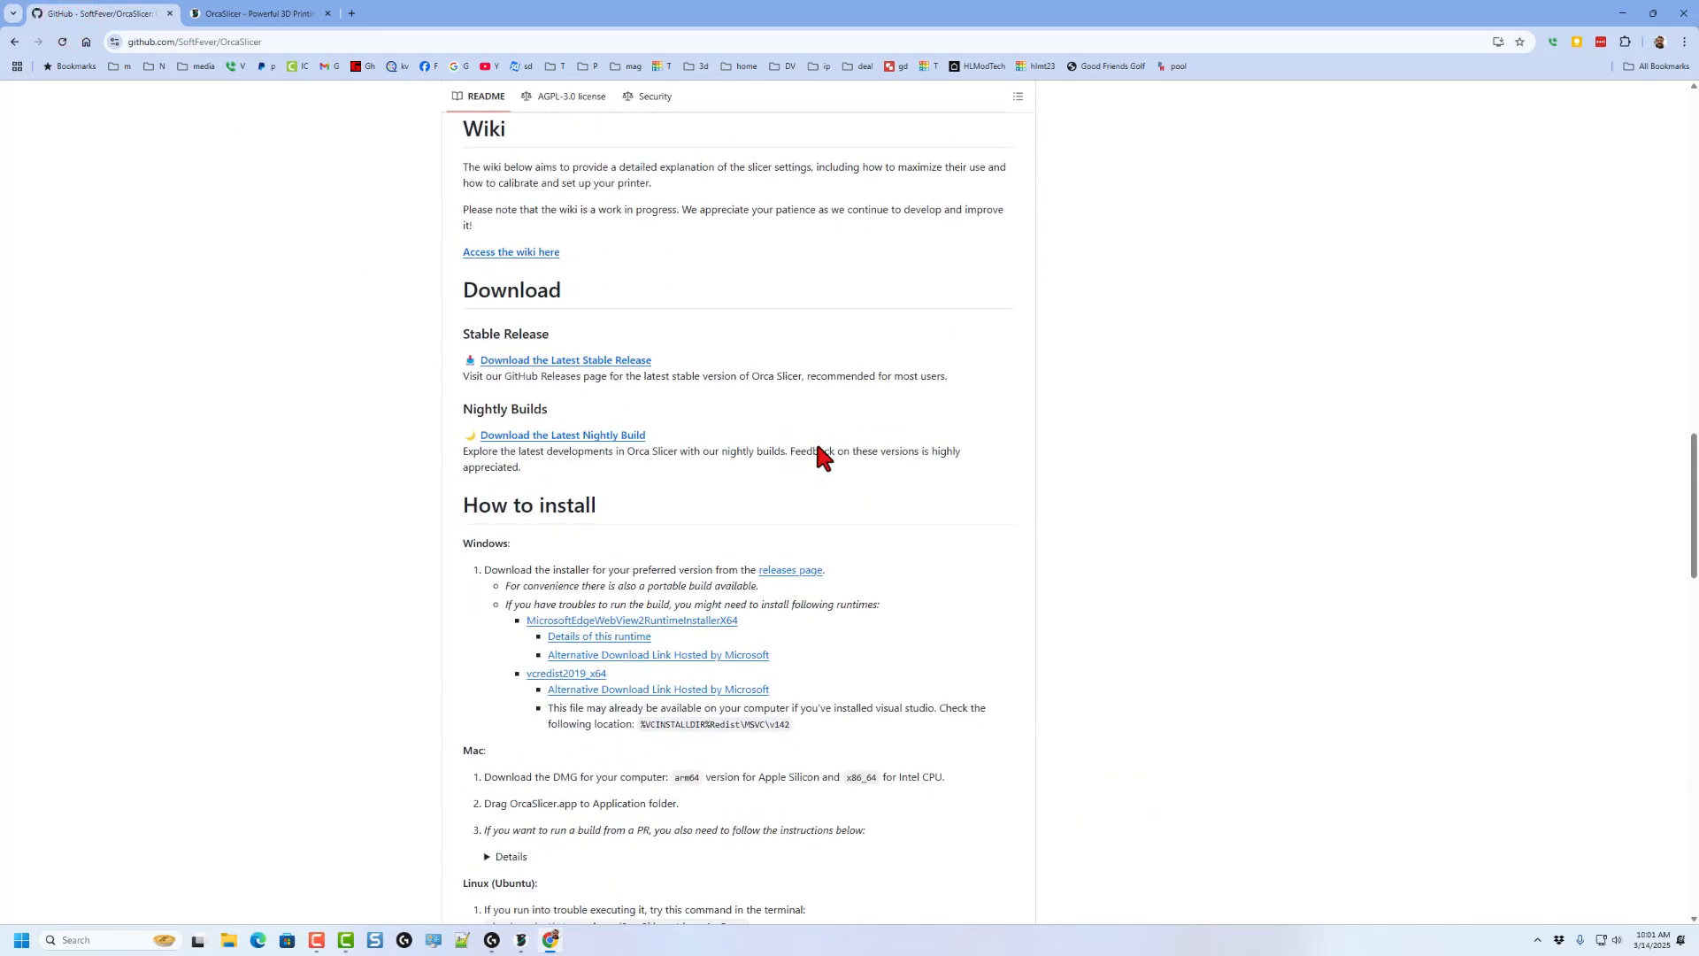
pyautogui.moveTo(581, 372)
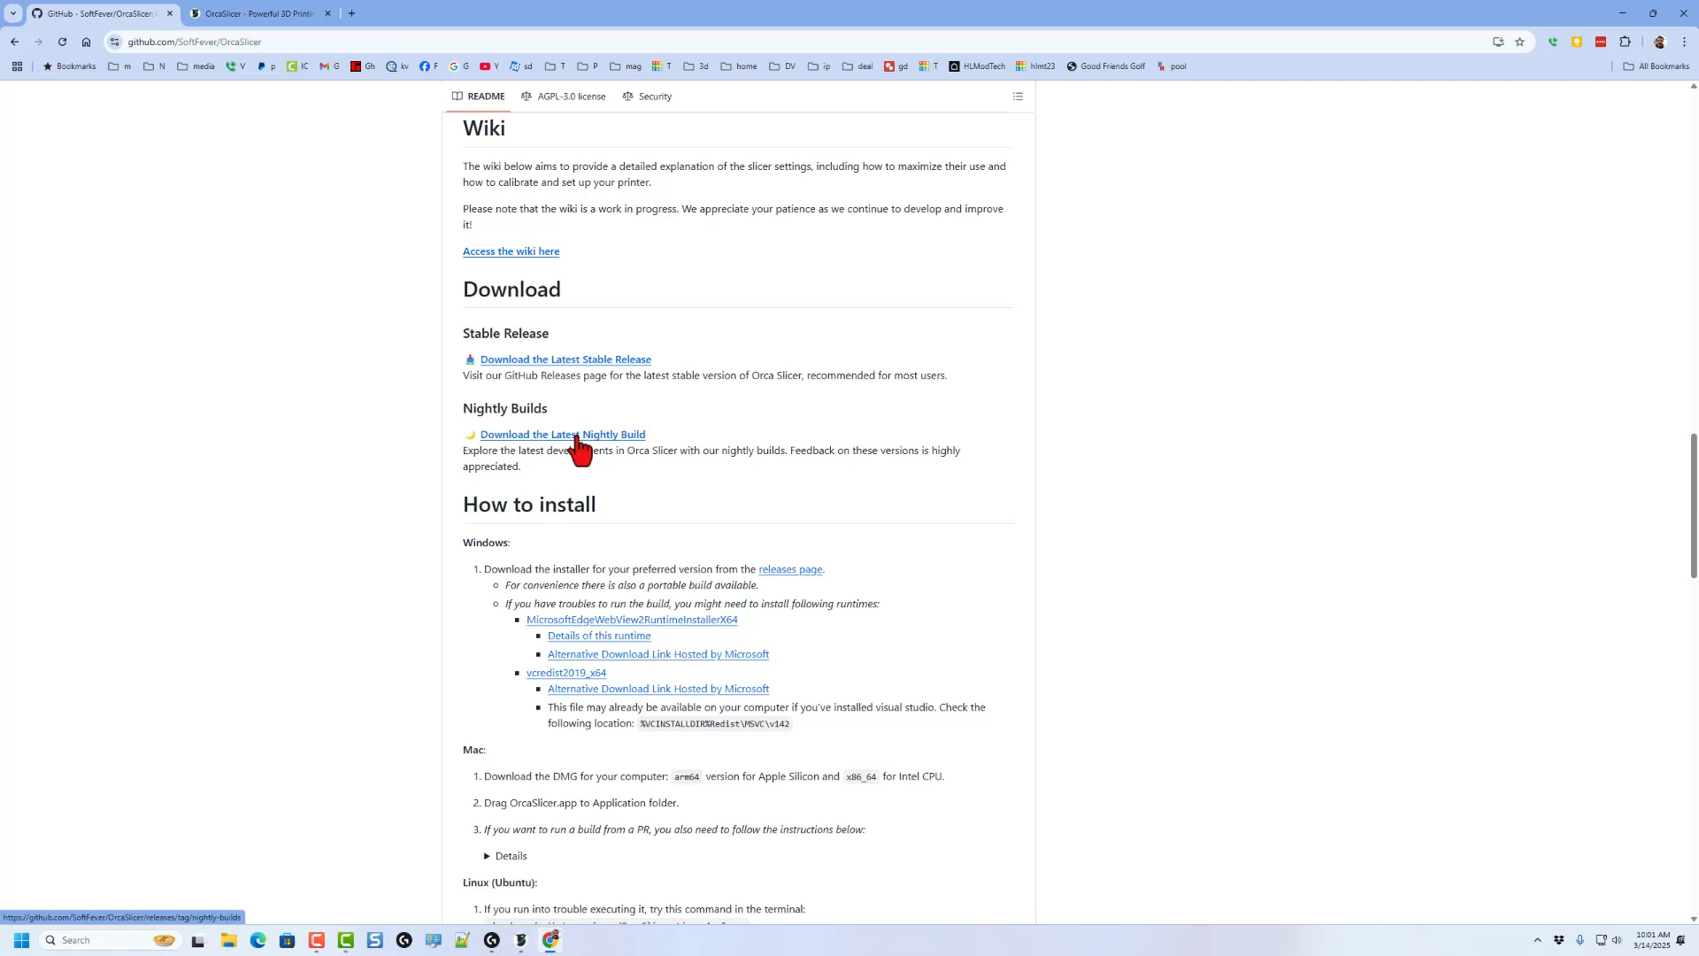
pyautogui.click(561, 434)
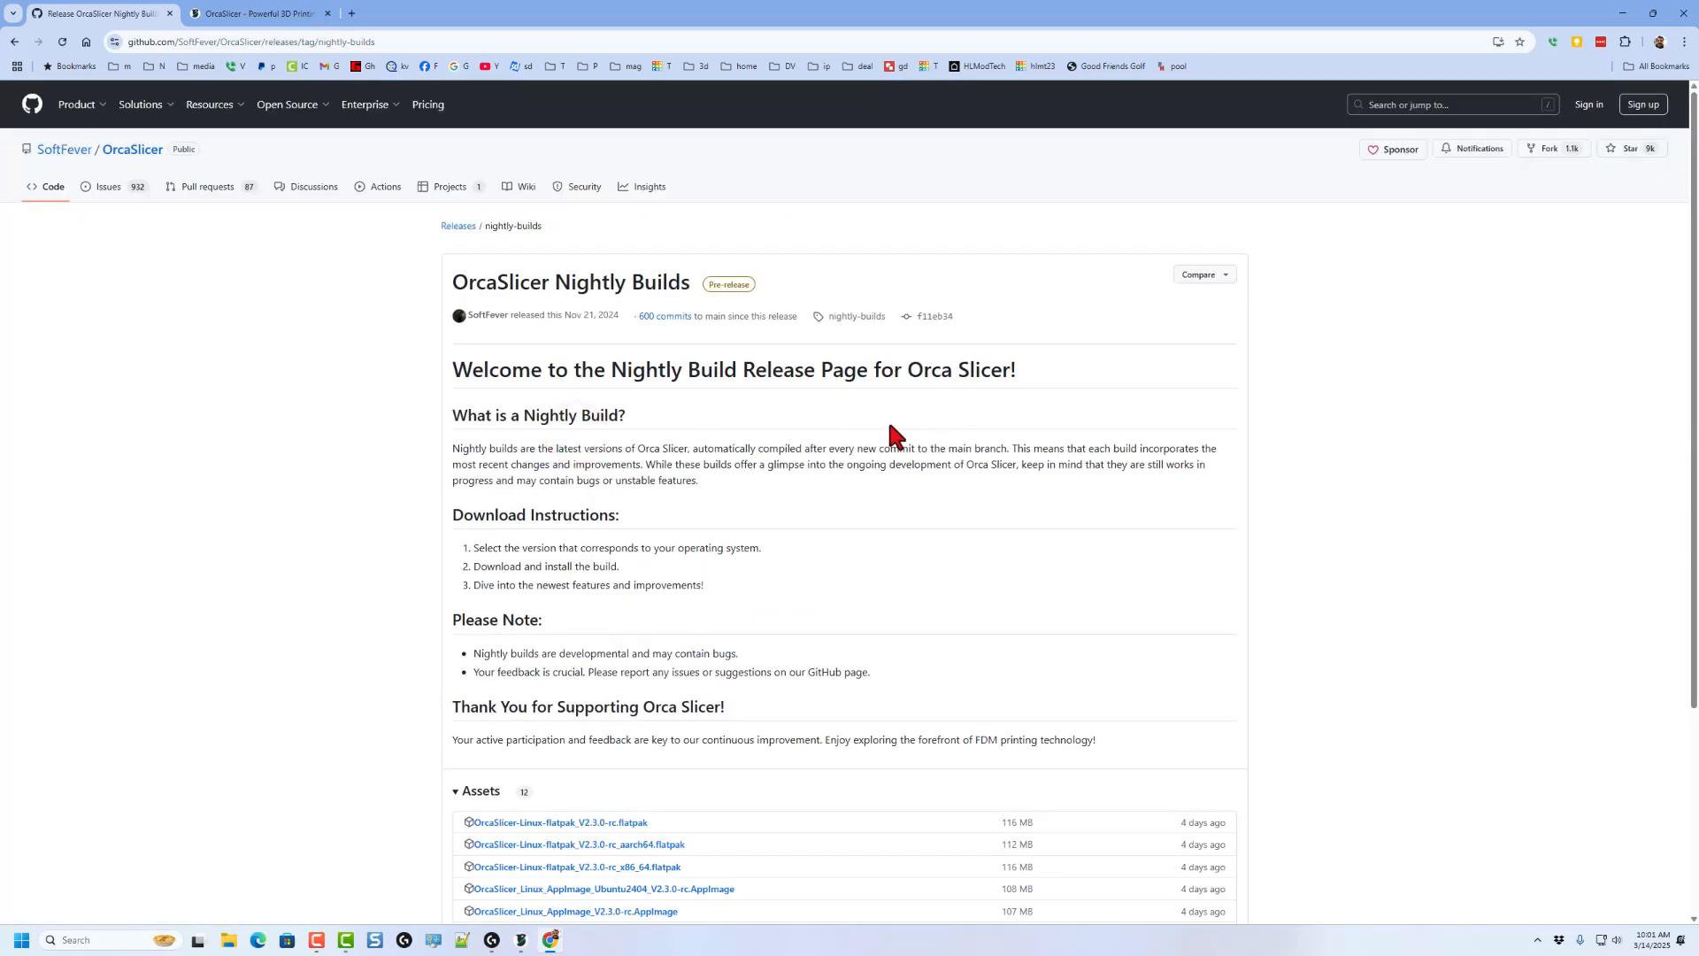
pyautogui.scroll(-3)
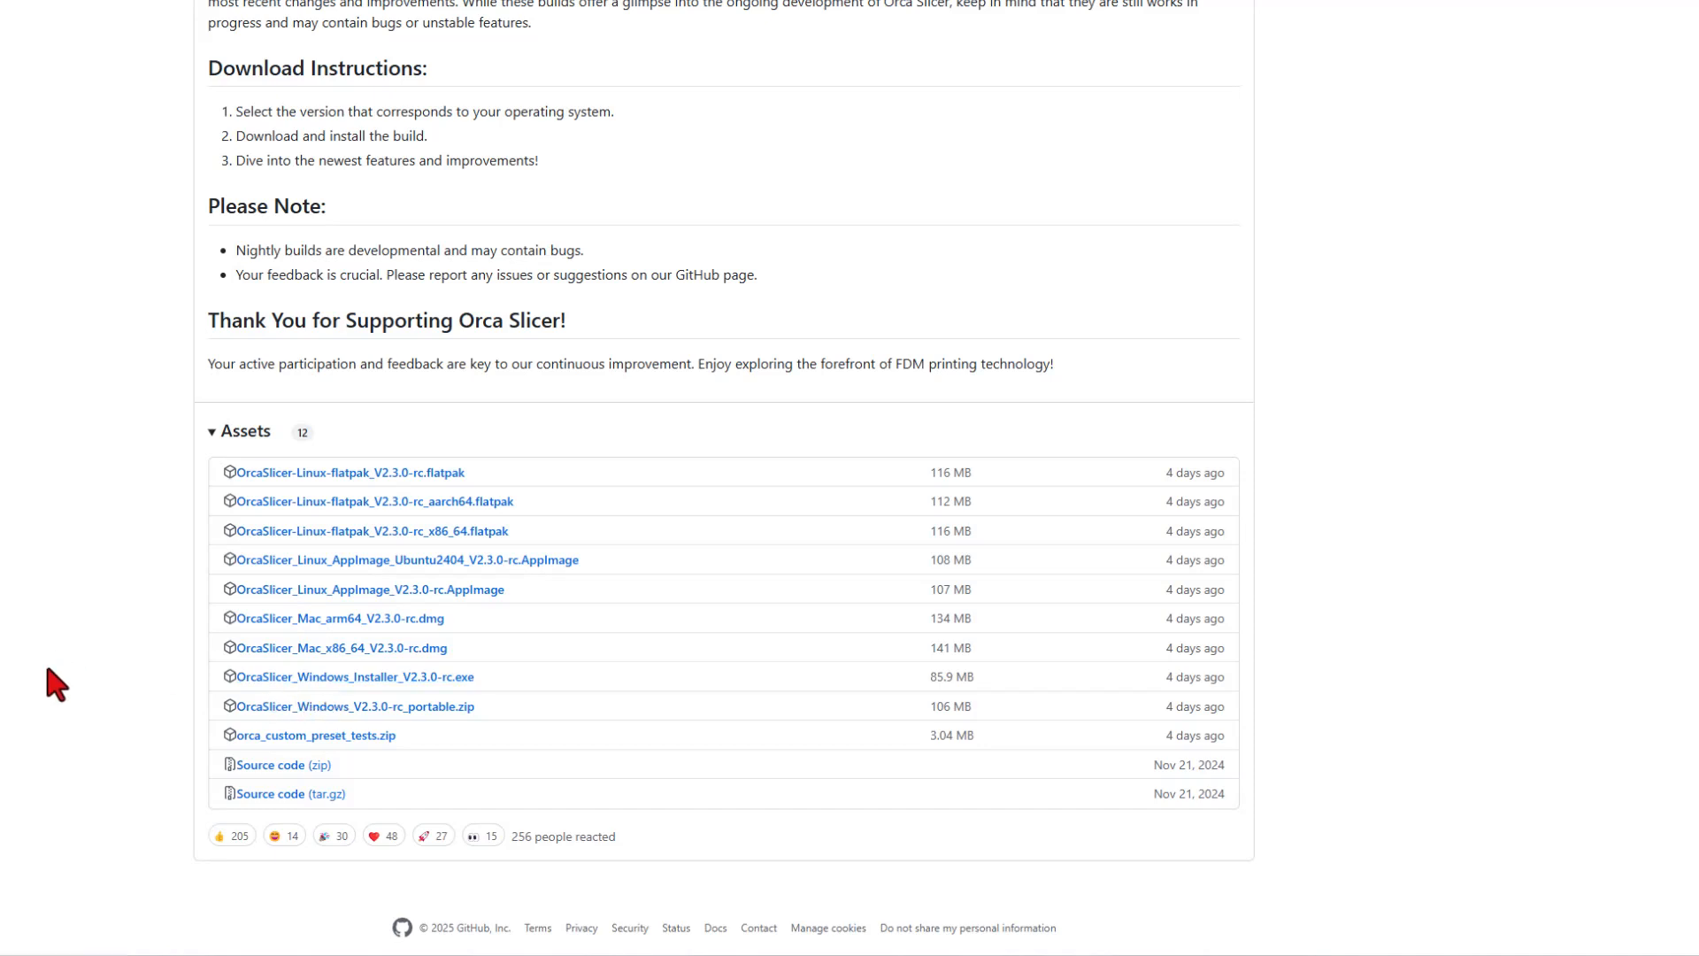
pyautogui.moveTo(265, 519)
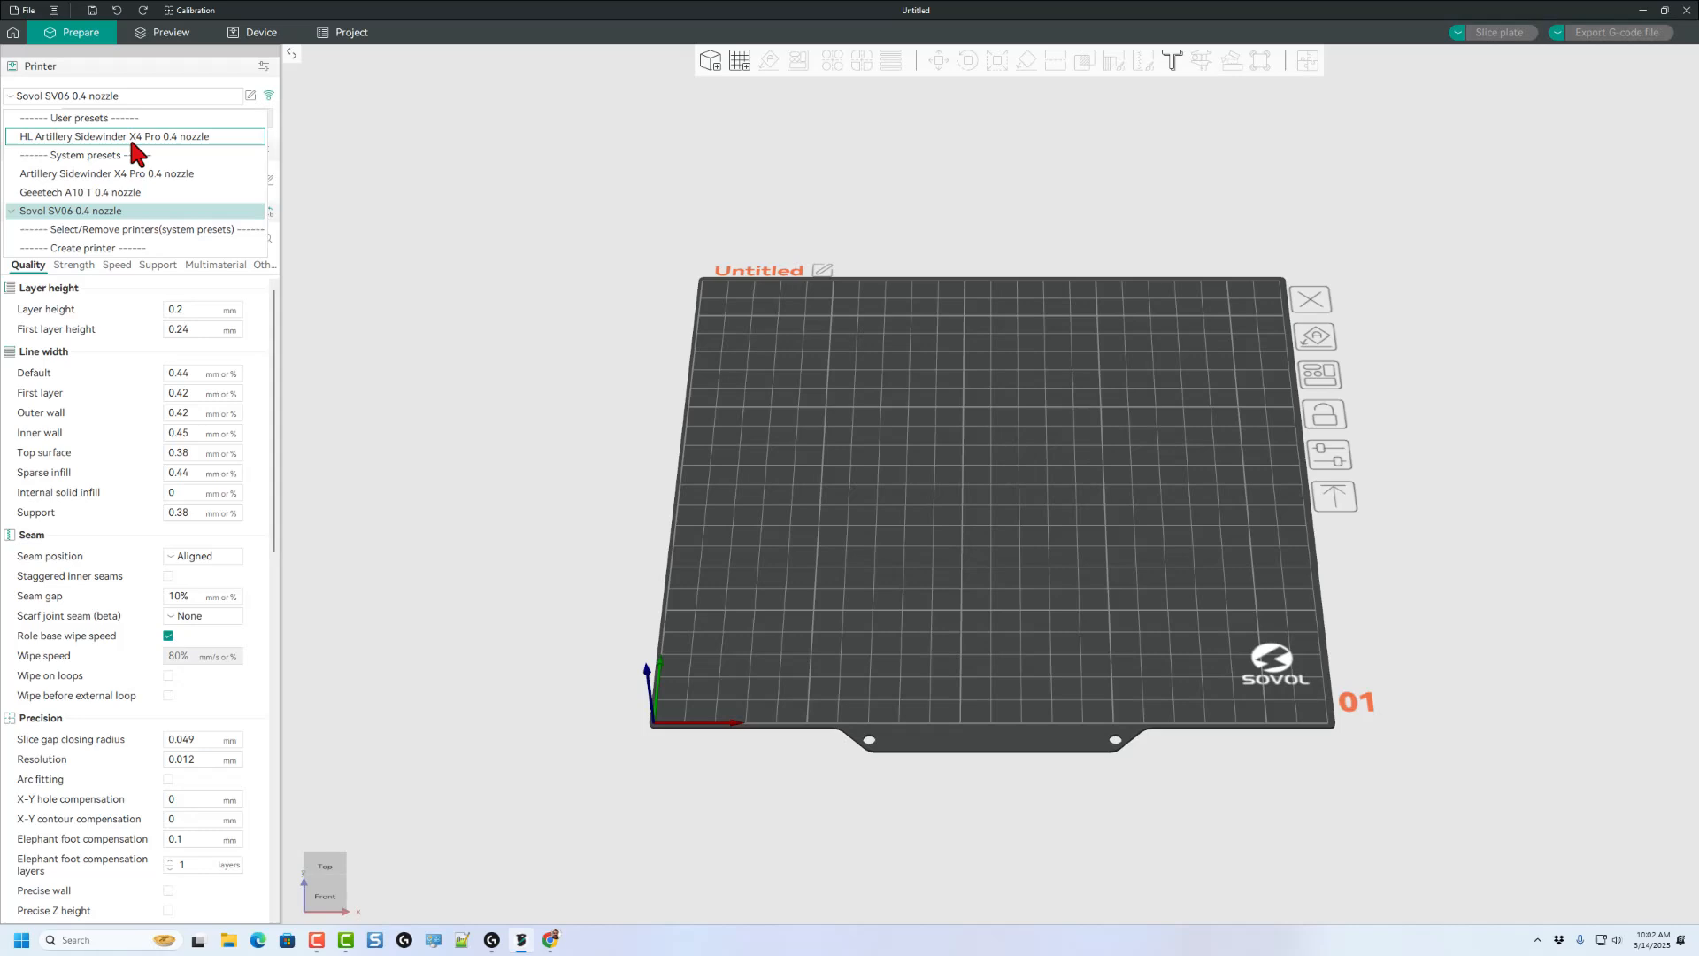
# Select the HL Artillery Sidewinder X4 Pro 0.4 nozzle preset and import text magnet fish.stl.
pyautogui.click(112, 136)
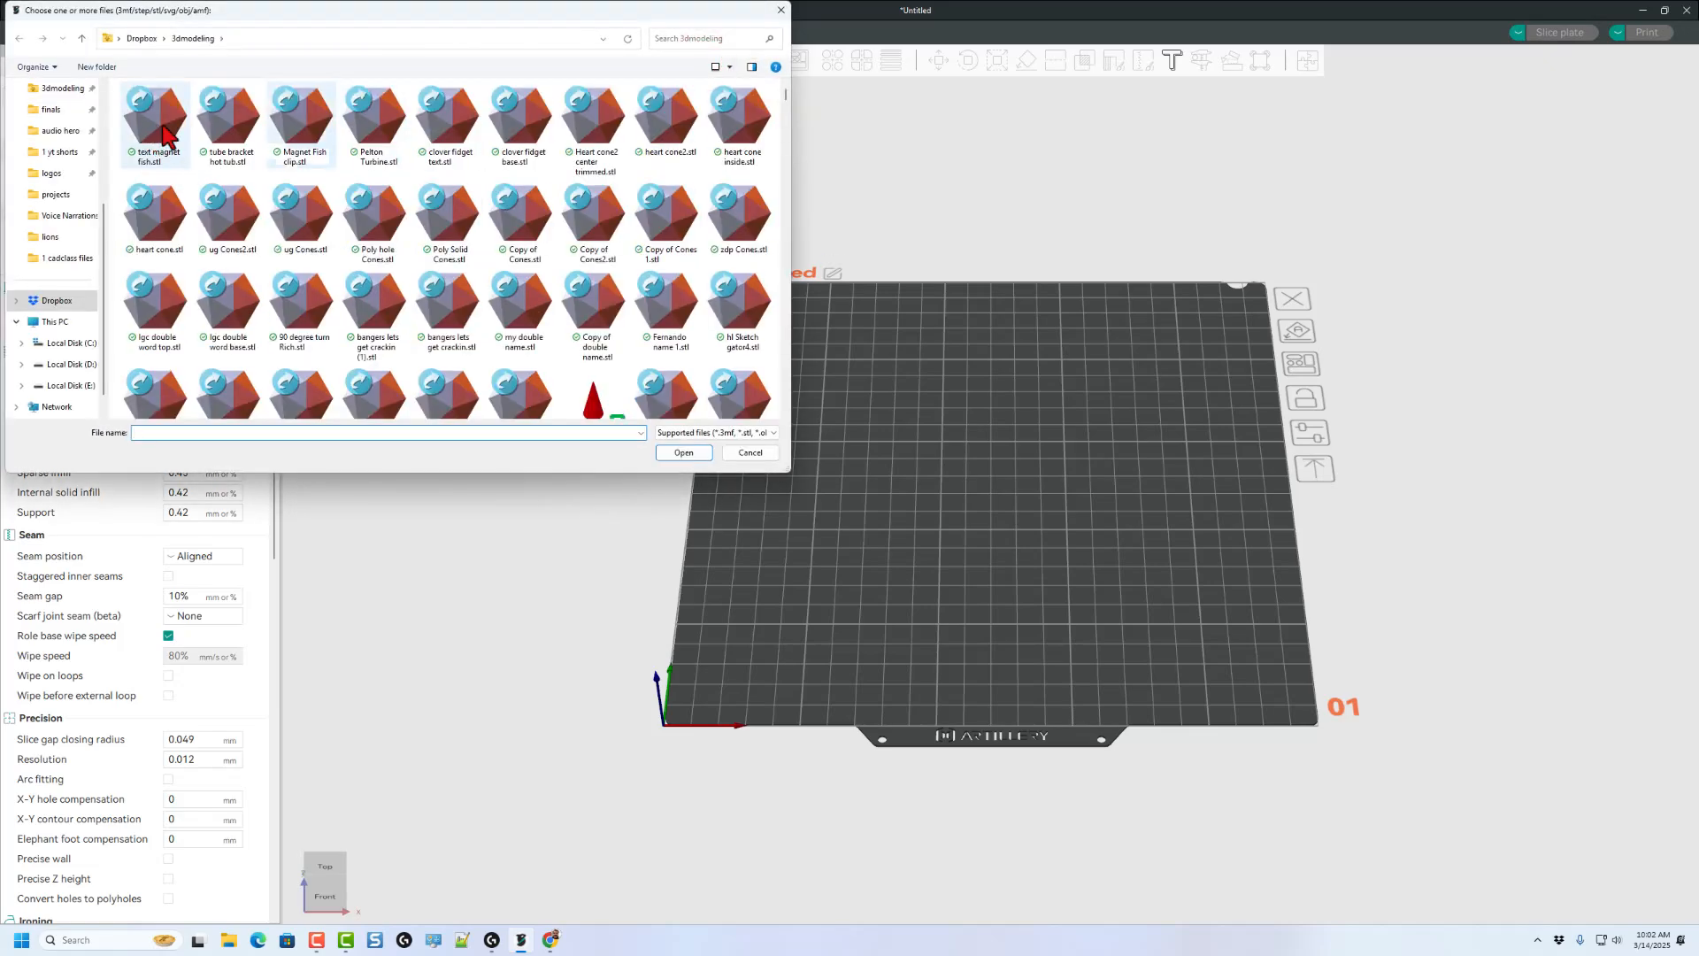
pyautogui.doubleClick(154, 122)
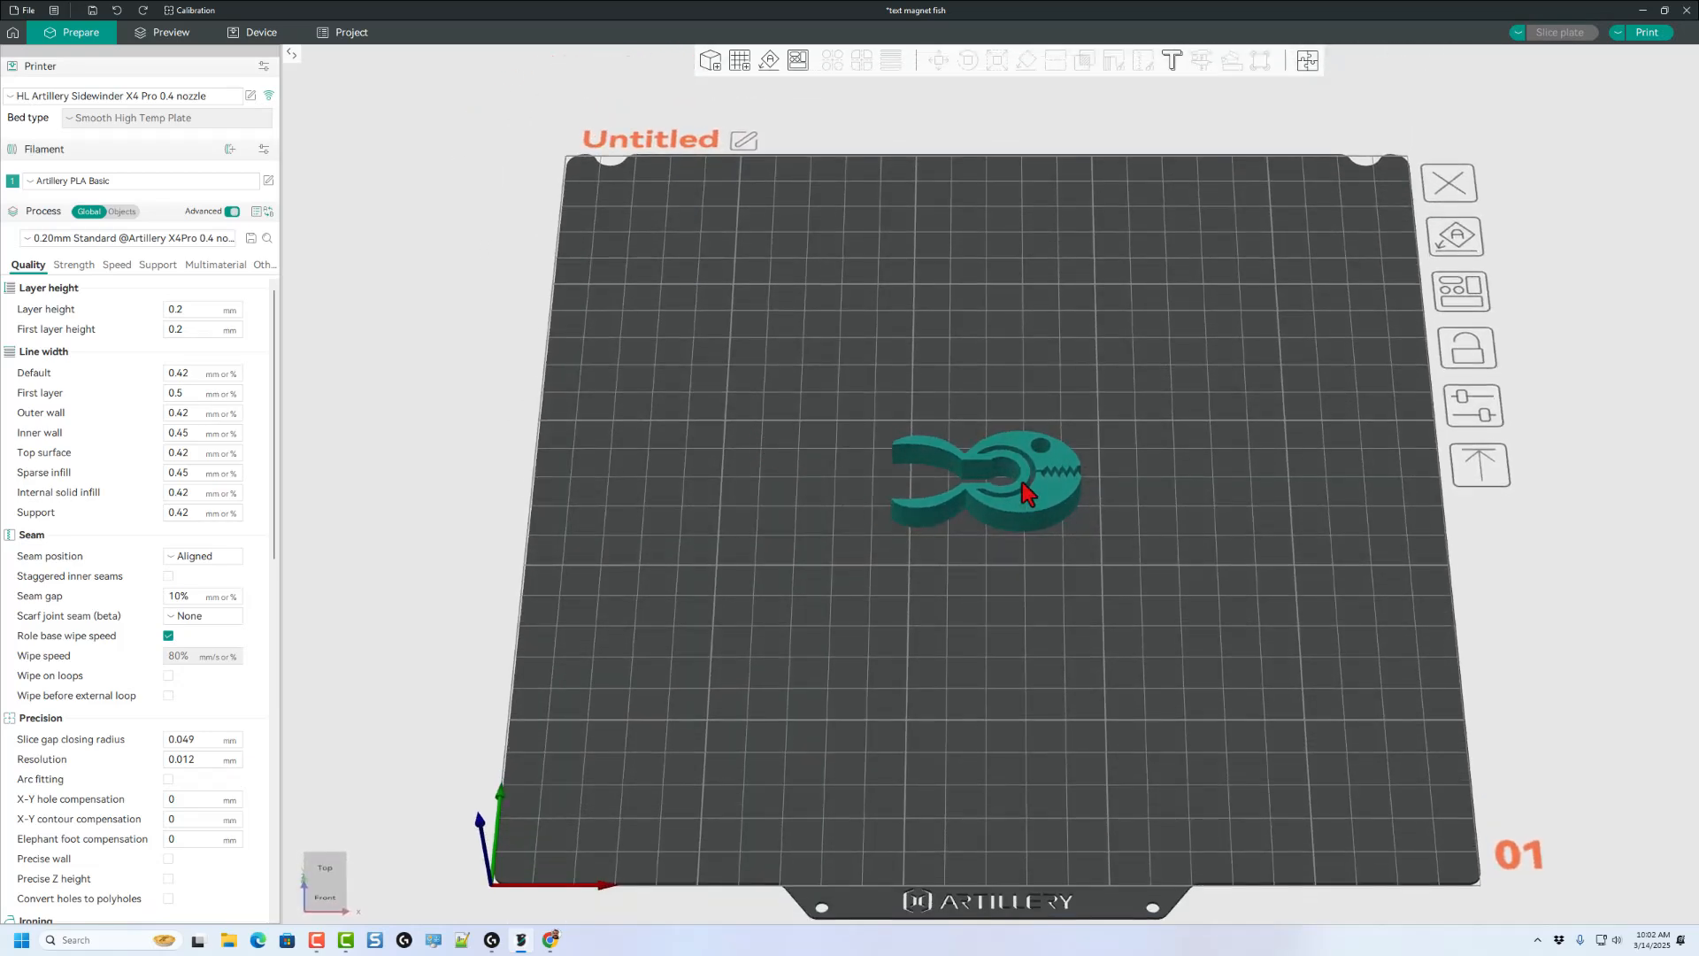
pyautogui.moveTo(1046, 509)
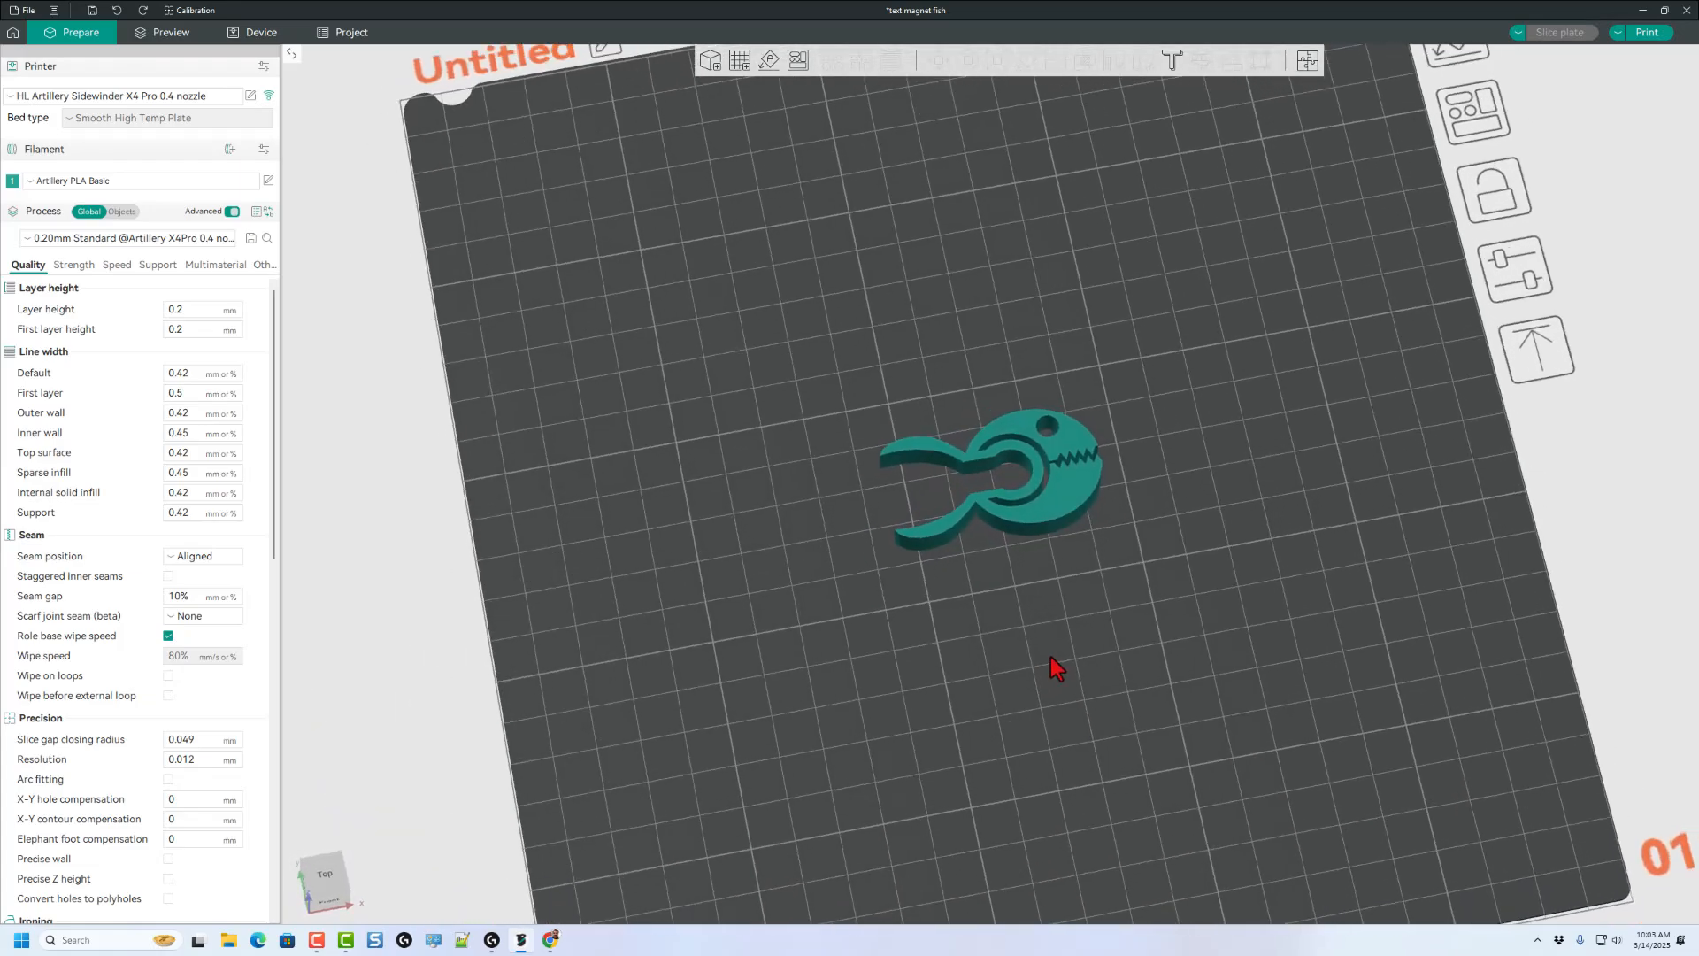
# Orbit to view the fish clip, then start the Emboss text tool on it.
pyautogui.moveTo(1057, 667); pyautogui.dragTo(1019, 485)
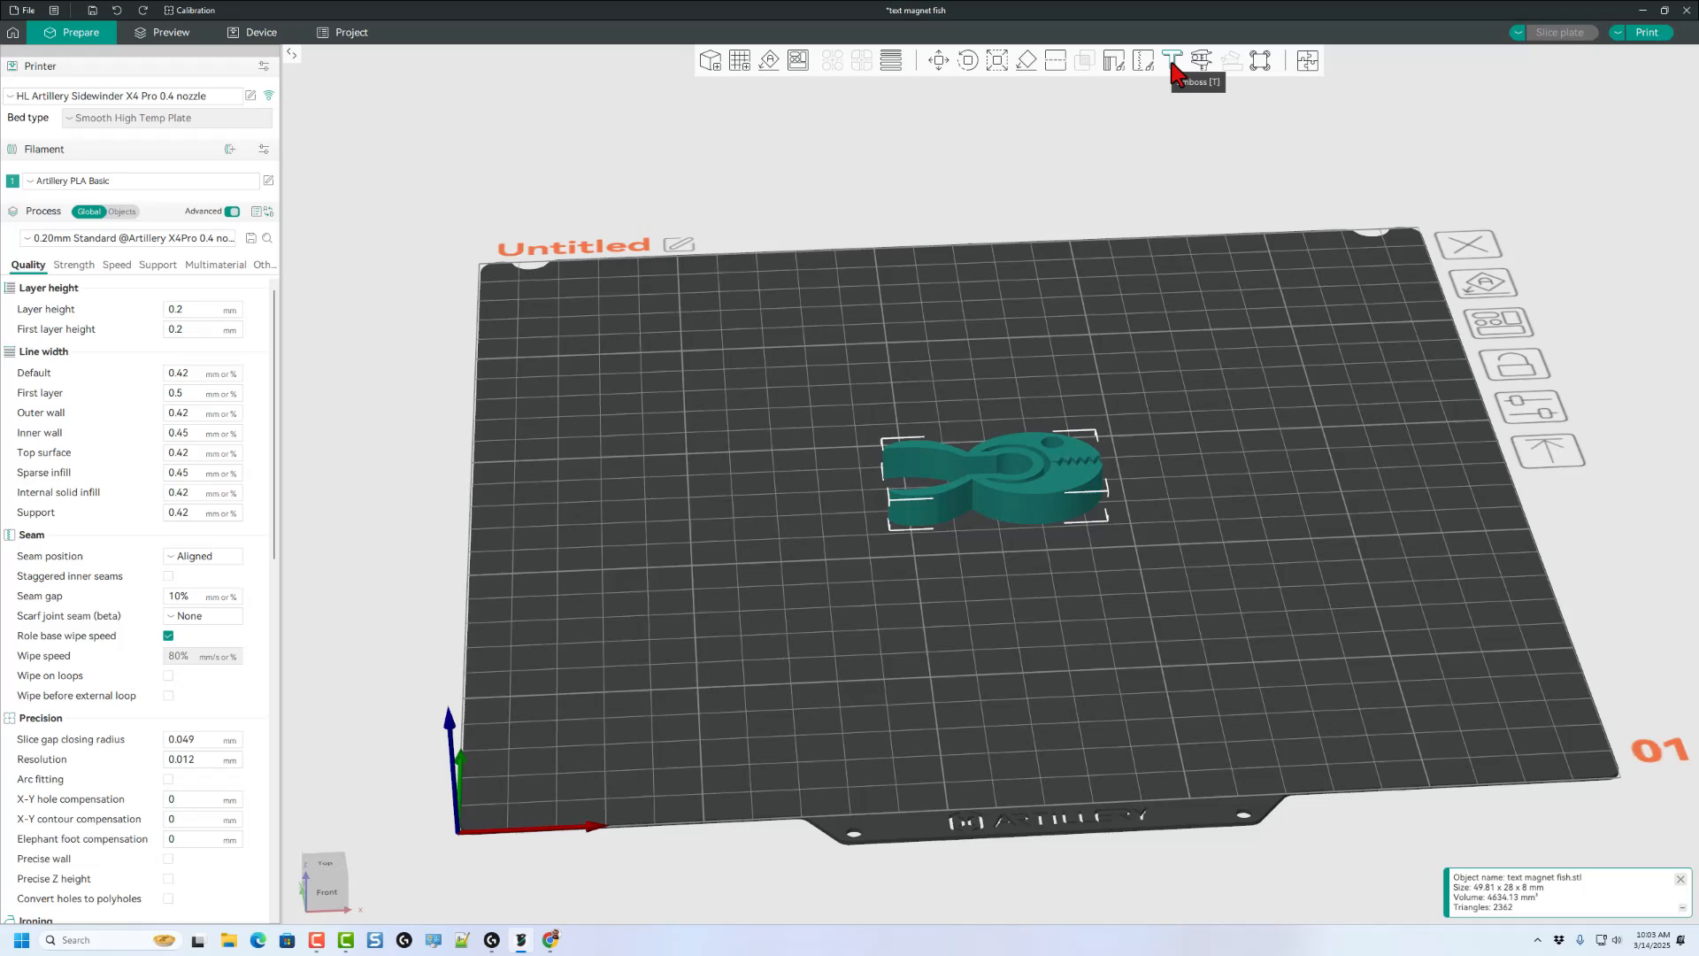
pyautogui.click(1170, 60)
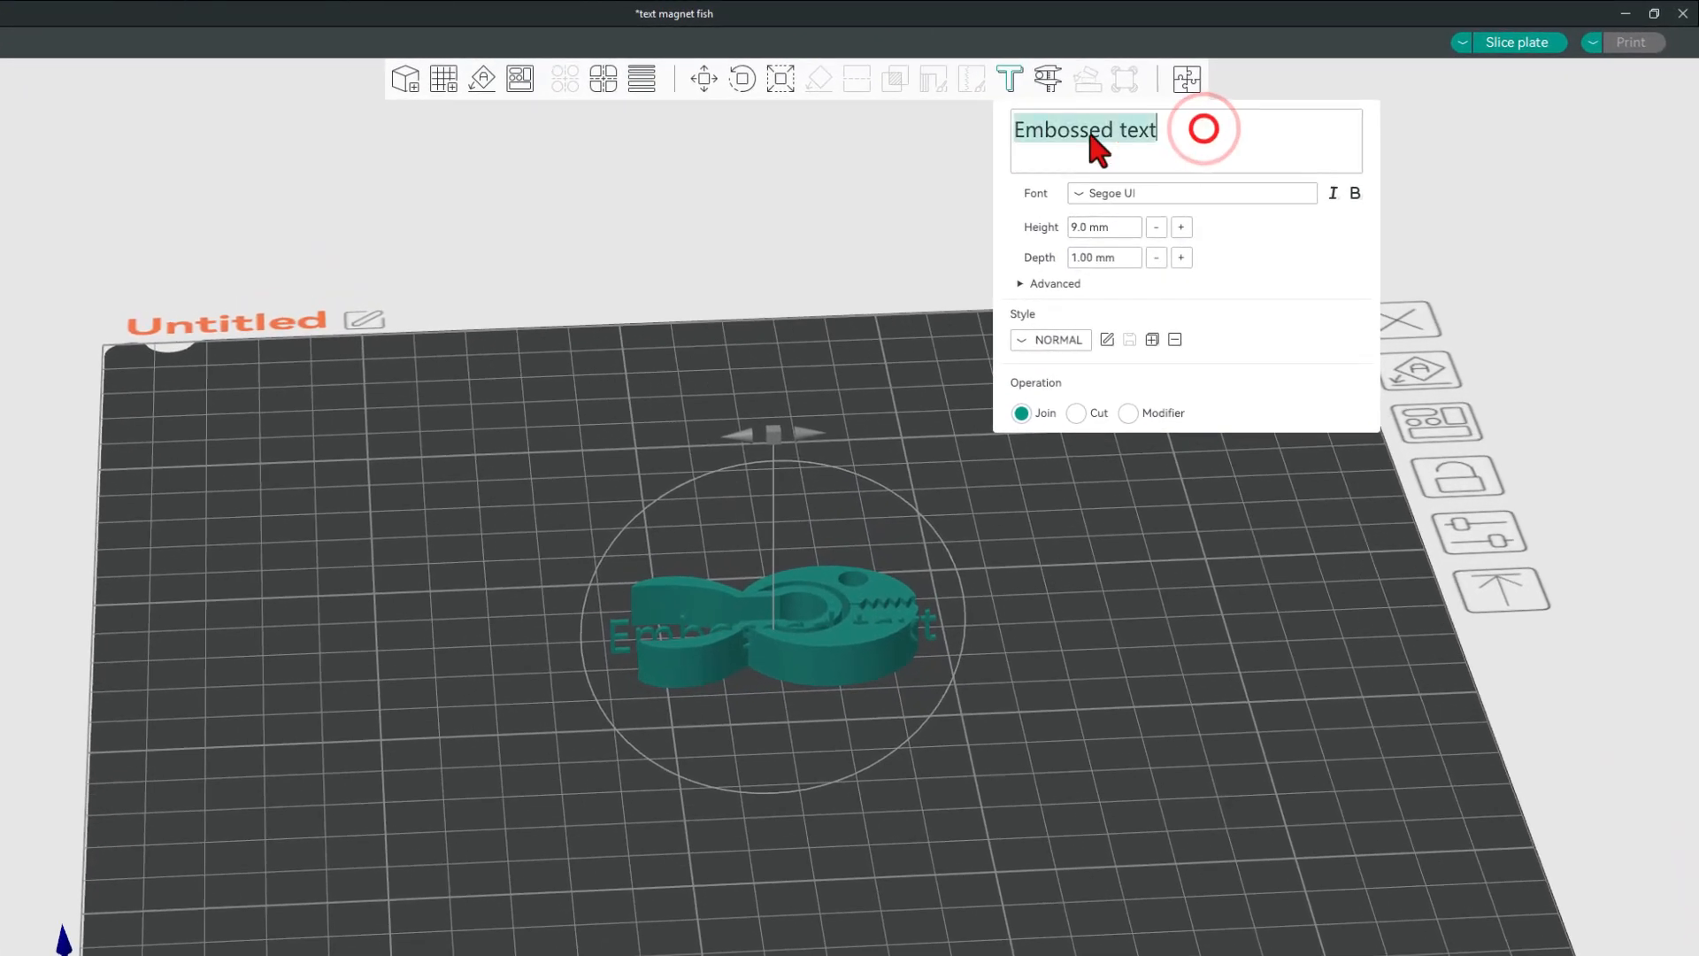
# Enter HLModTech as the text in Segoe UI Black at 5 mm height, with Advanced options shown.
pyautogui.write('HLModTec')
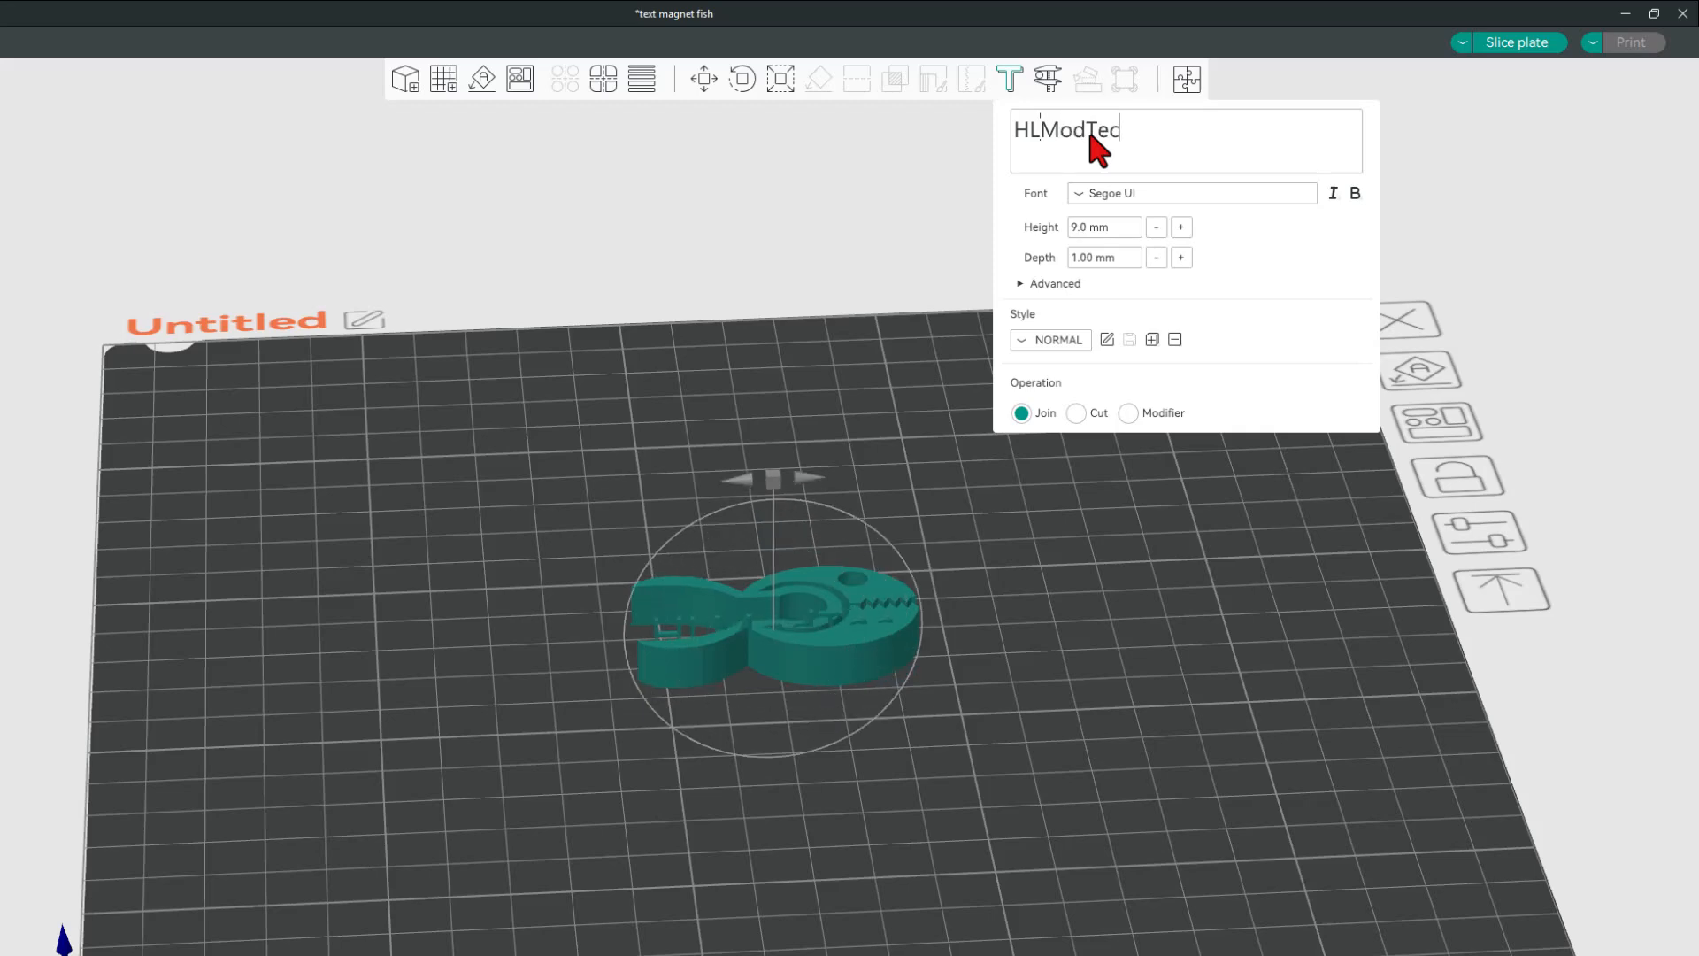
pyautogui.write('h')
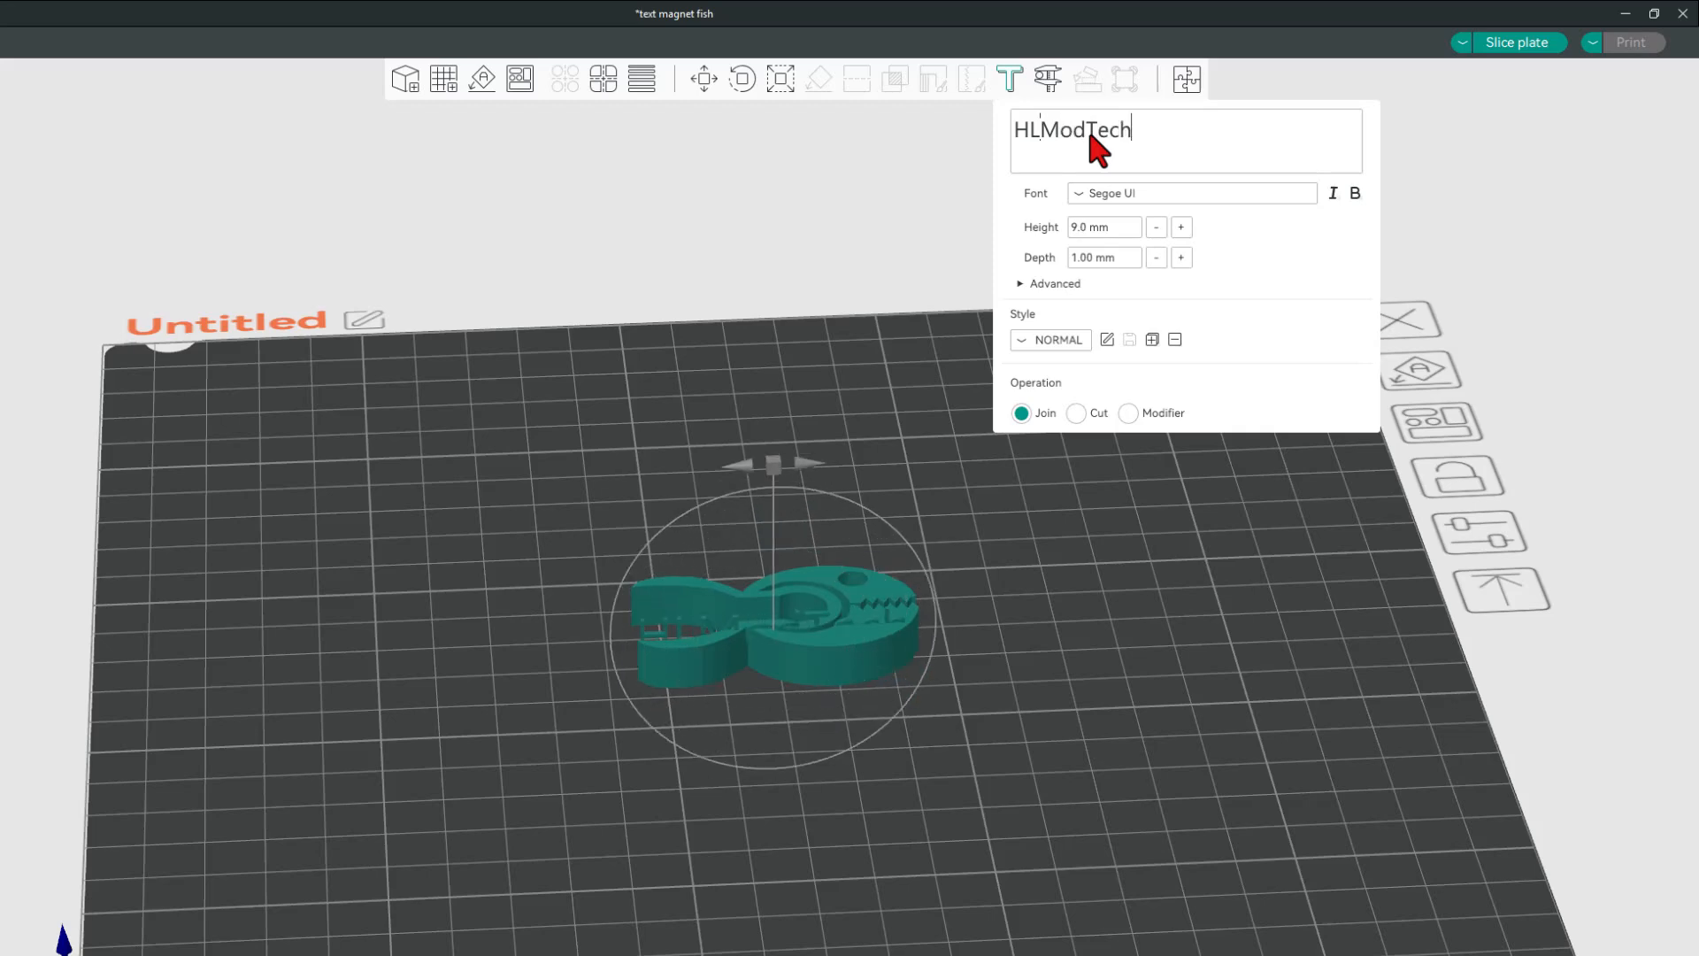
pyautogui.click(1191, 193)
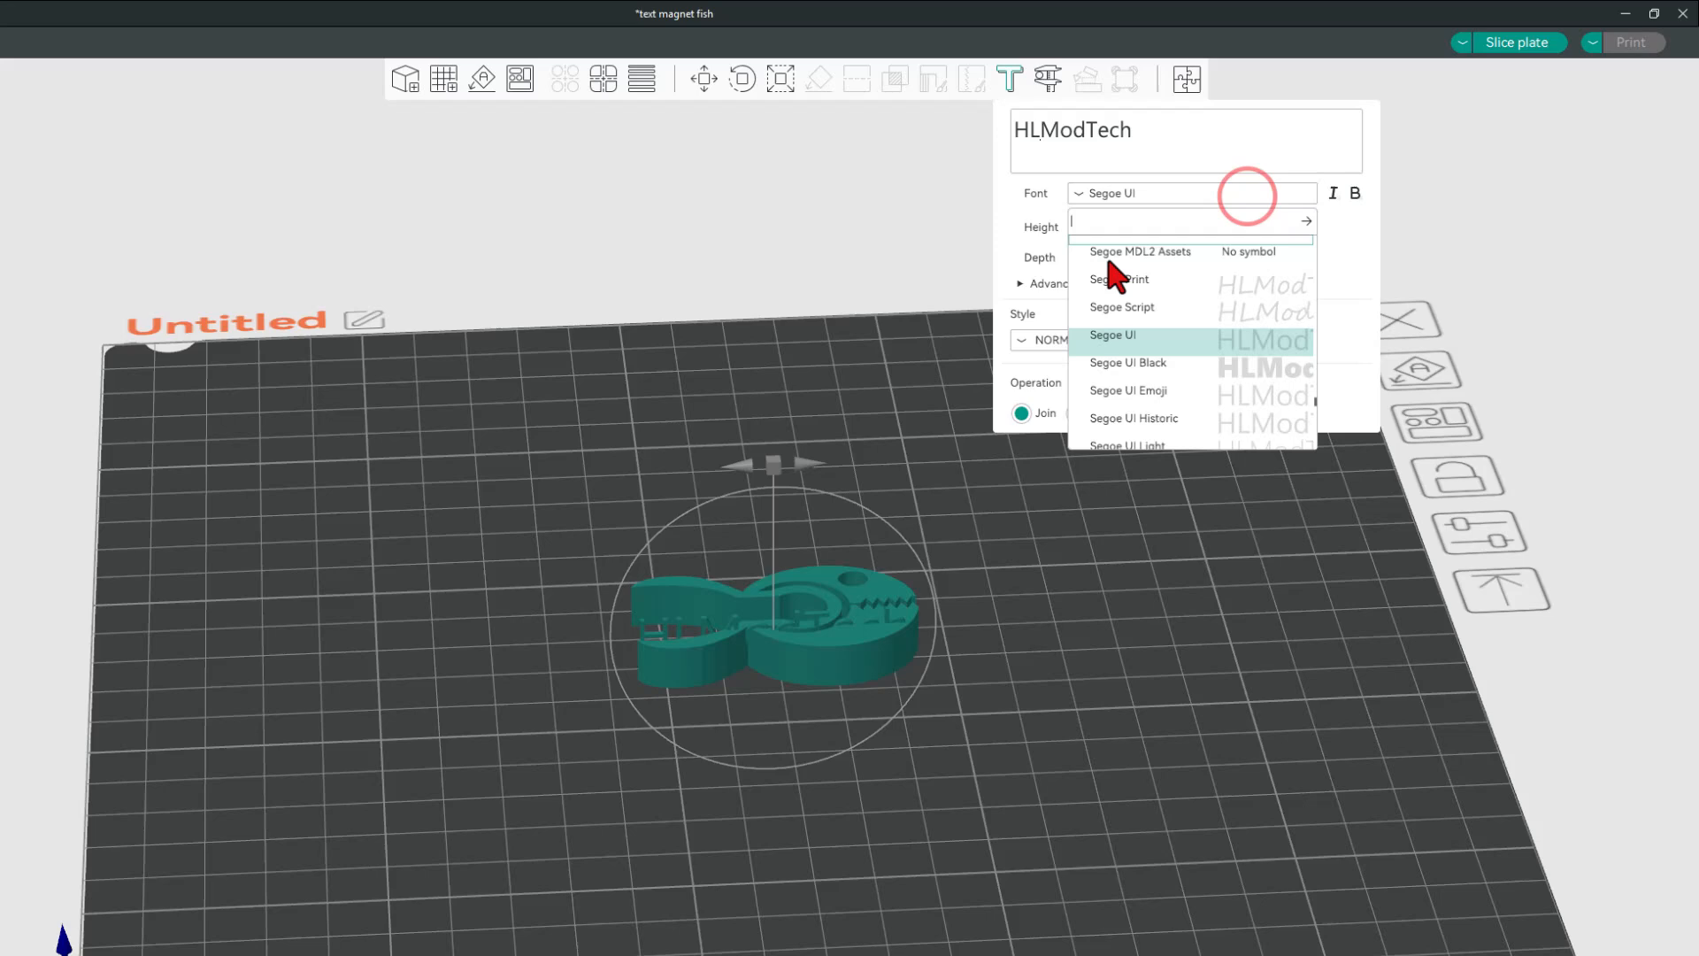
pyautogui.click(1128, 361)
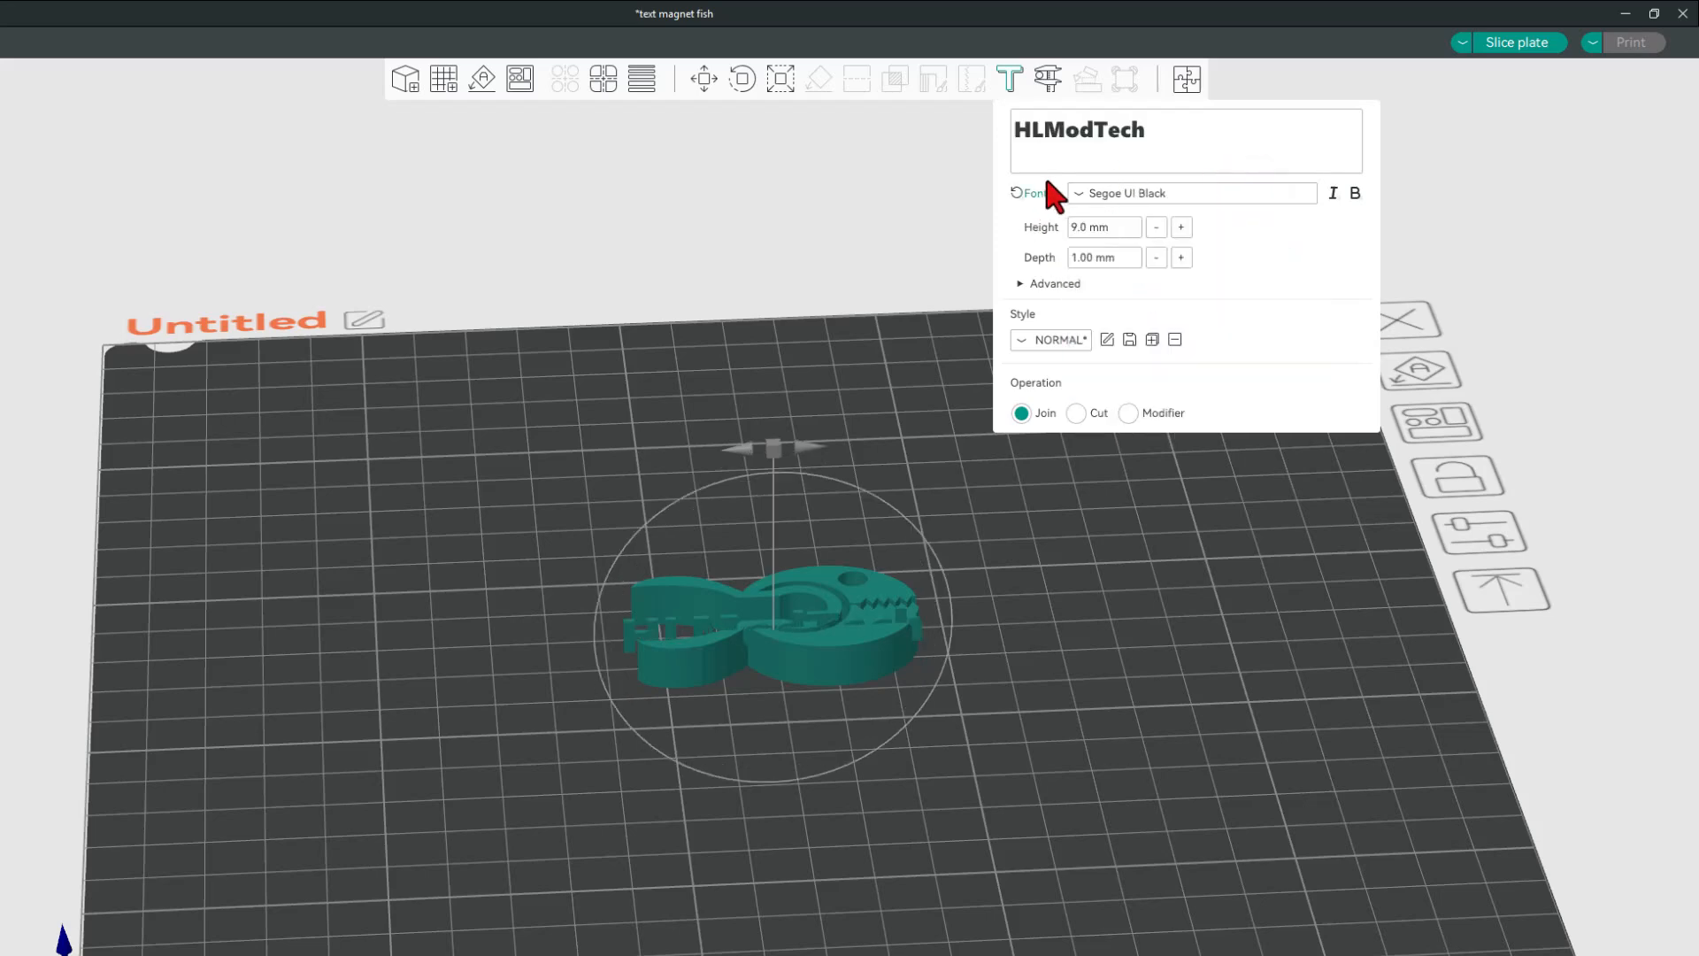
pyautogui.moveTo(961, 373)
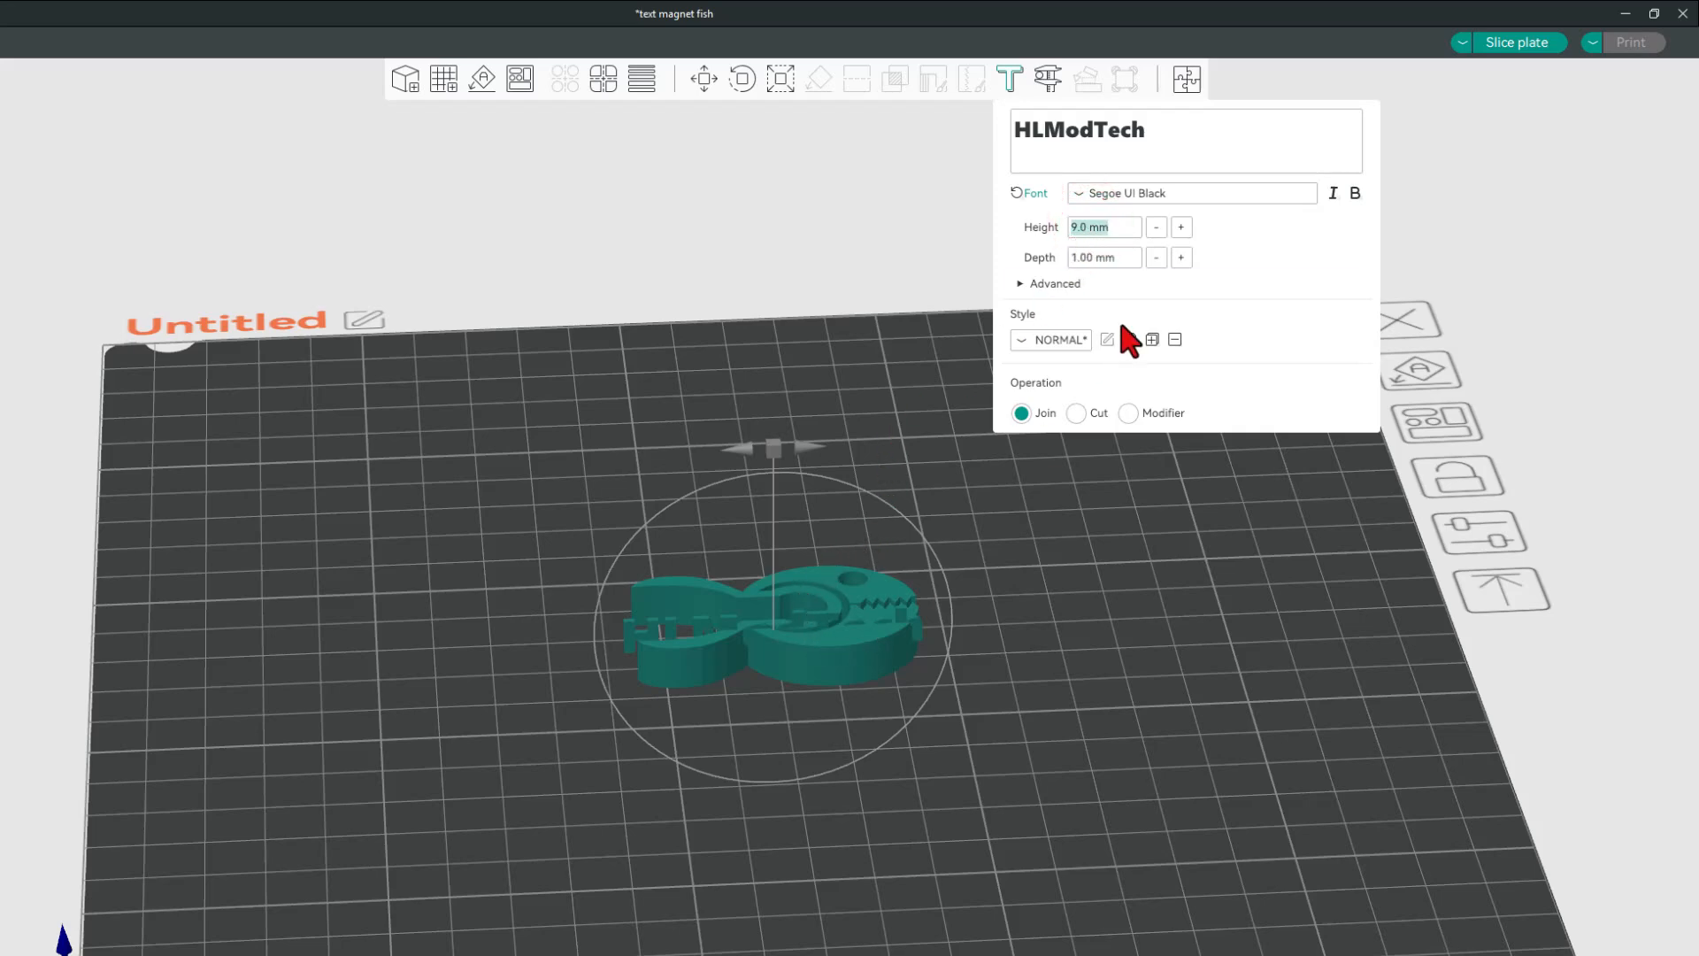
pyautogui.write('5')
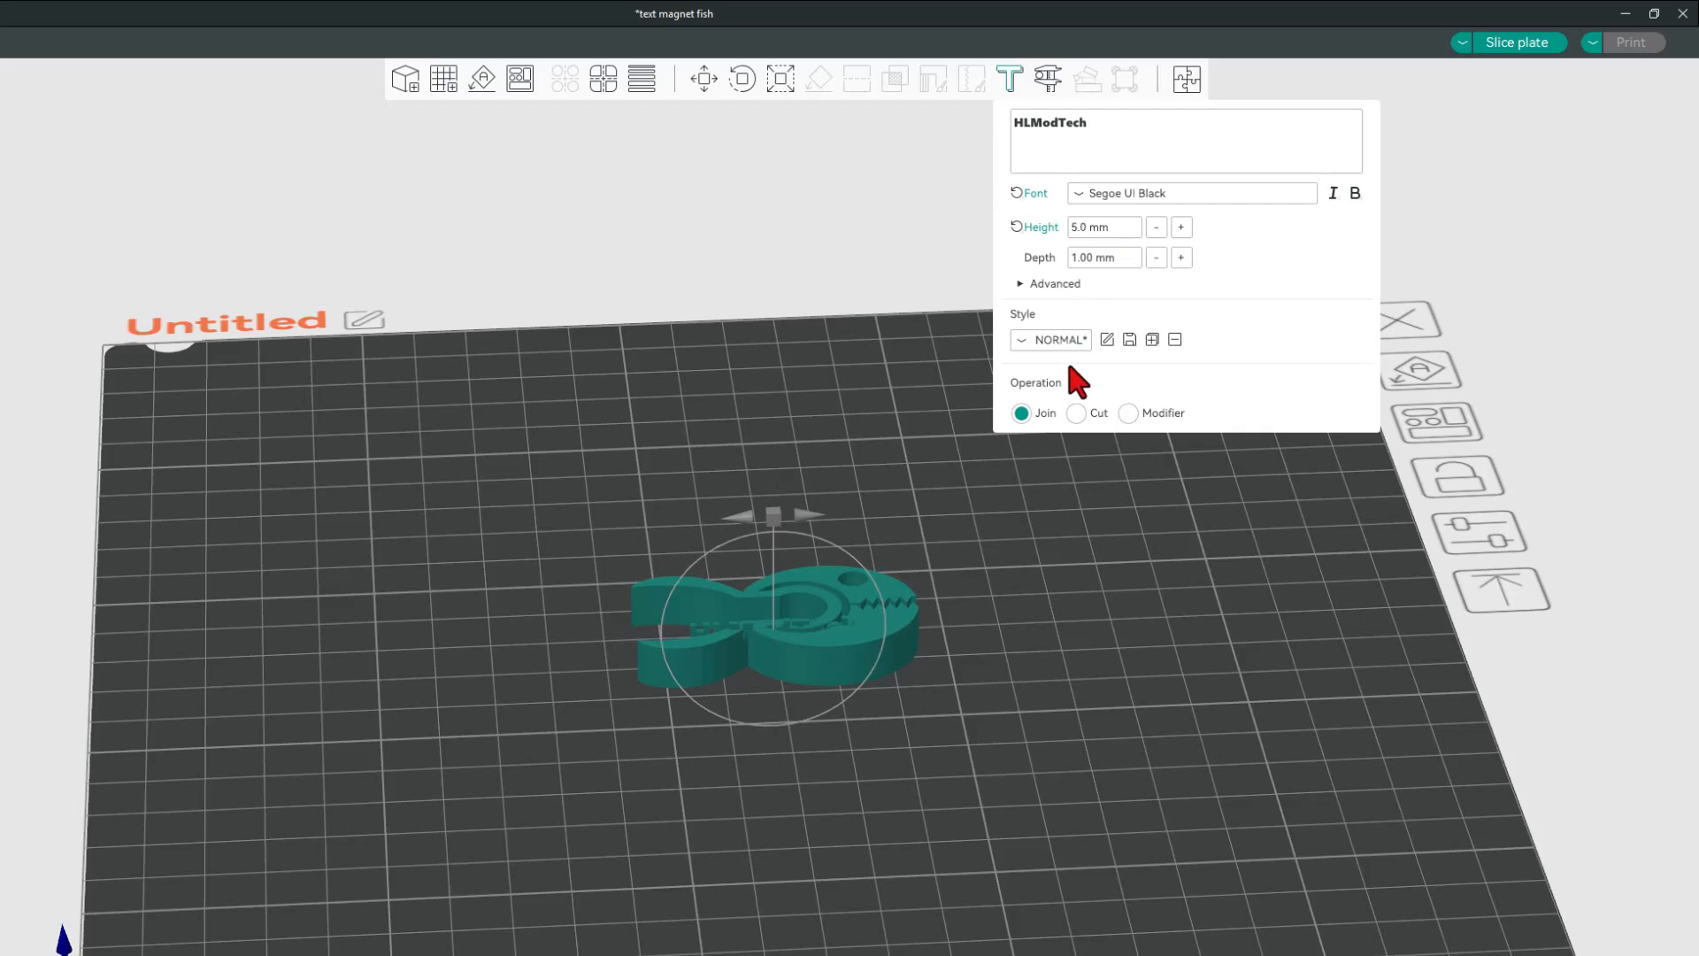
pyautogui.click(1051, 283)
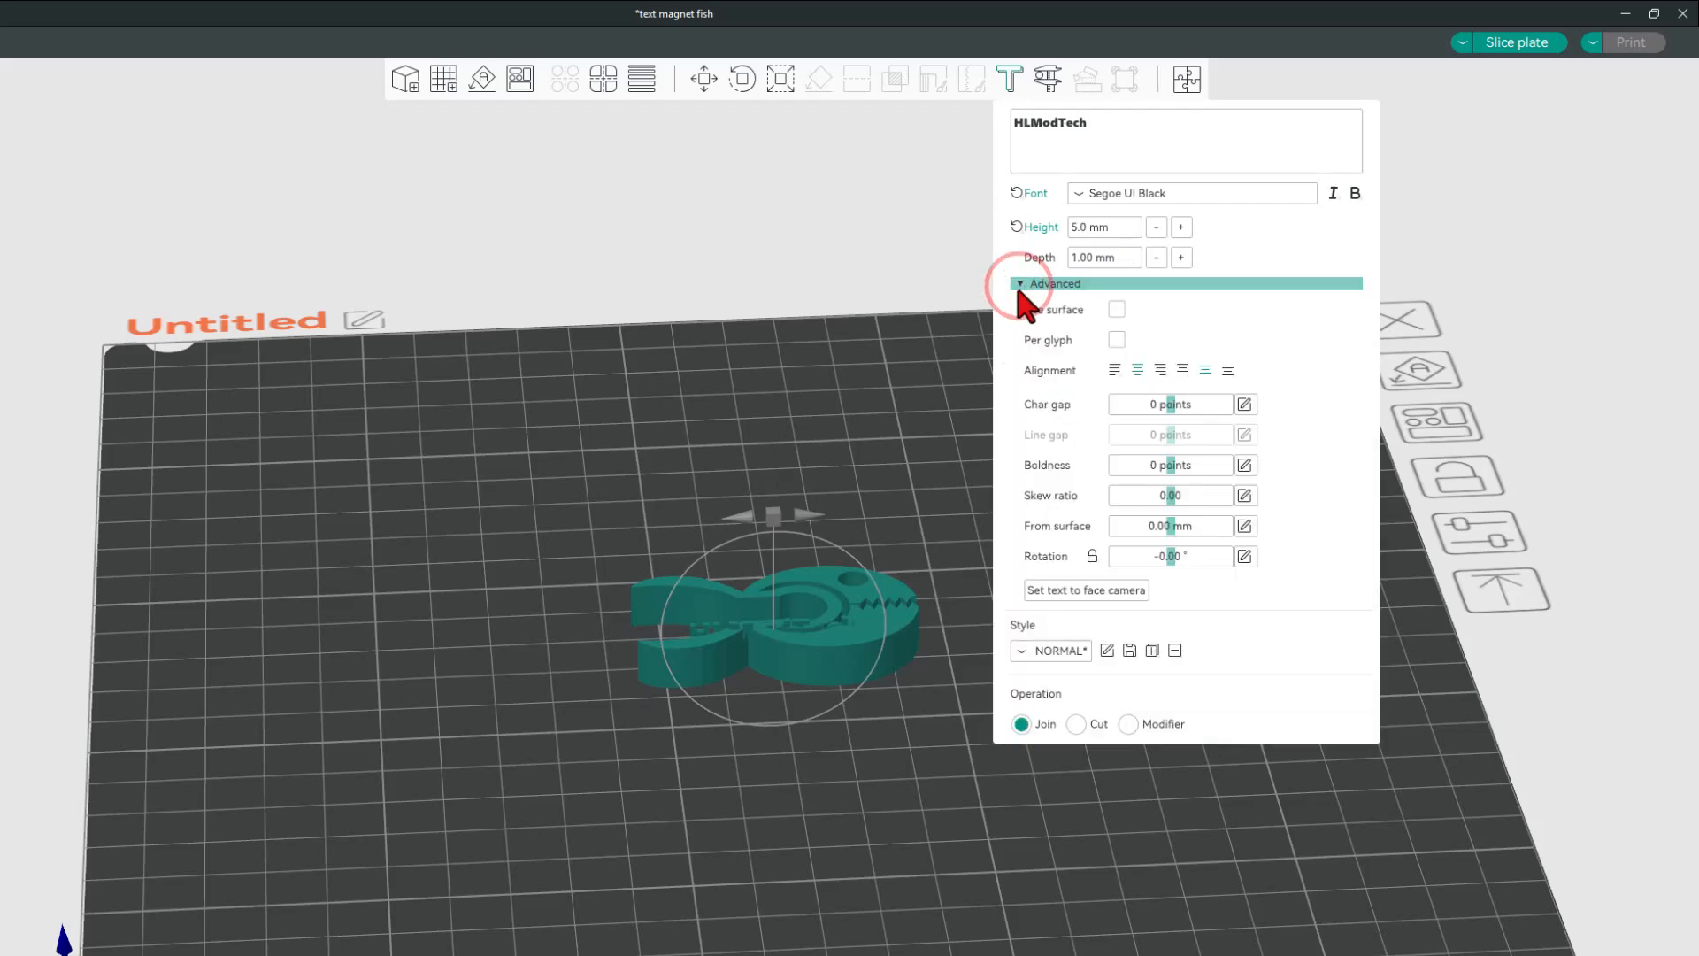
pyautogui.click(1116, 308)
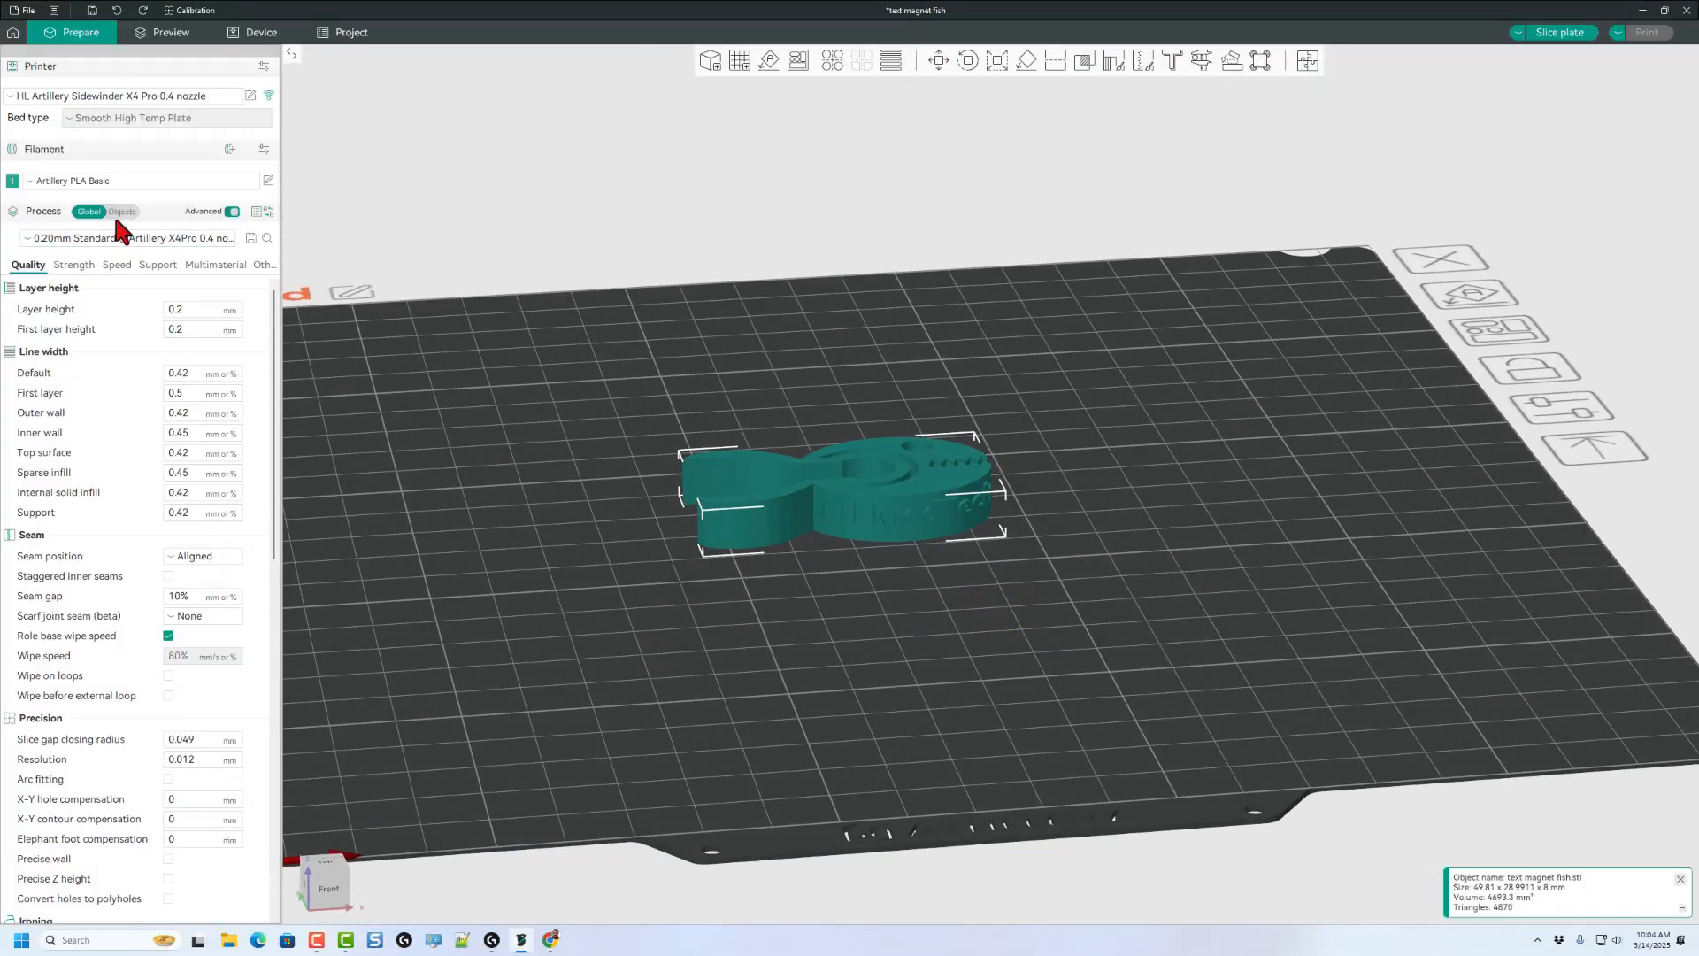
# Select the embossed text part in the Objects list and set it to Use surface on the fish's curved side.
pyautogui.click(122, 210)
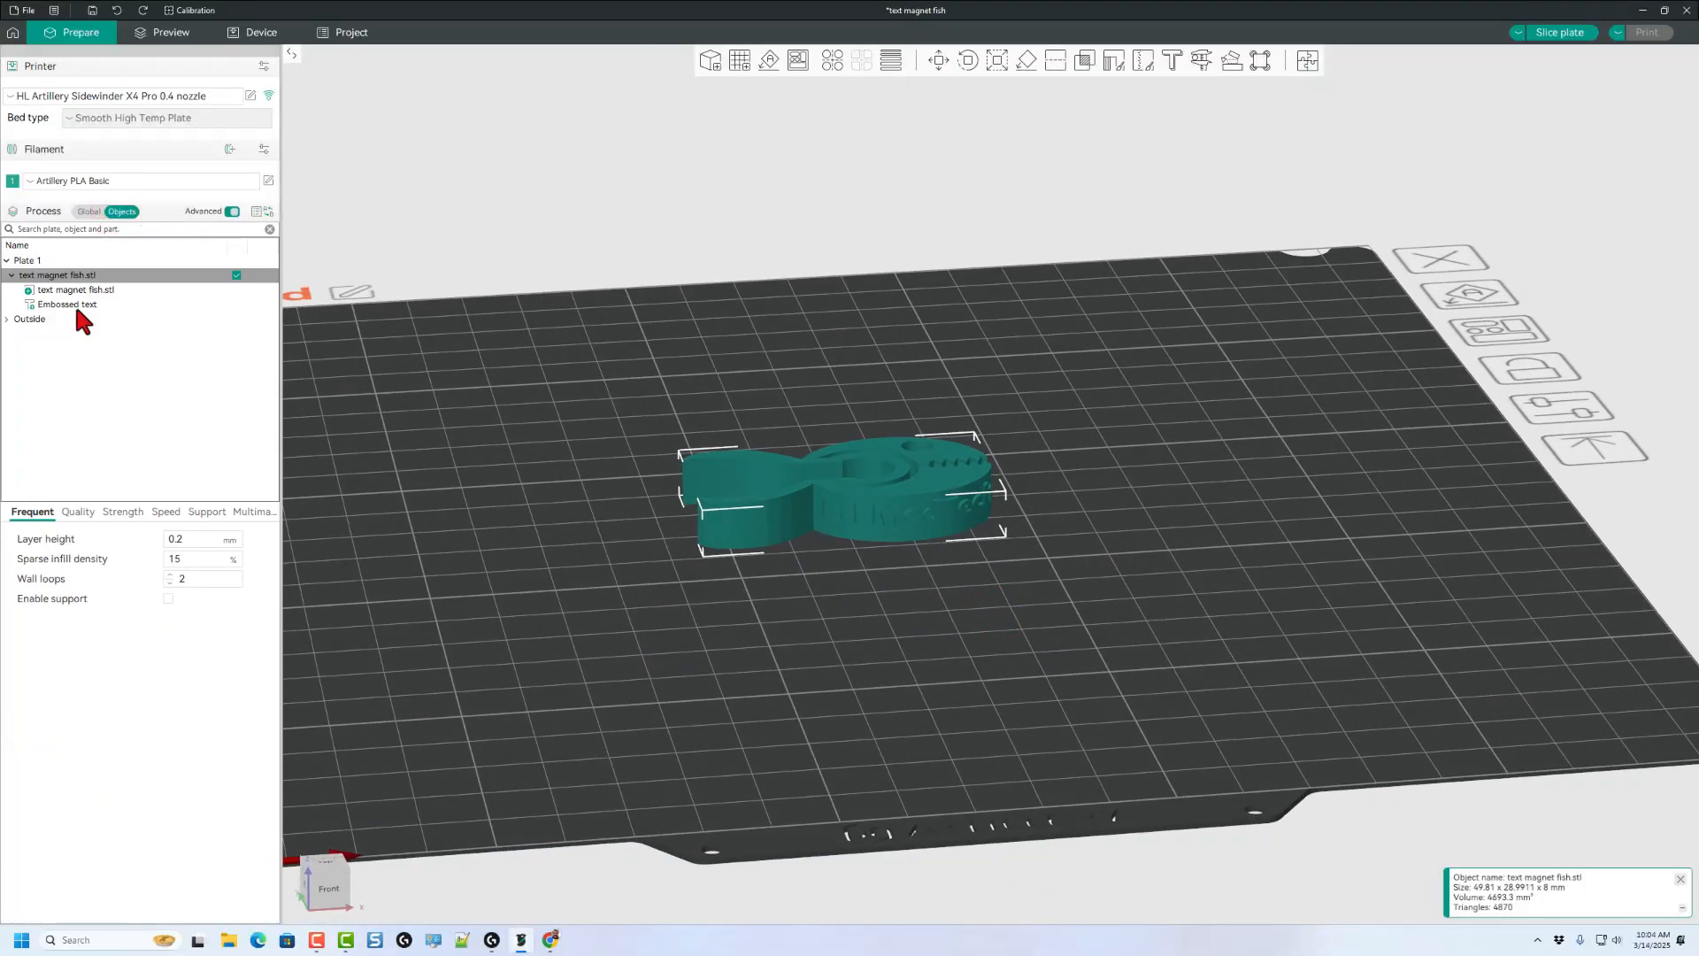
pyautogui.click(66, 304)
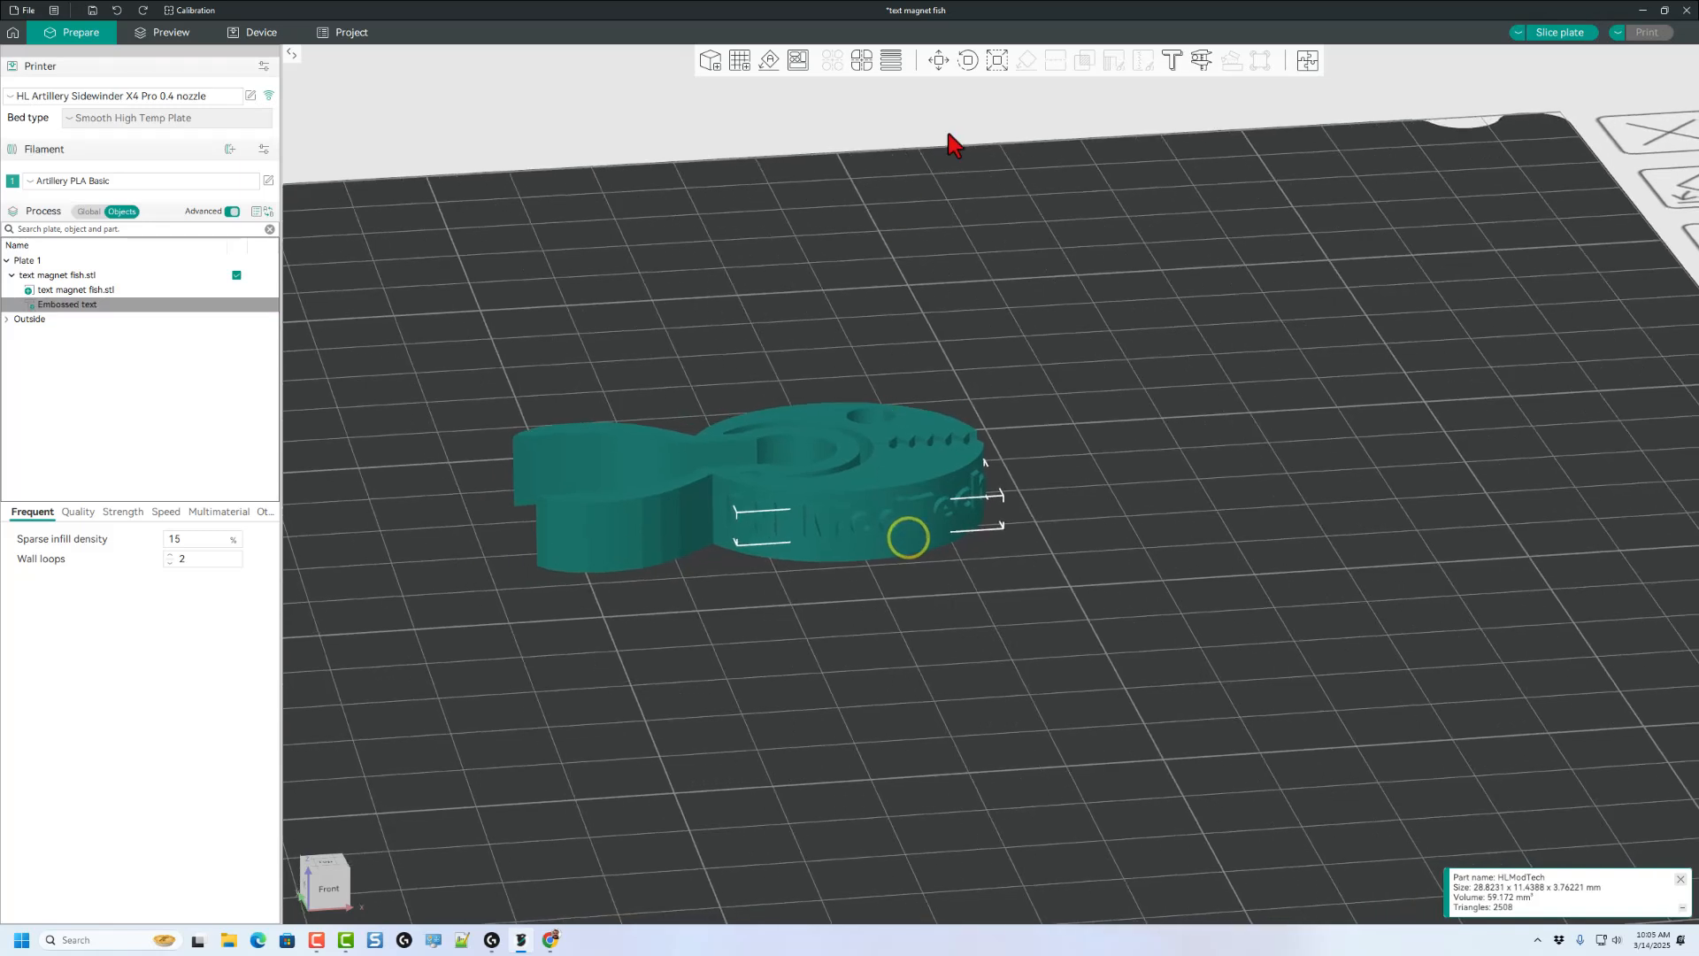
pyautogui.click(938, 60)
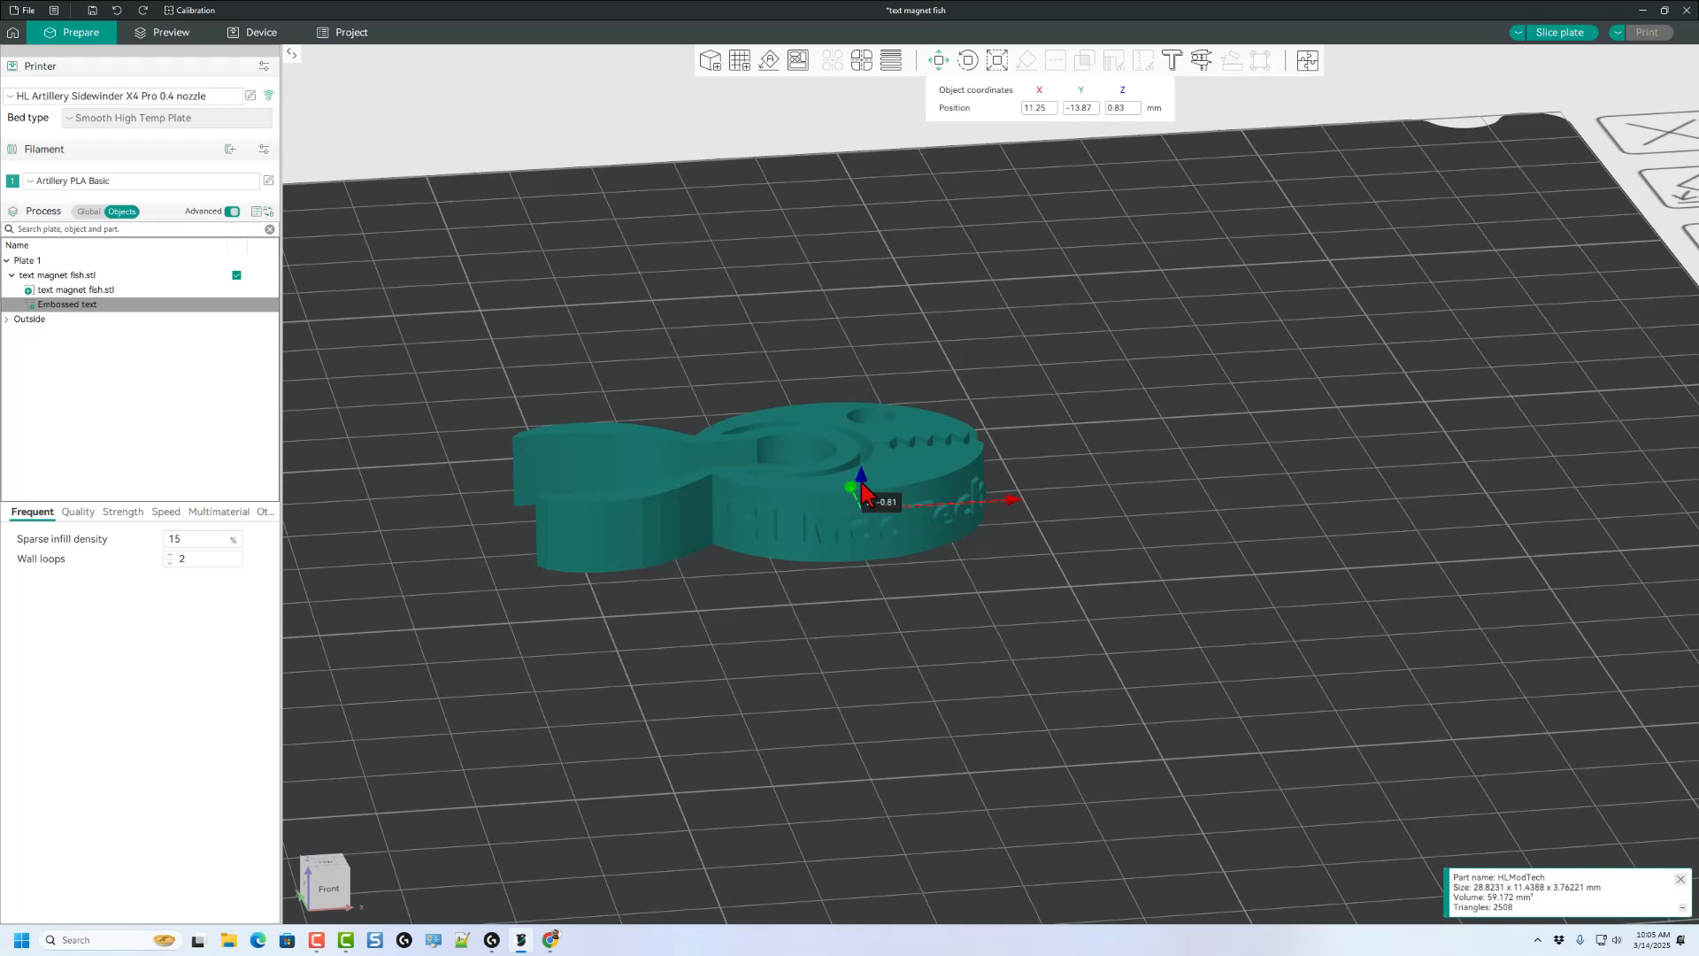
pyautogui.click(1170, 61)
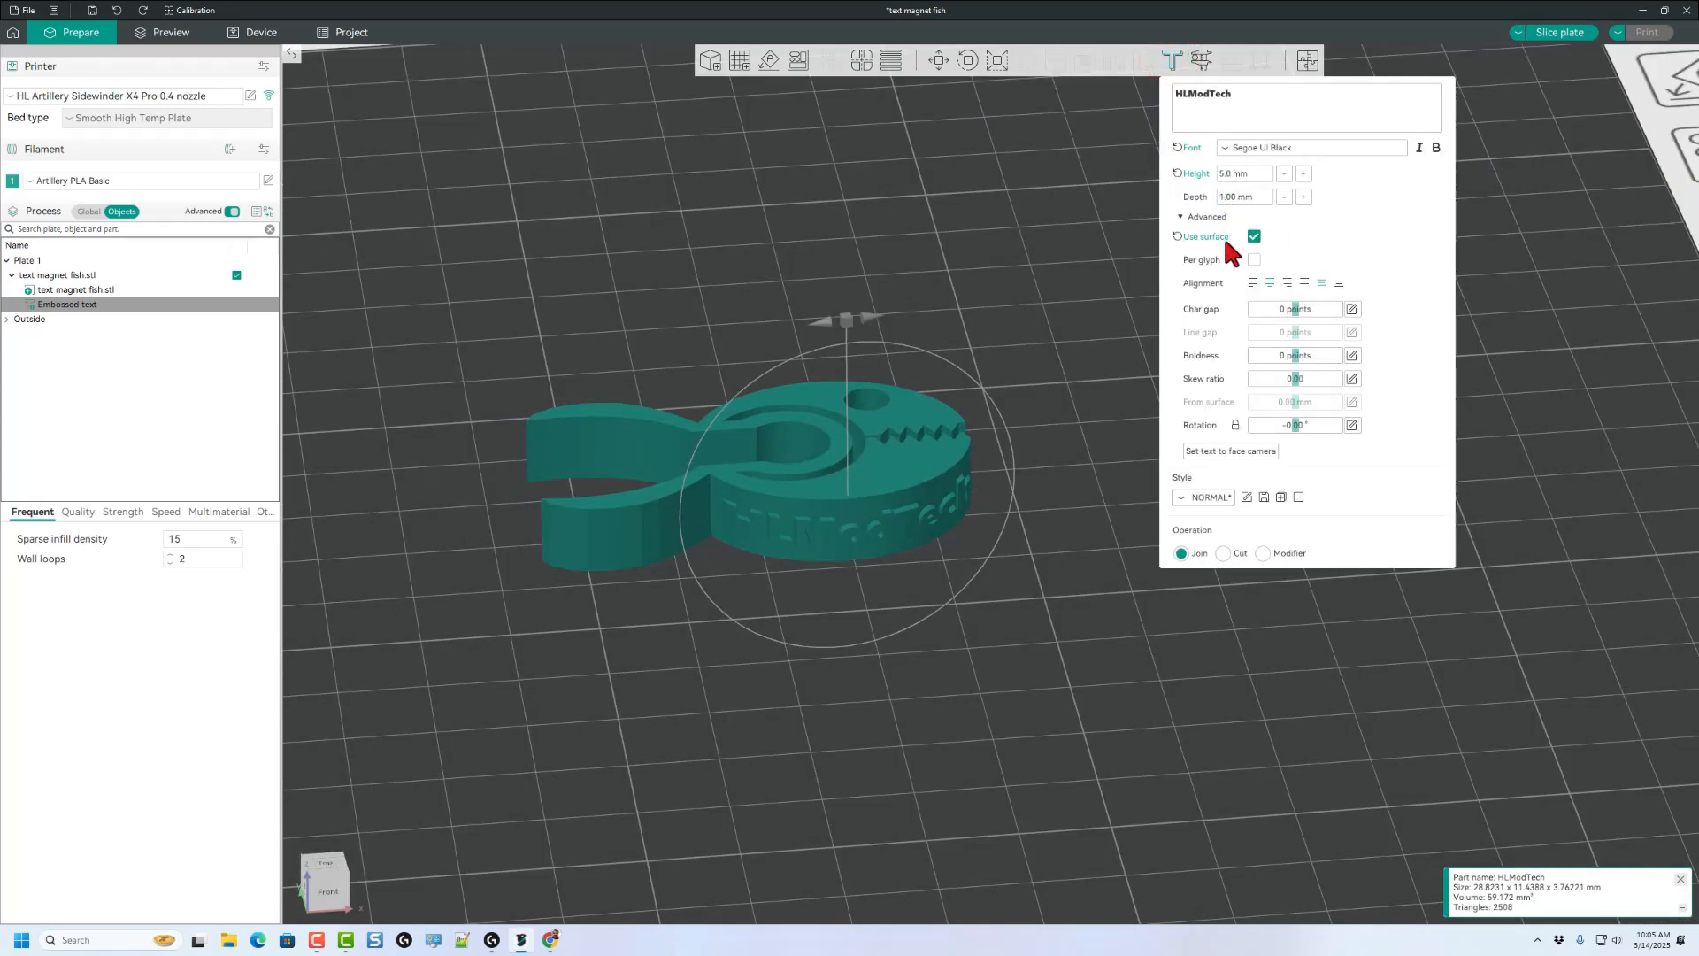
pyautogui.moveTo(1235, 211)
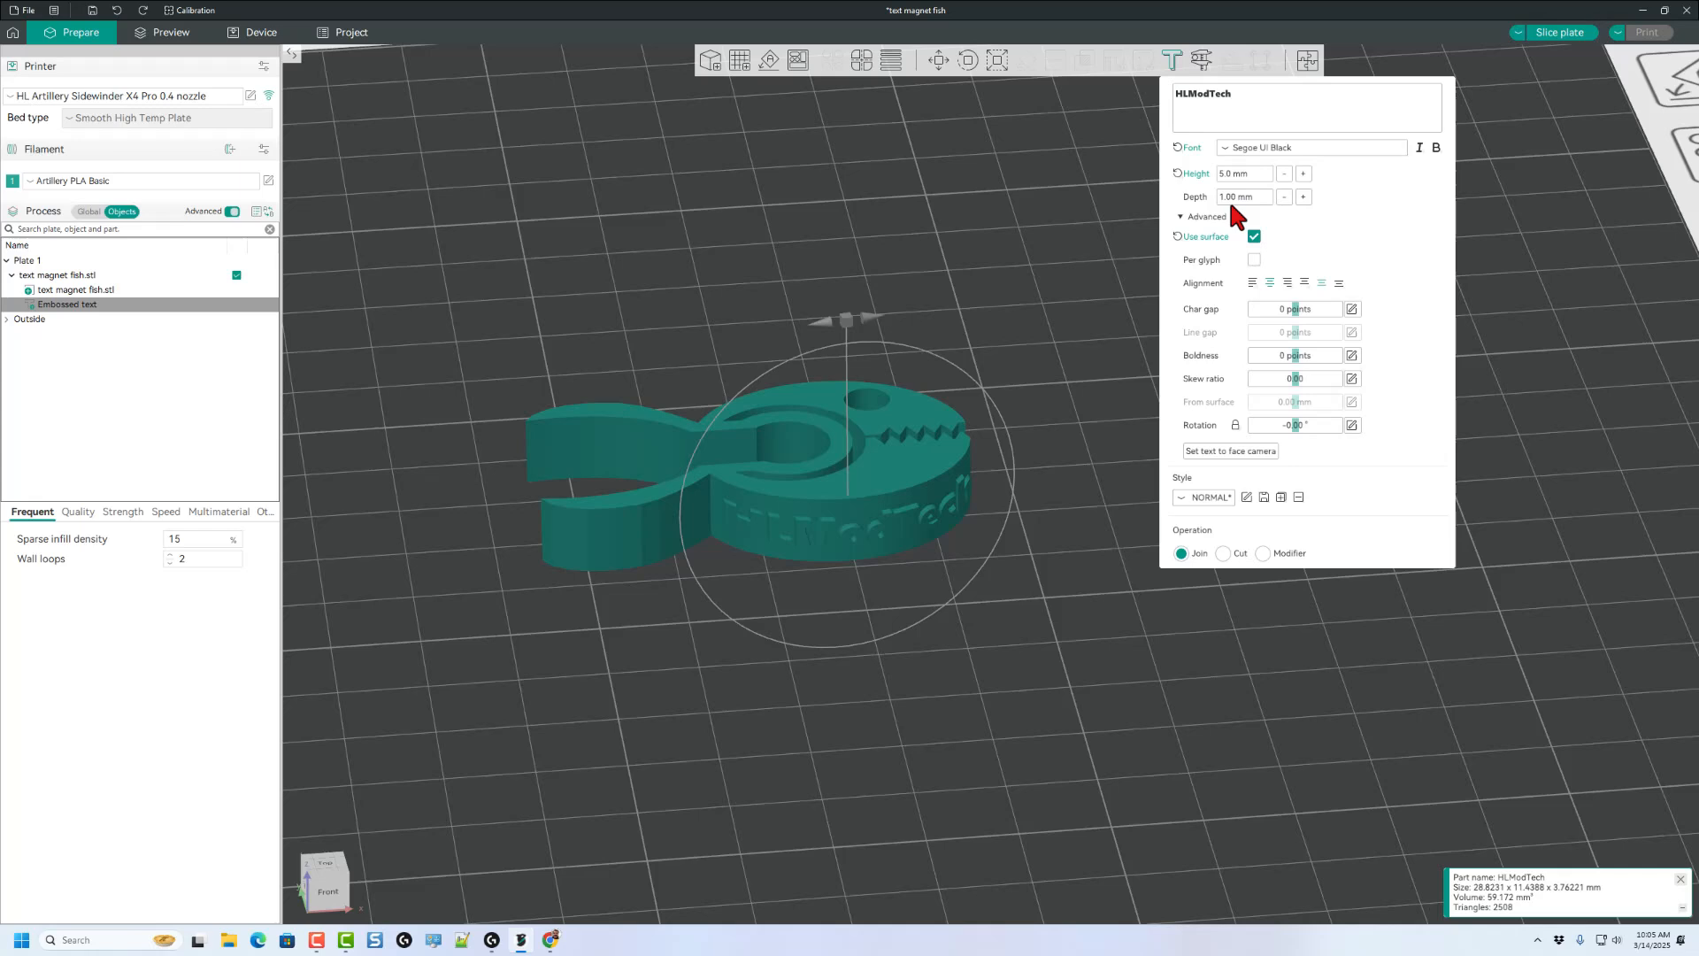
pyautogui.moveTo(1229, 270)
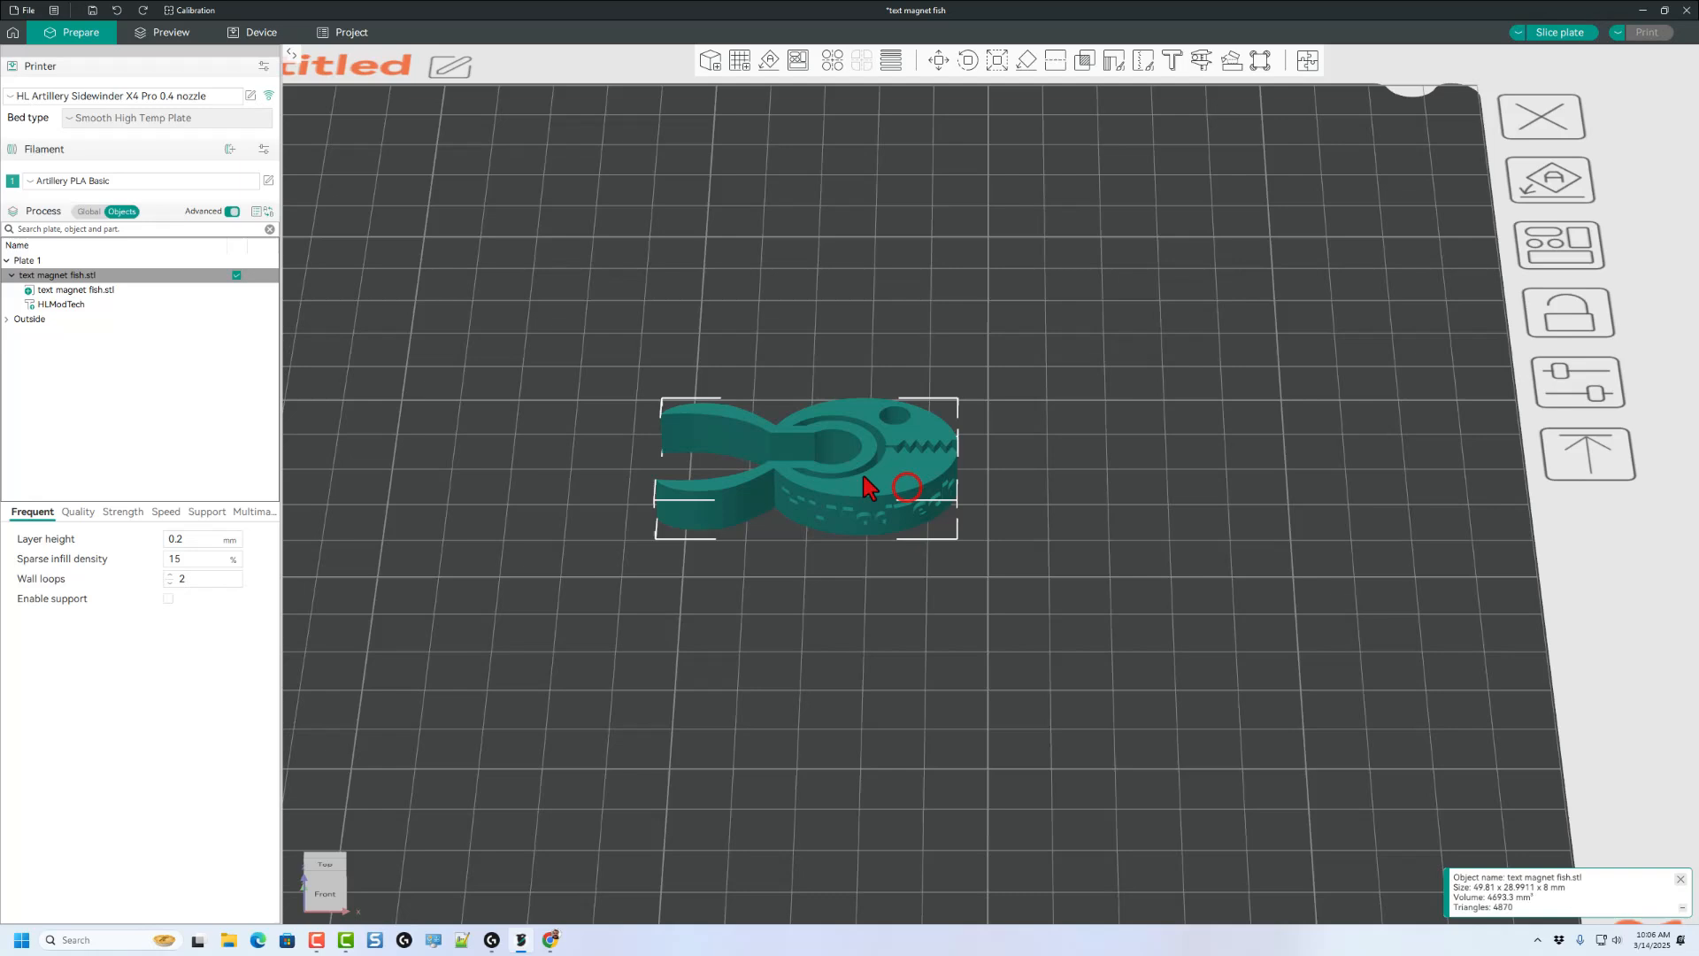
# Clone the fish clip once and switch the copy's HLModTech text Operation to Cut.
pyautogui.rightClick(908, 471)
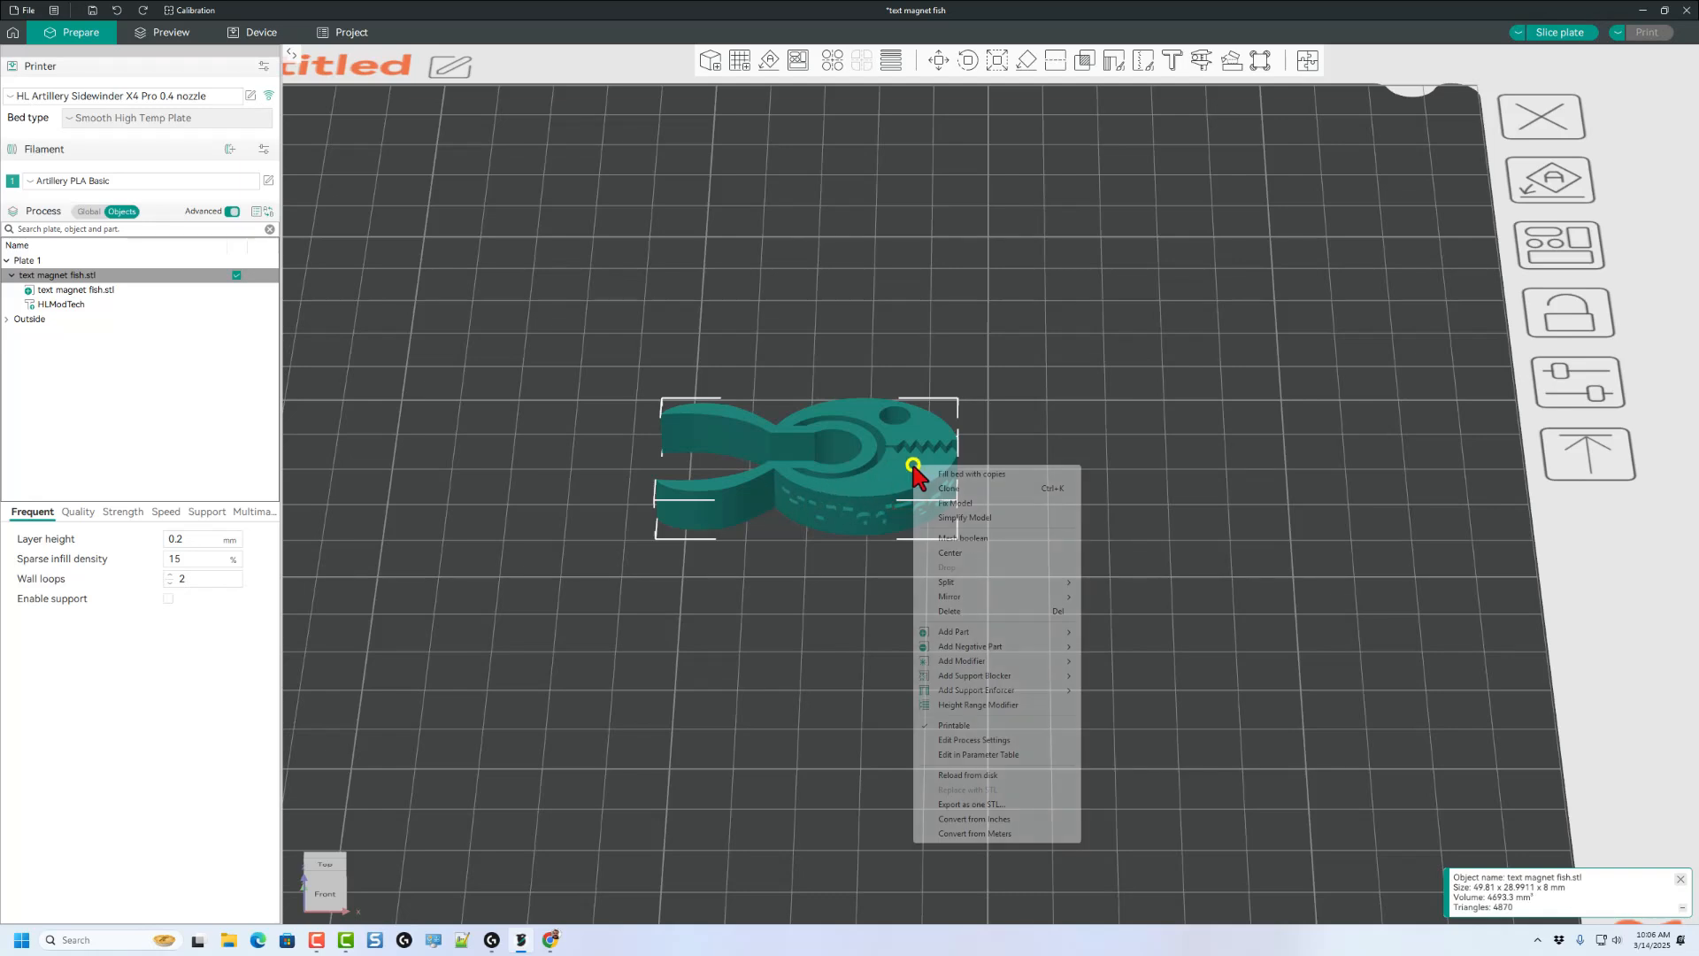
pyautogui.click(947, 488)
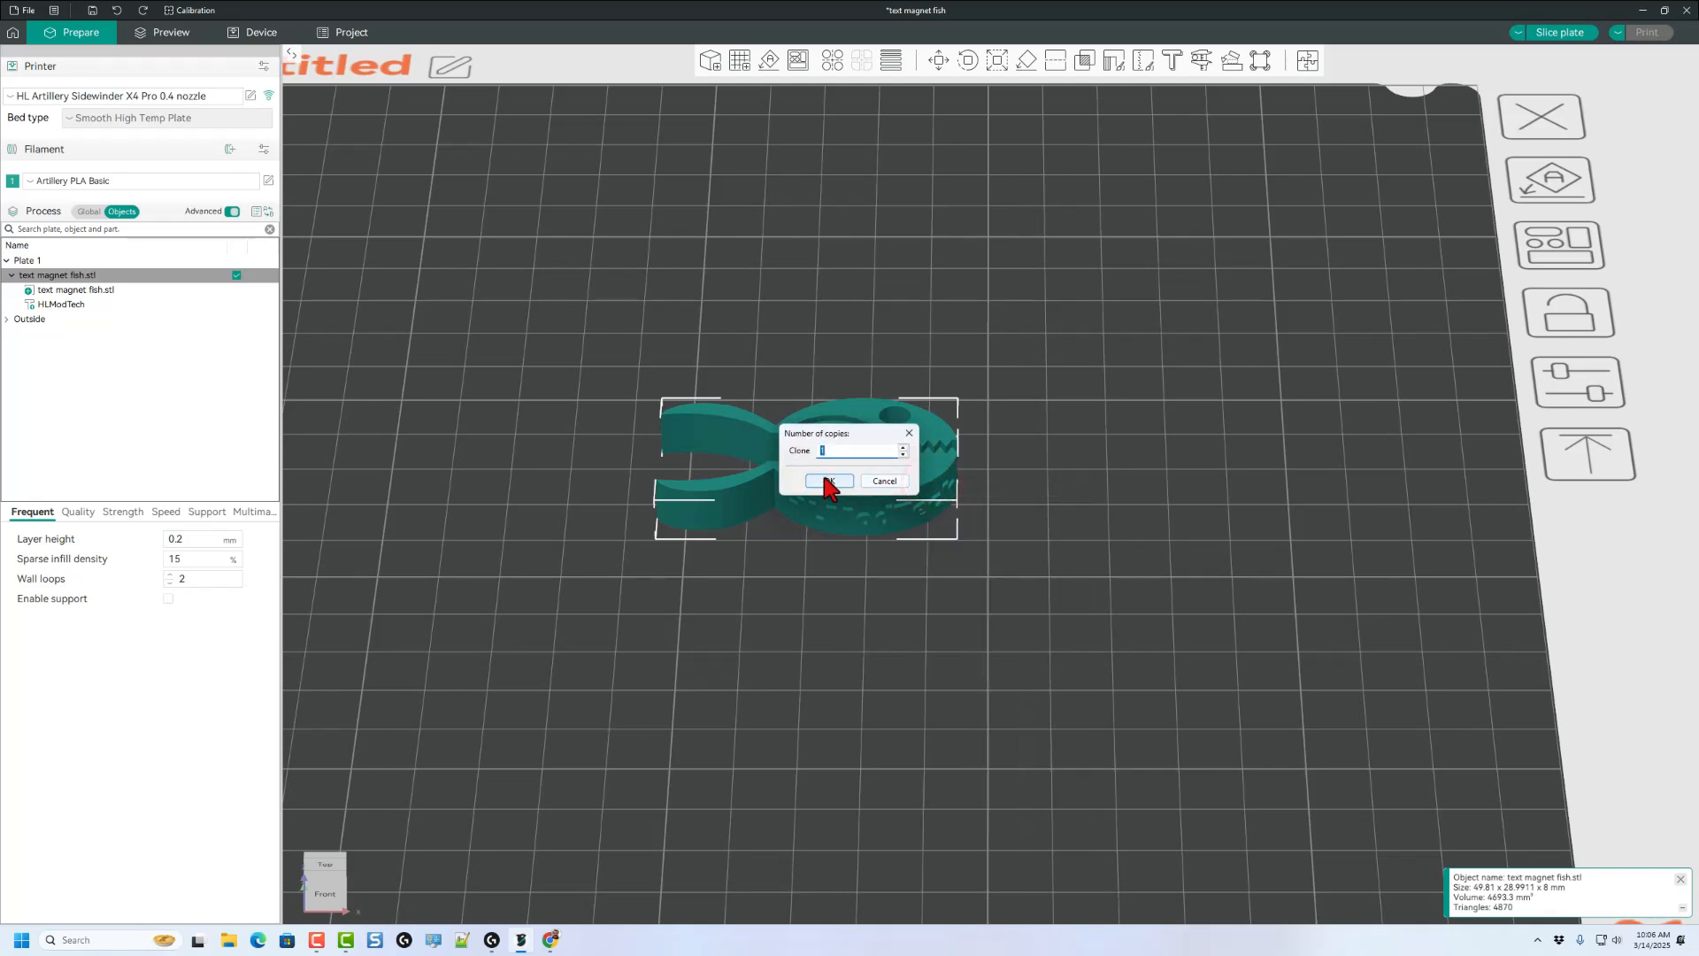
pyautogui.click(829, 480)
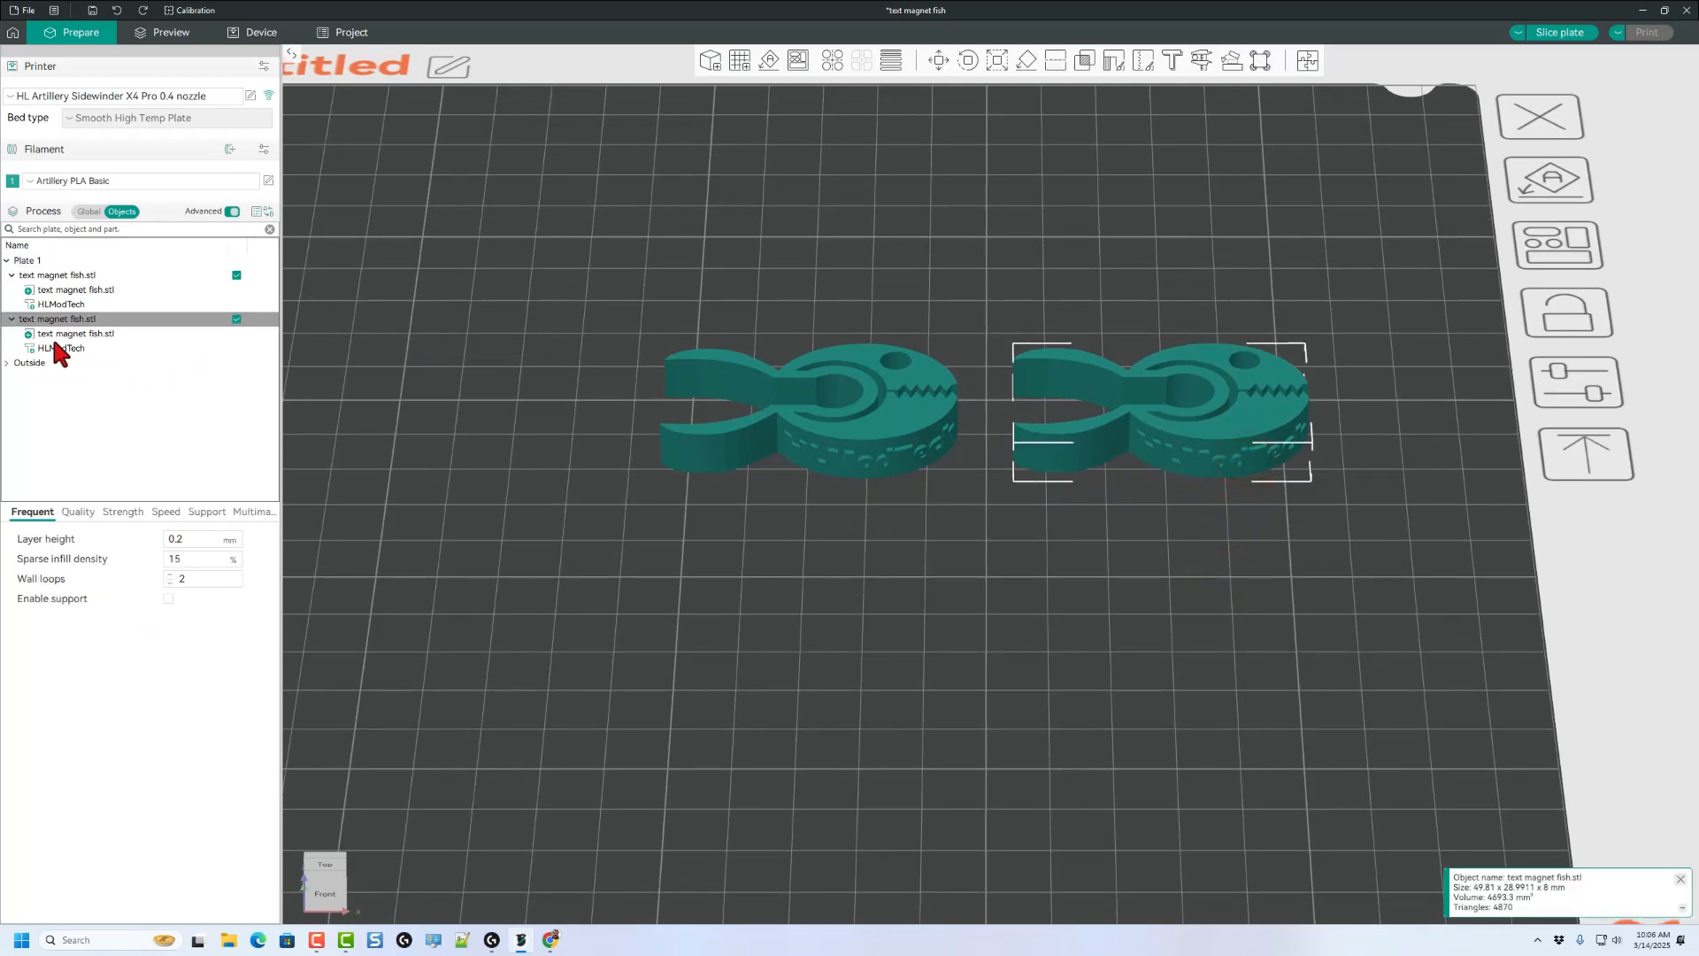
pyautogui.click(61, 349)
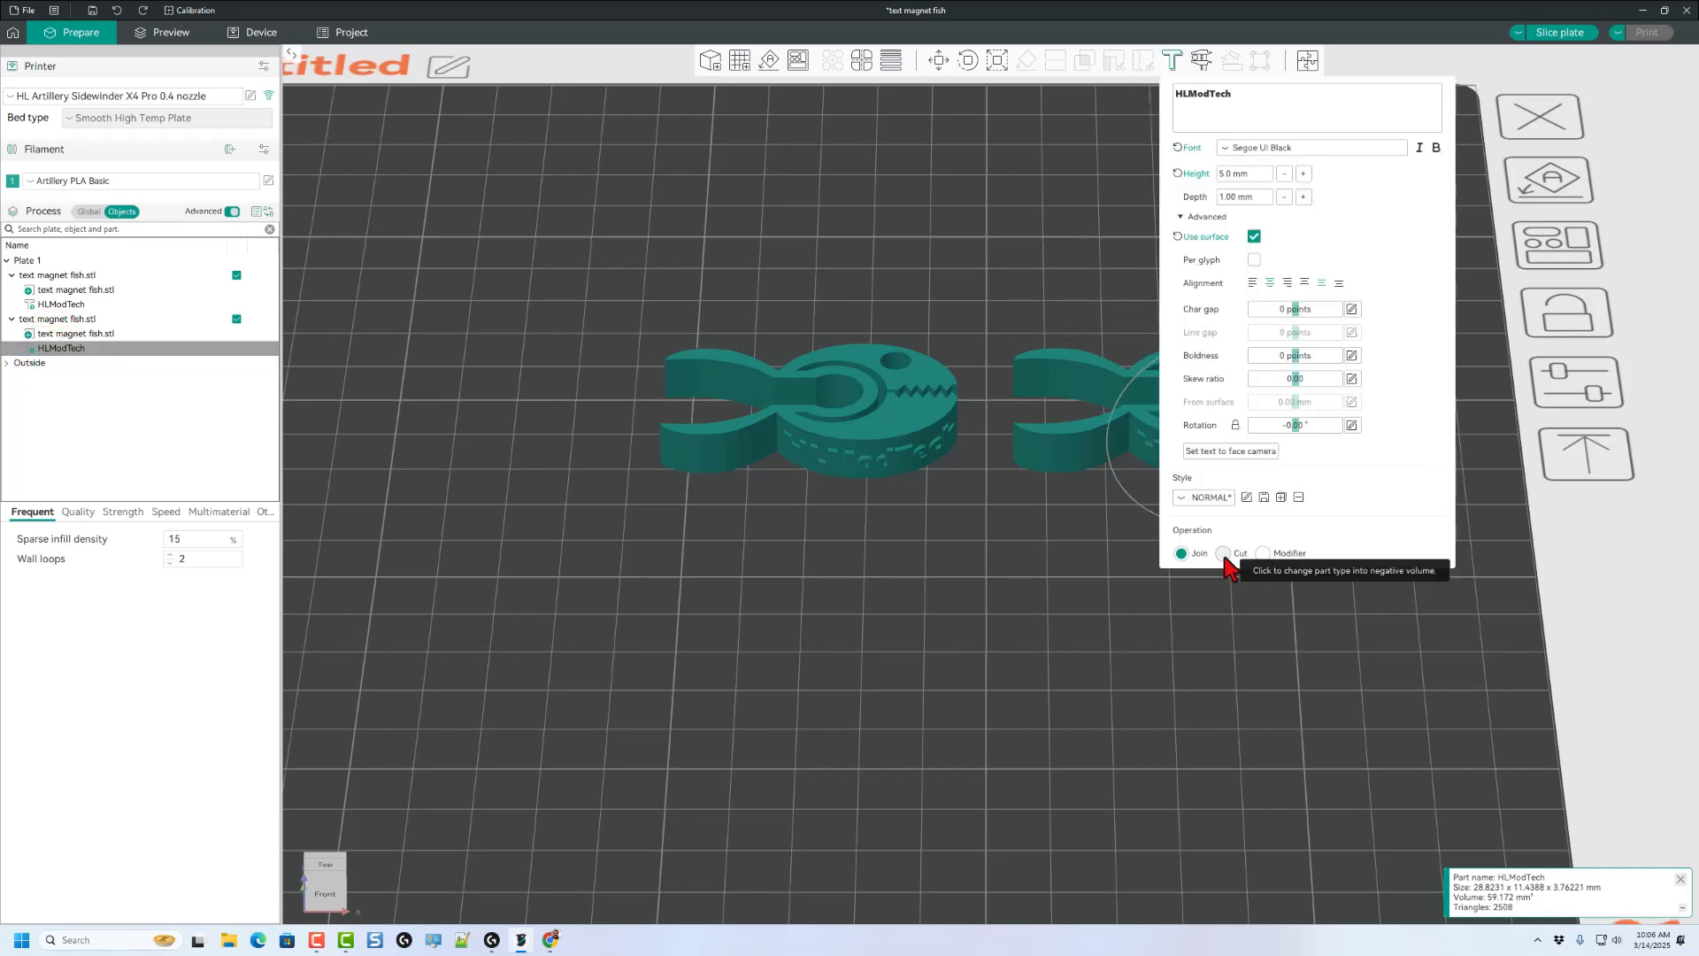
pyautogui.click(1223, 553)
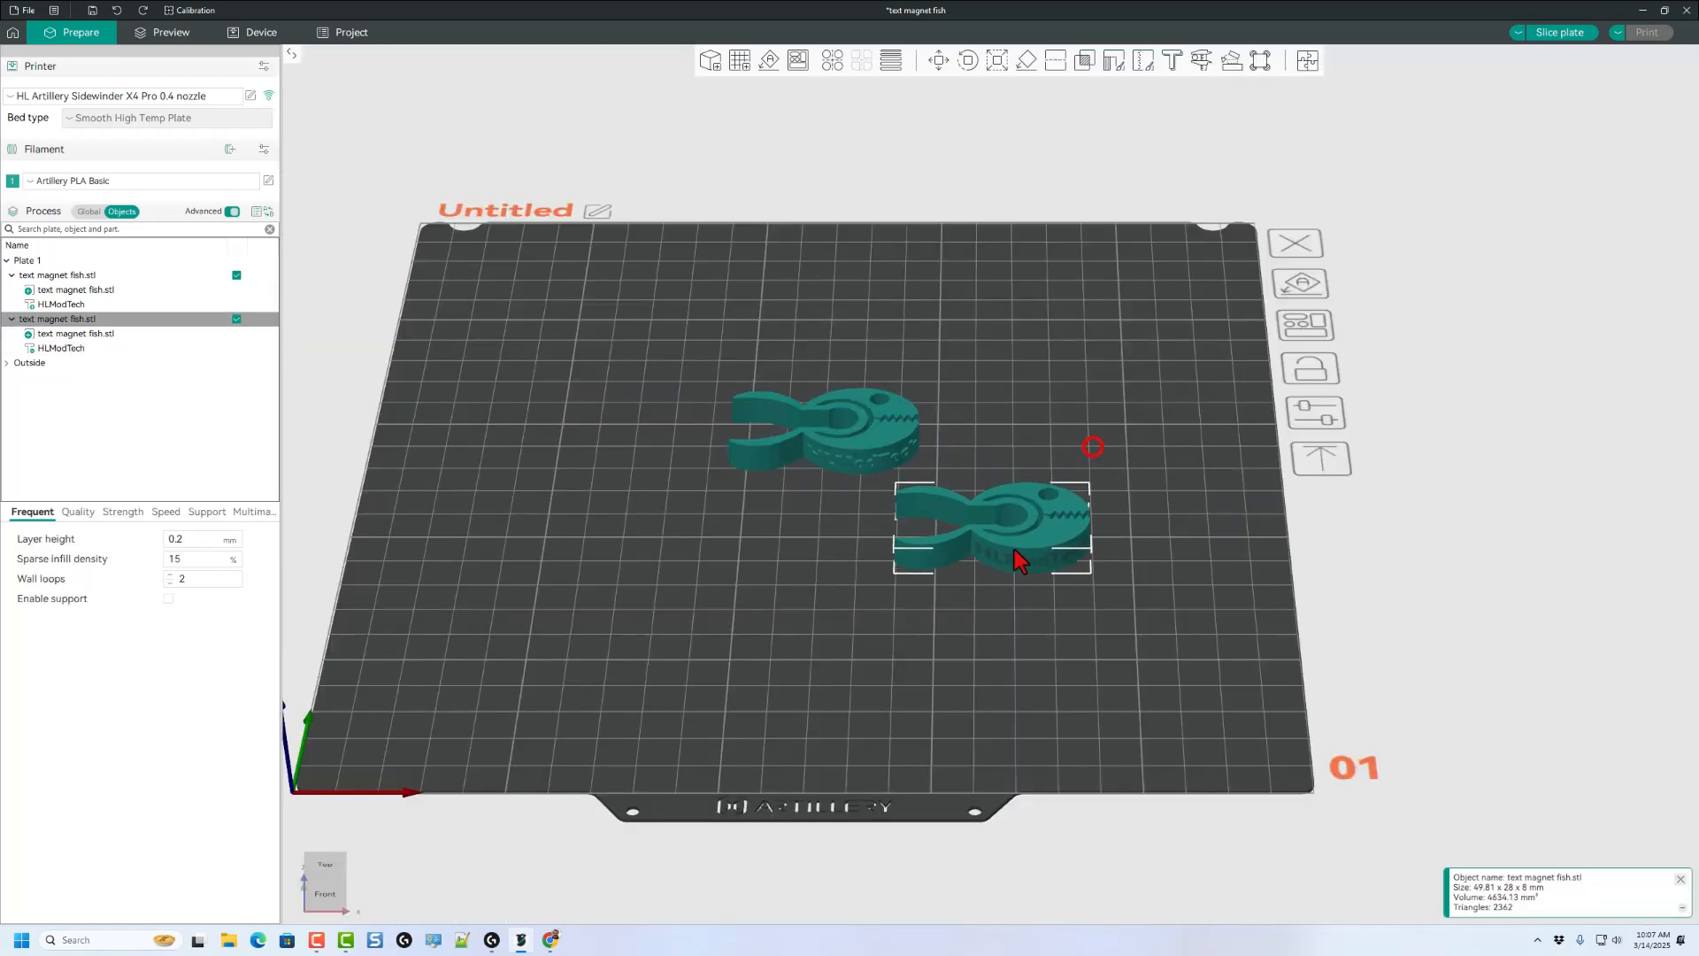
# Place the copy below the original, slice the plate, send it to the printer and check the Device status.
pyautogui.moveTo(991, 528); pyautogui.dragTo(814, 527)
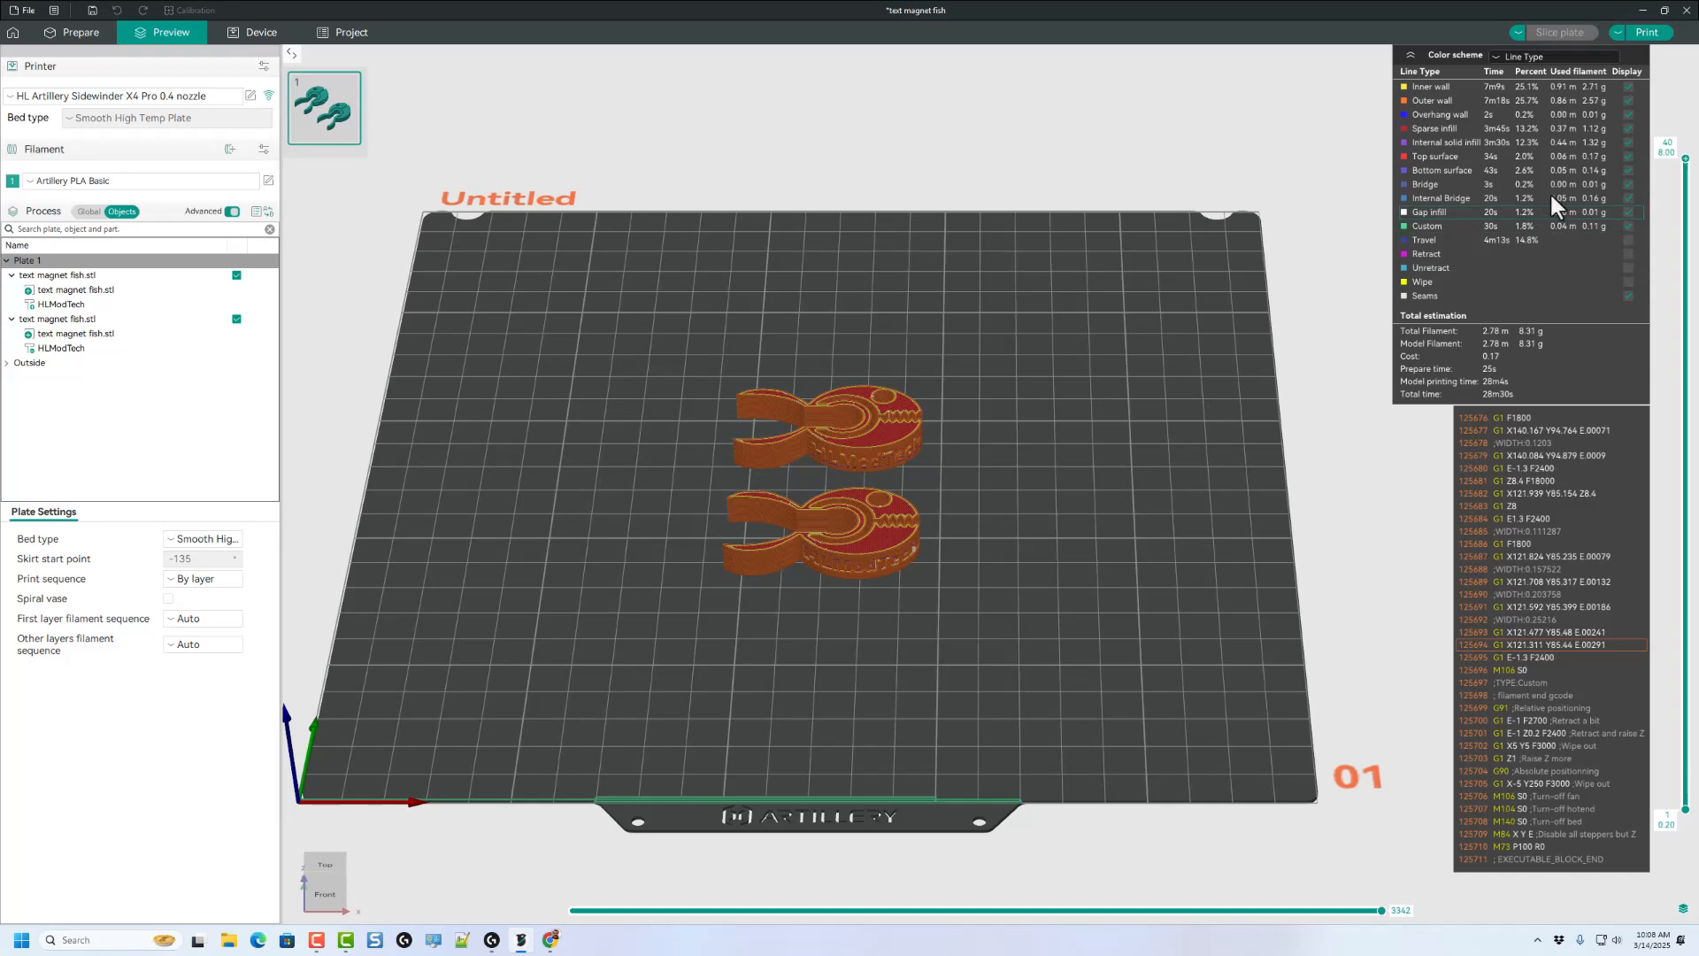
pyautogui.click(1645, 32)
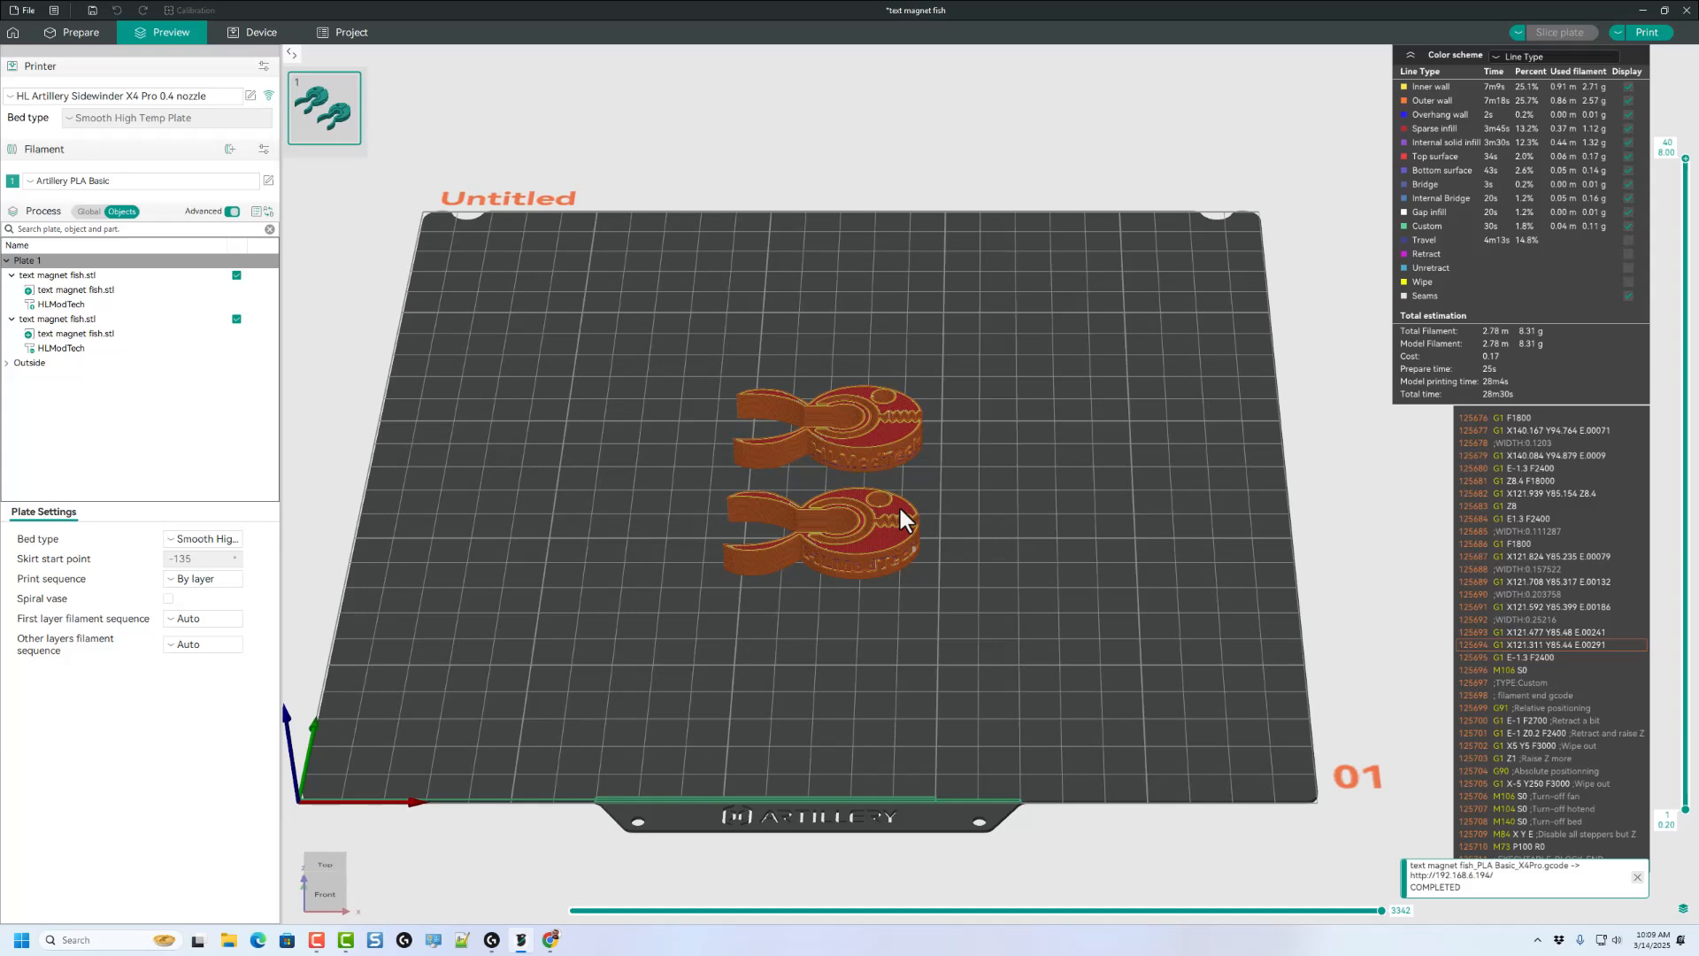
pyautogui.click(260, 31)
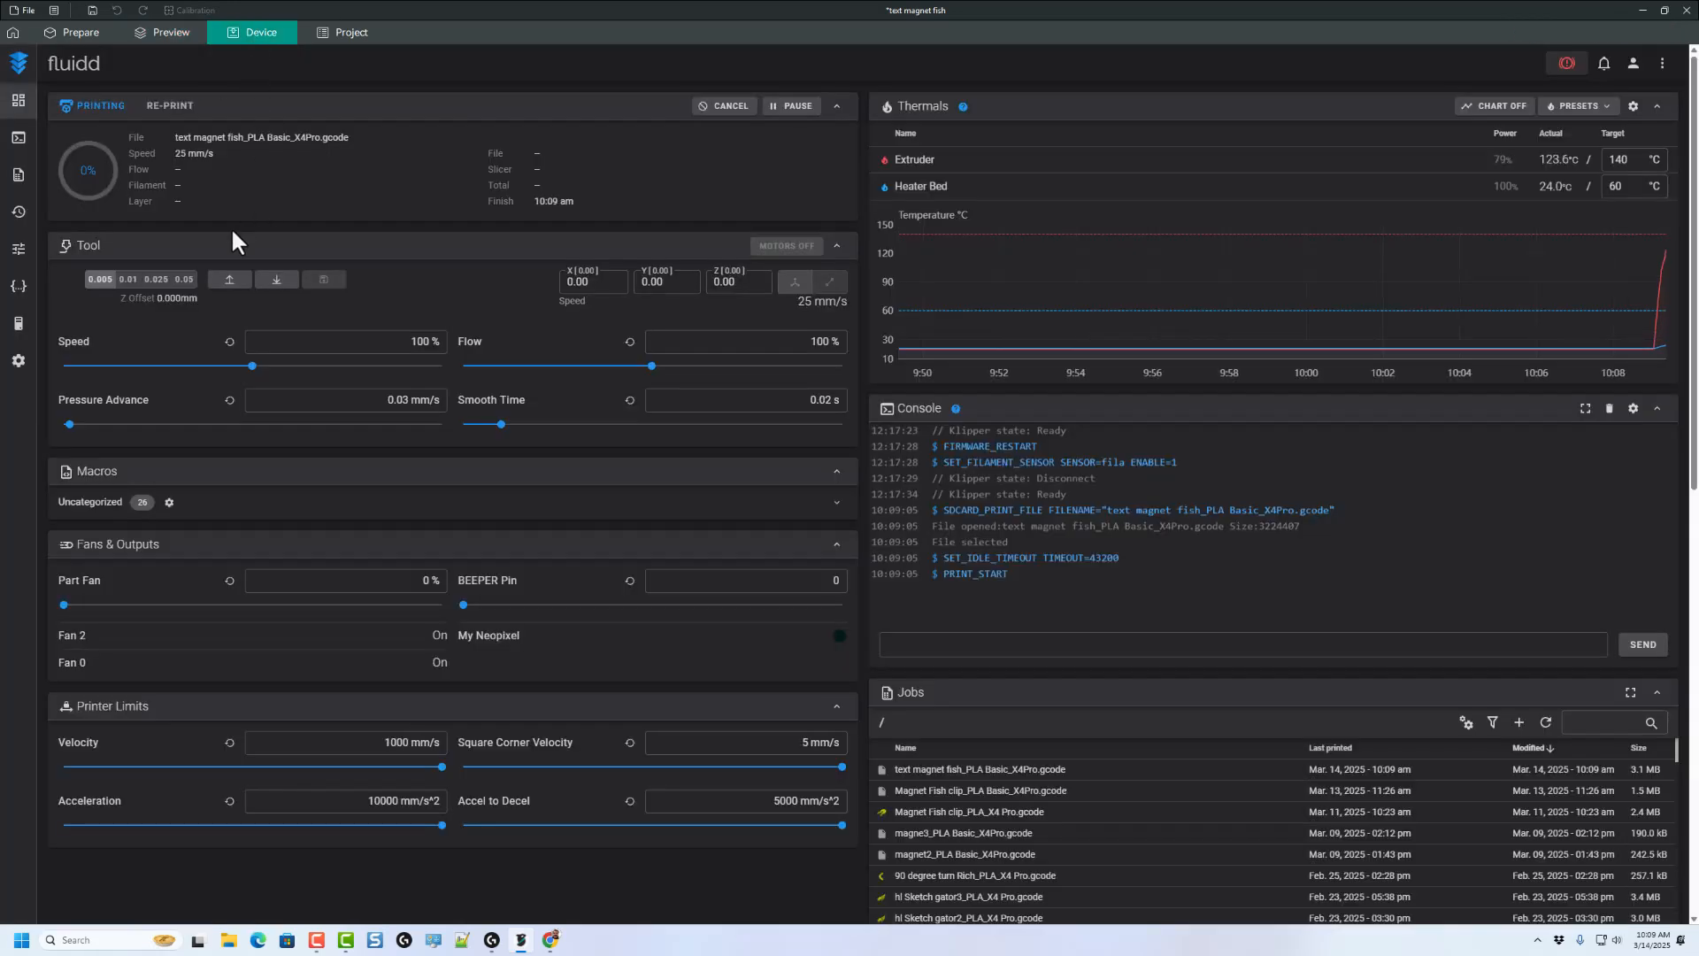
pyautogui.moveTo(876, 655)
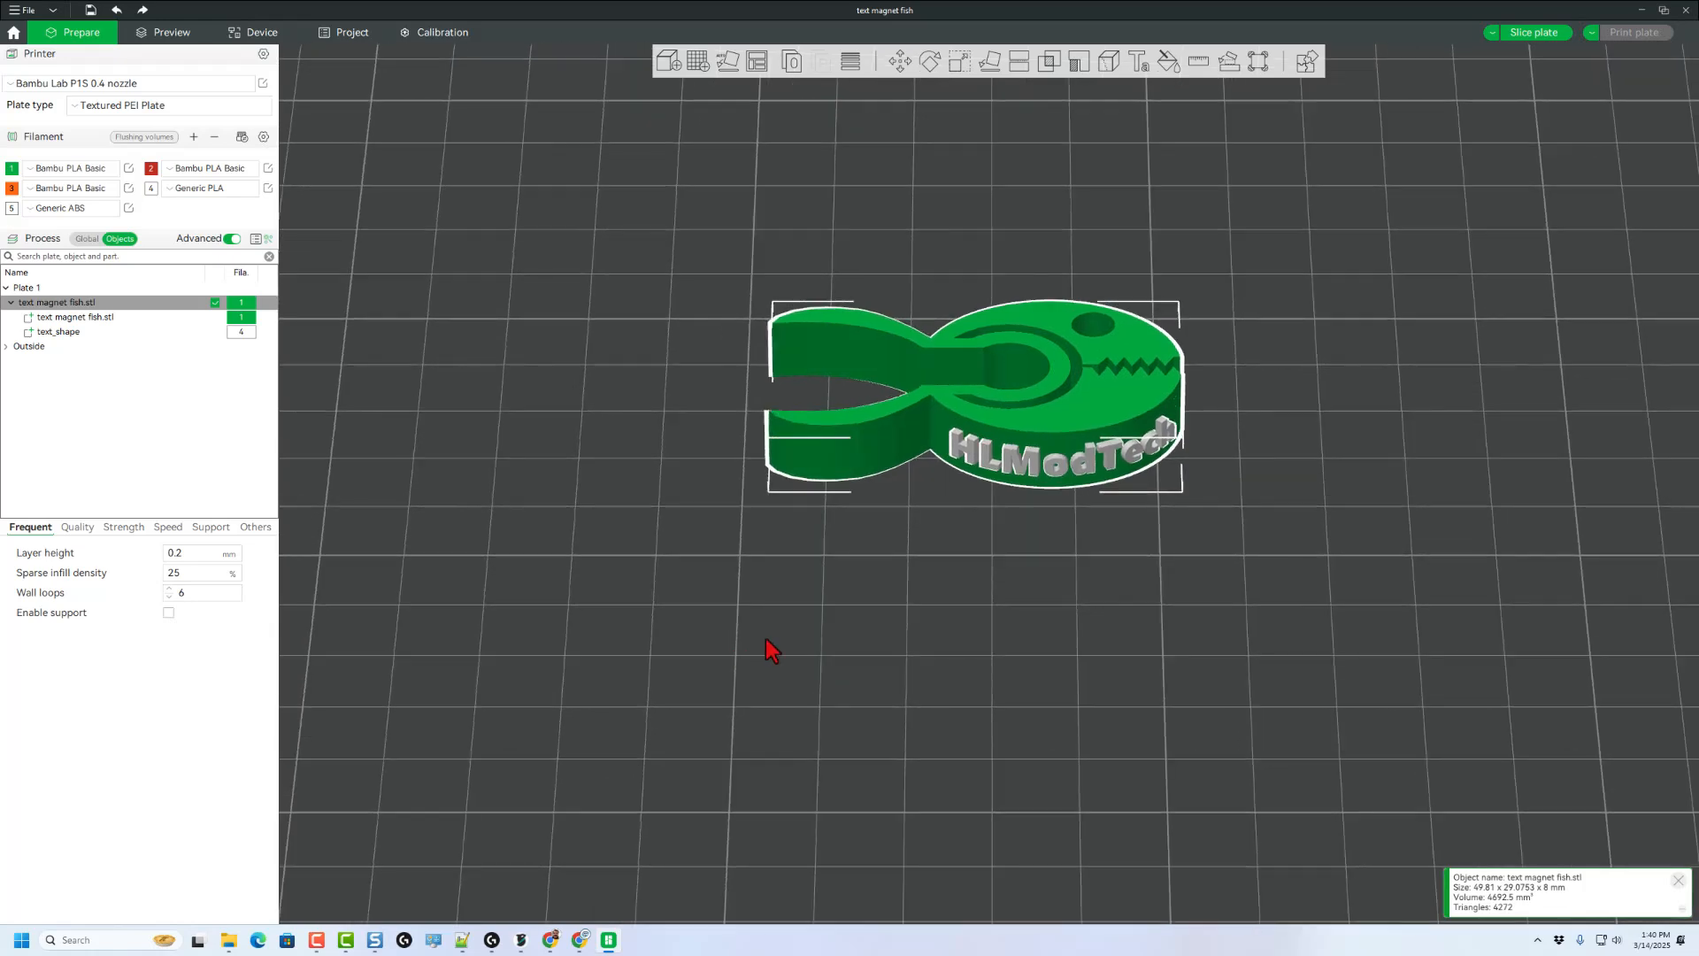
pyautogui.moveTo(1214, 485)
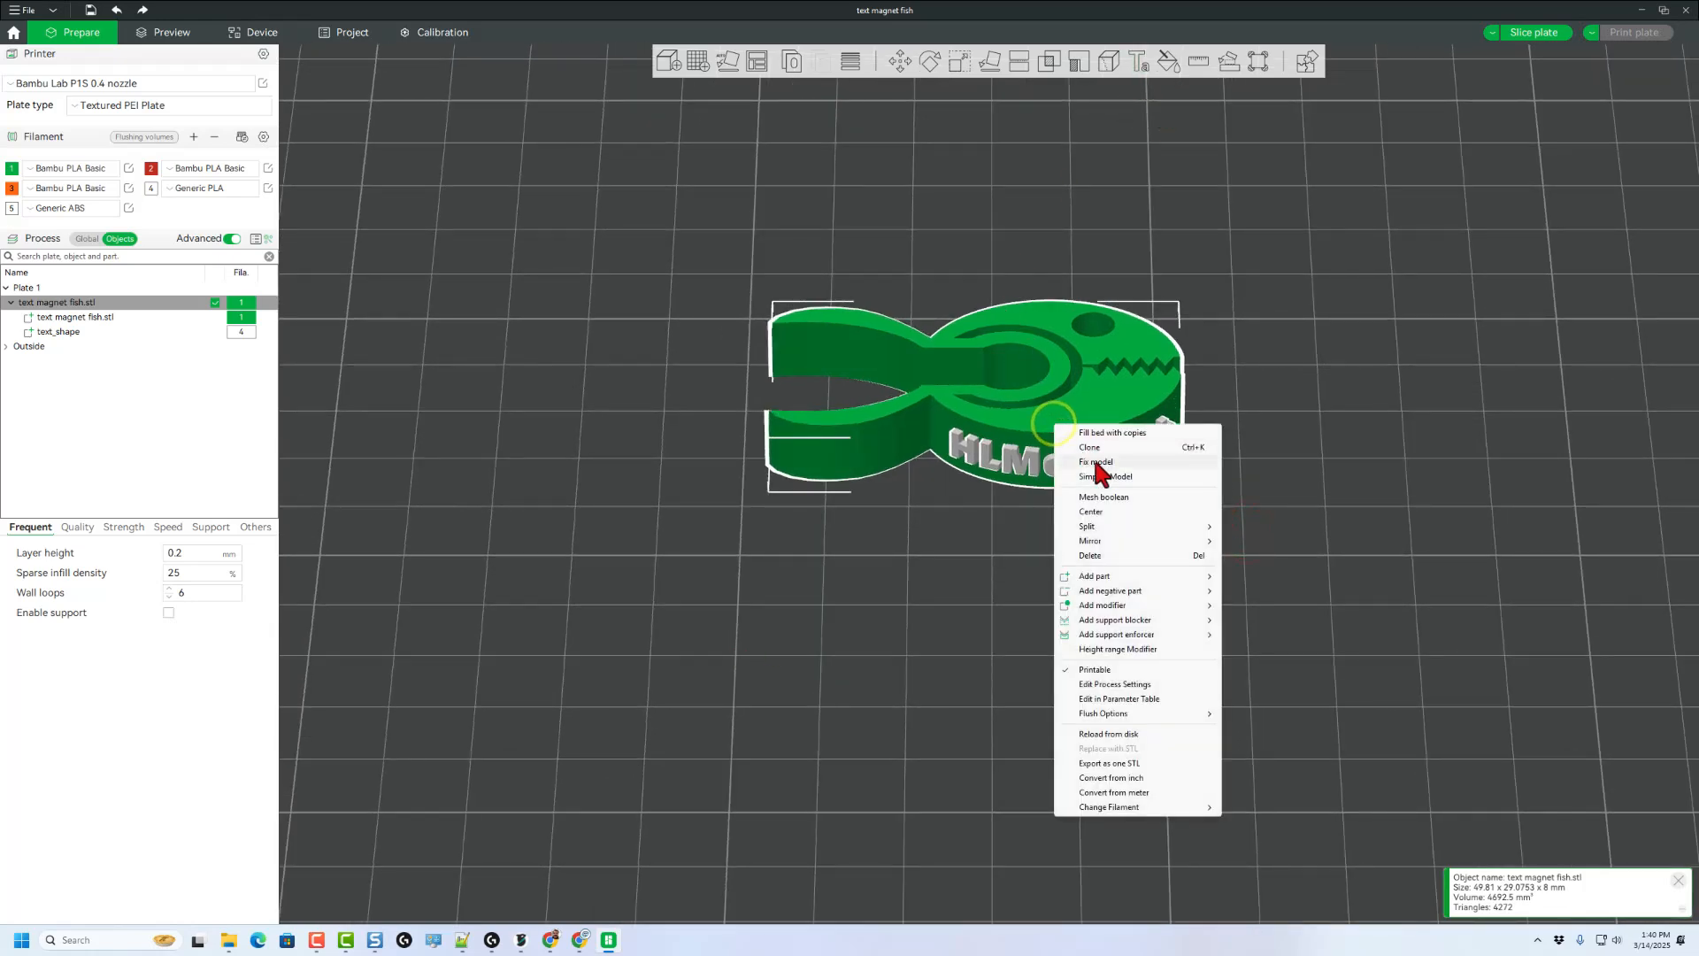
# Clone the fish clip once and select the copy's text part in the objects list.
pyautogui.click(1089, 446)
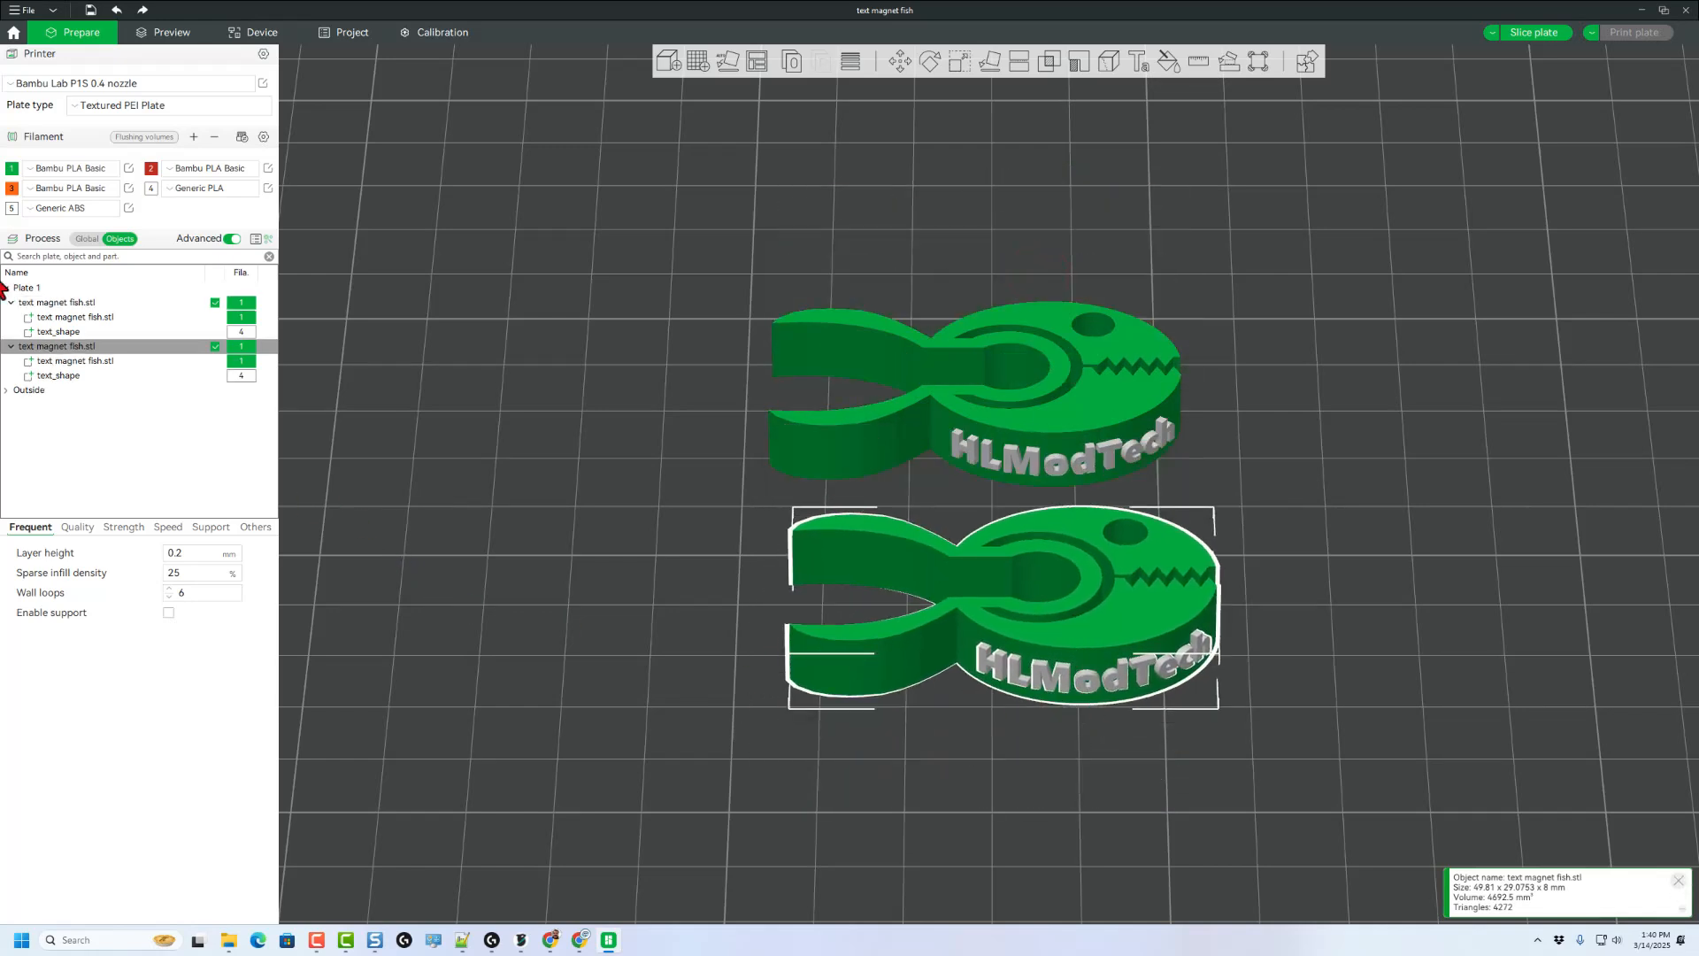
pyautogui.click(59, 376)
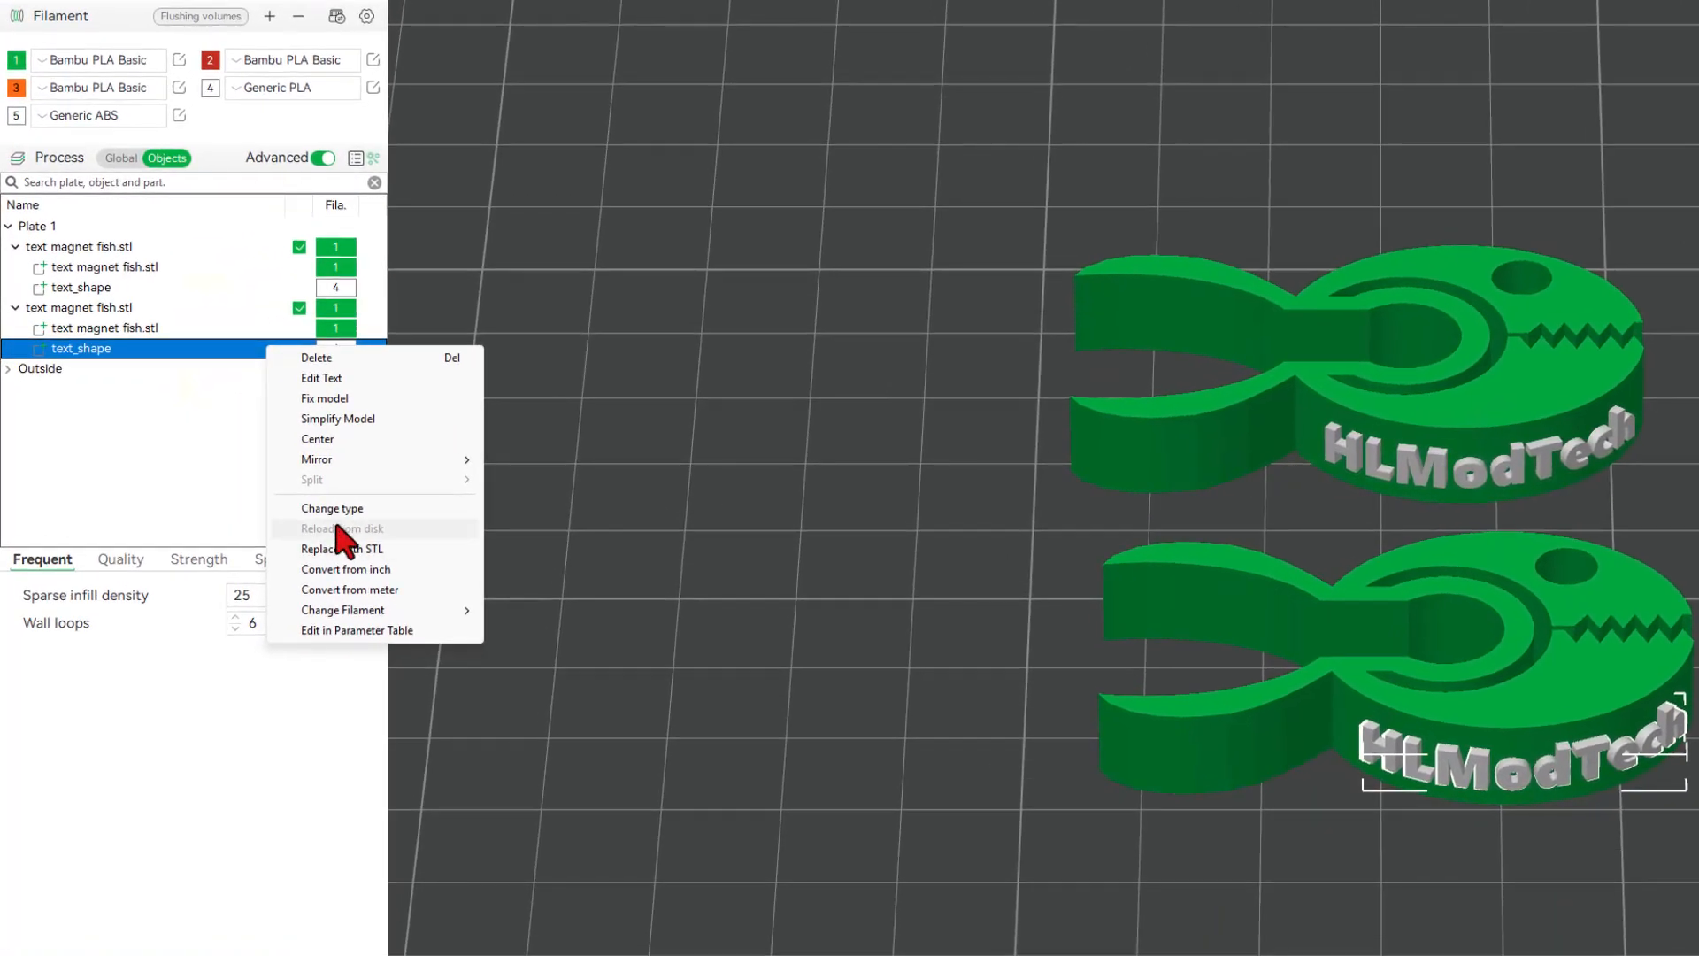
# Change the copy's text_shape to a negative part and set its embedded depth to 1.
pyautogui.click(333, 508)
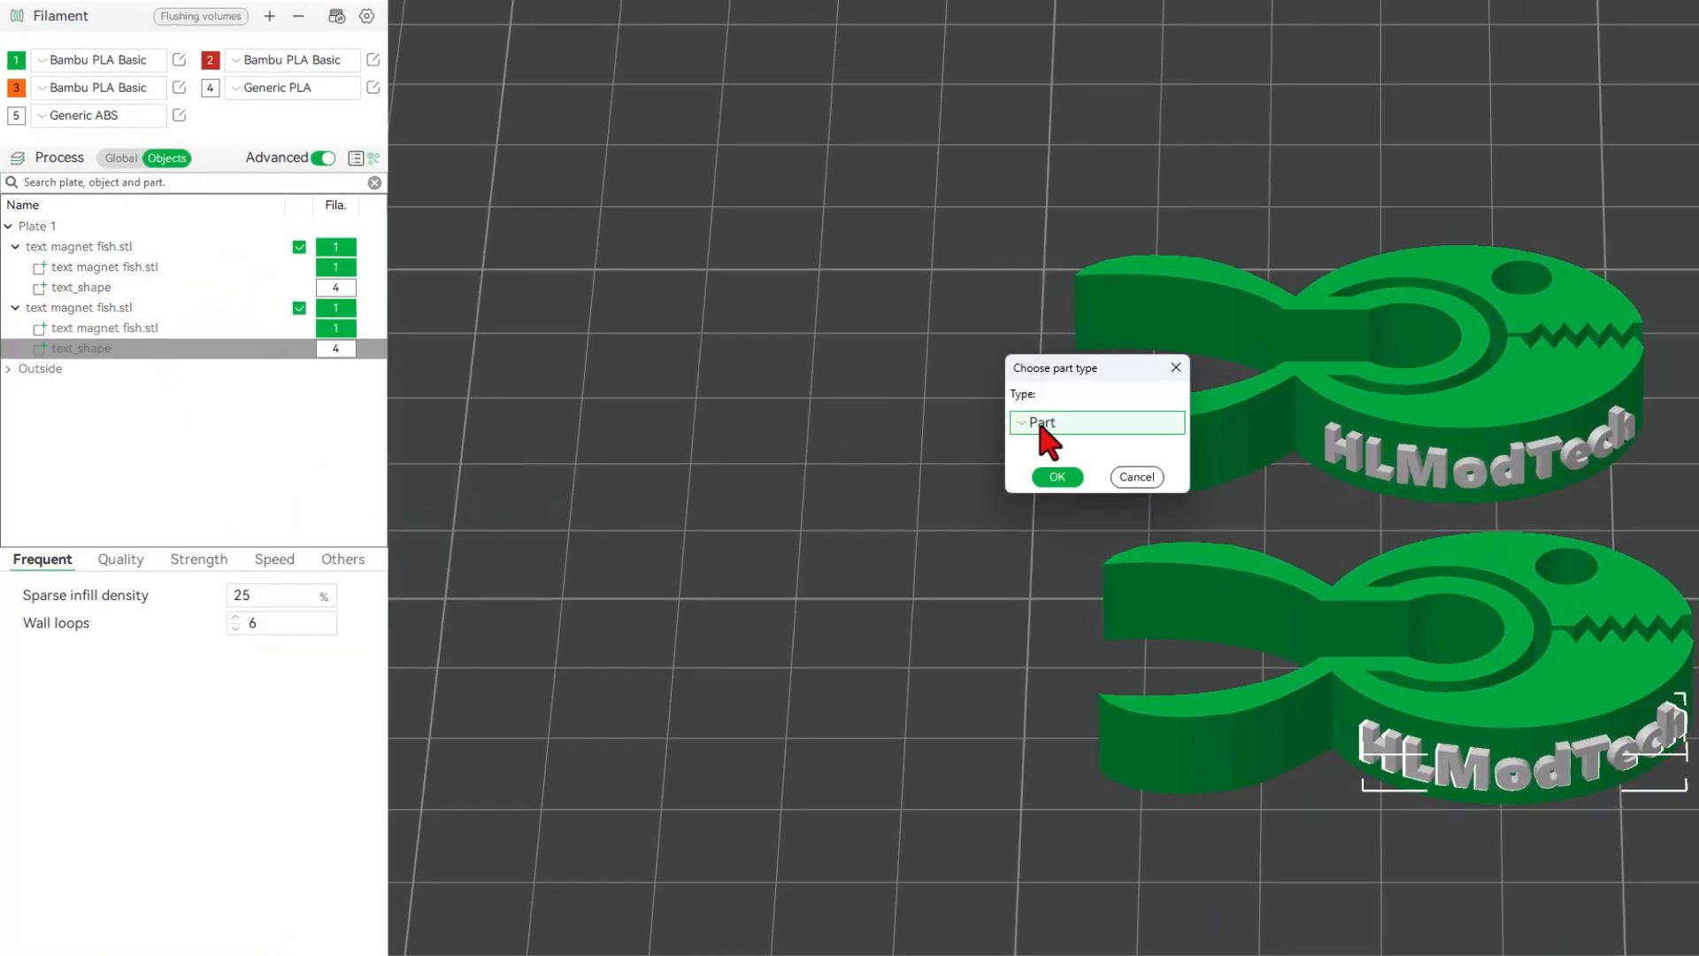
pyautogui.click(1096, 422)
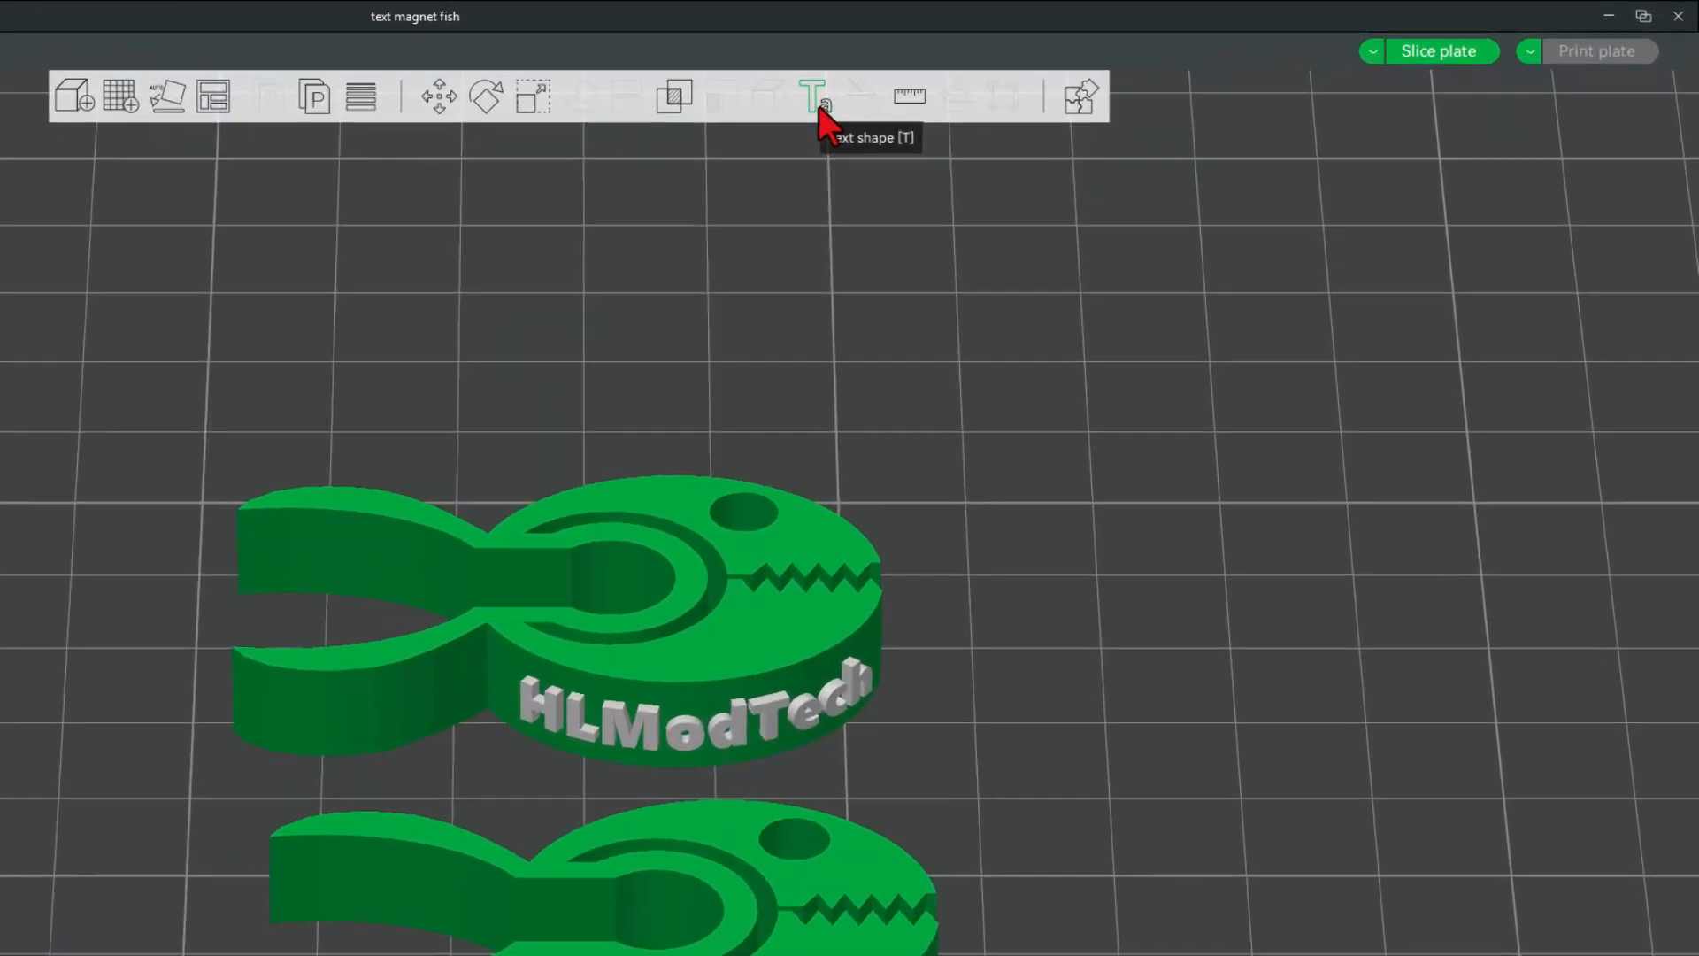
pyautogui.click(810, 96)
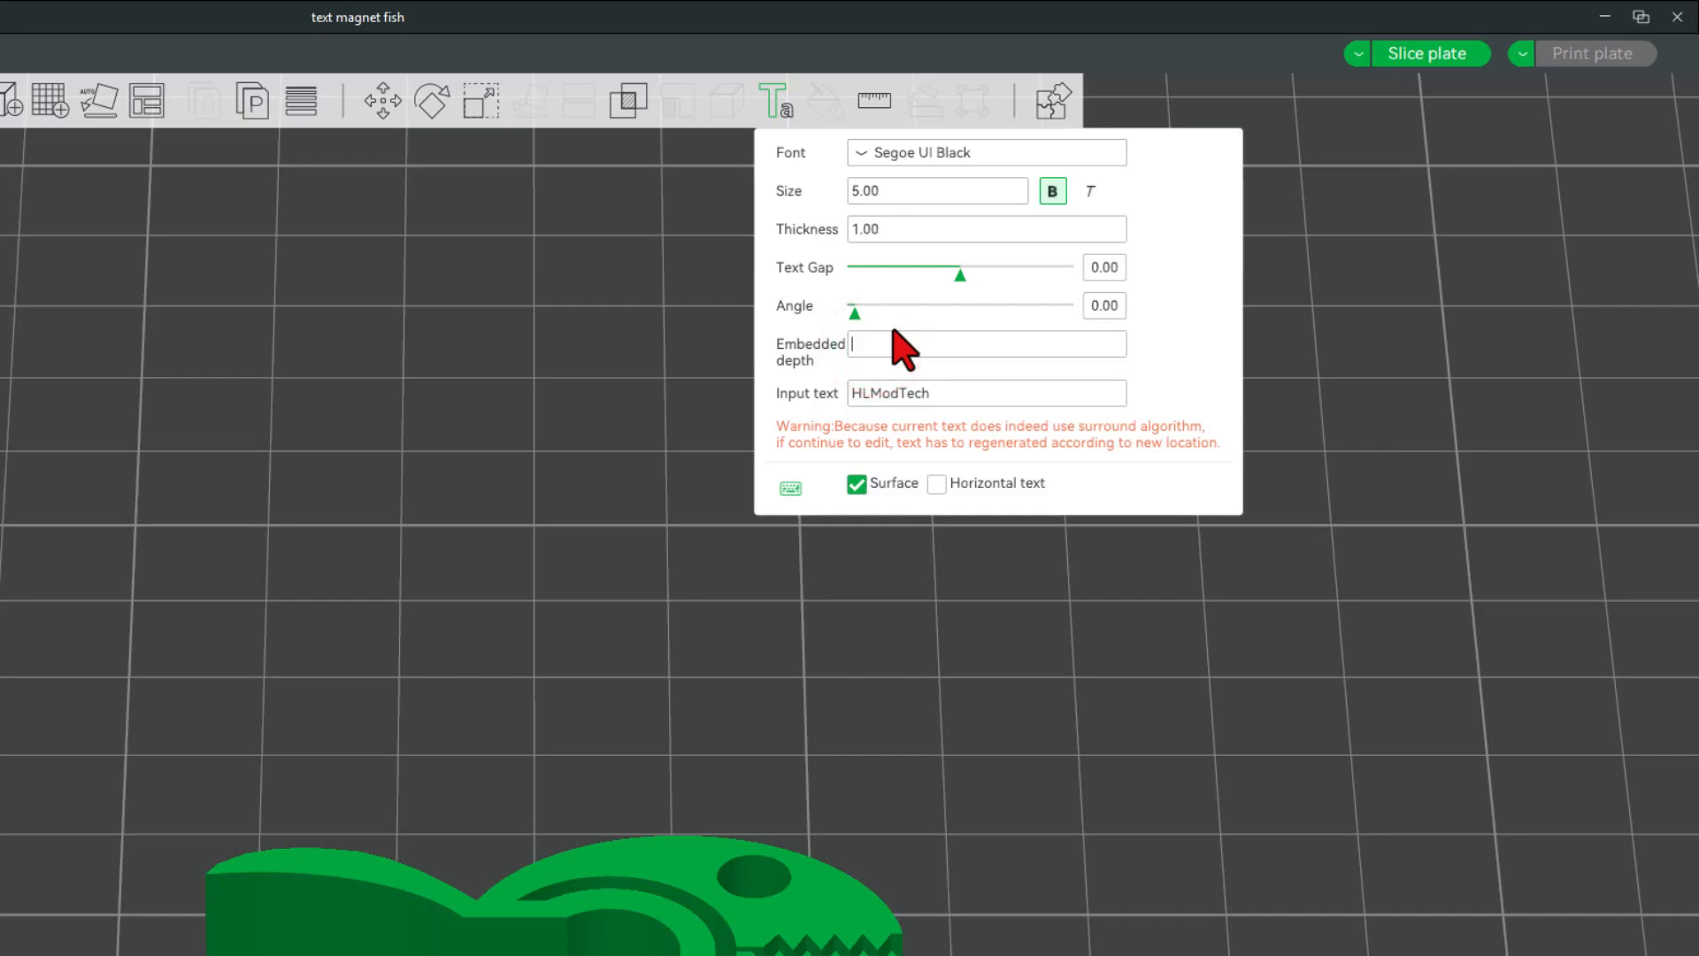
pyautogui.write('1')
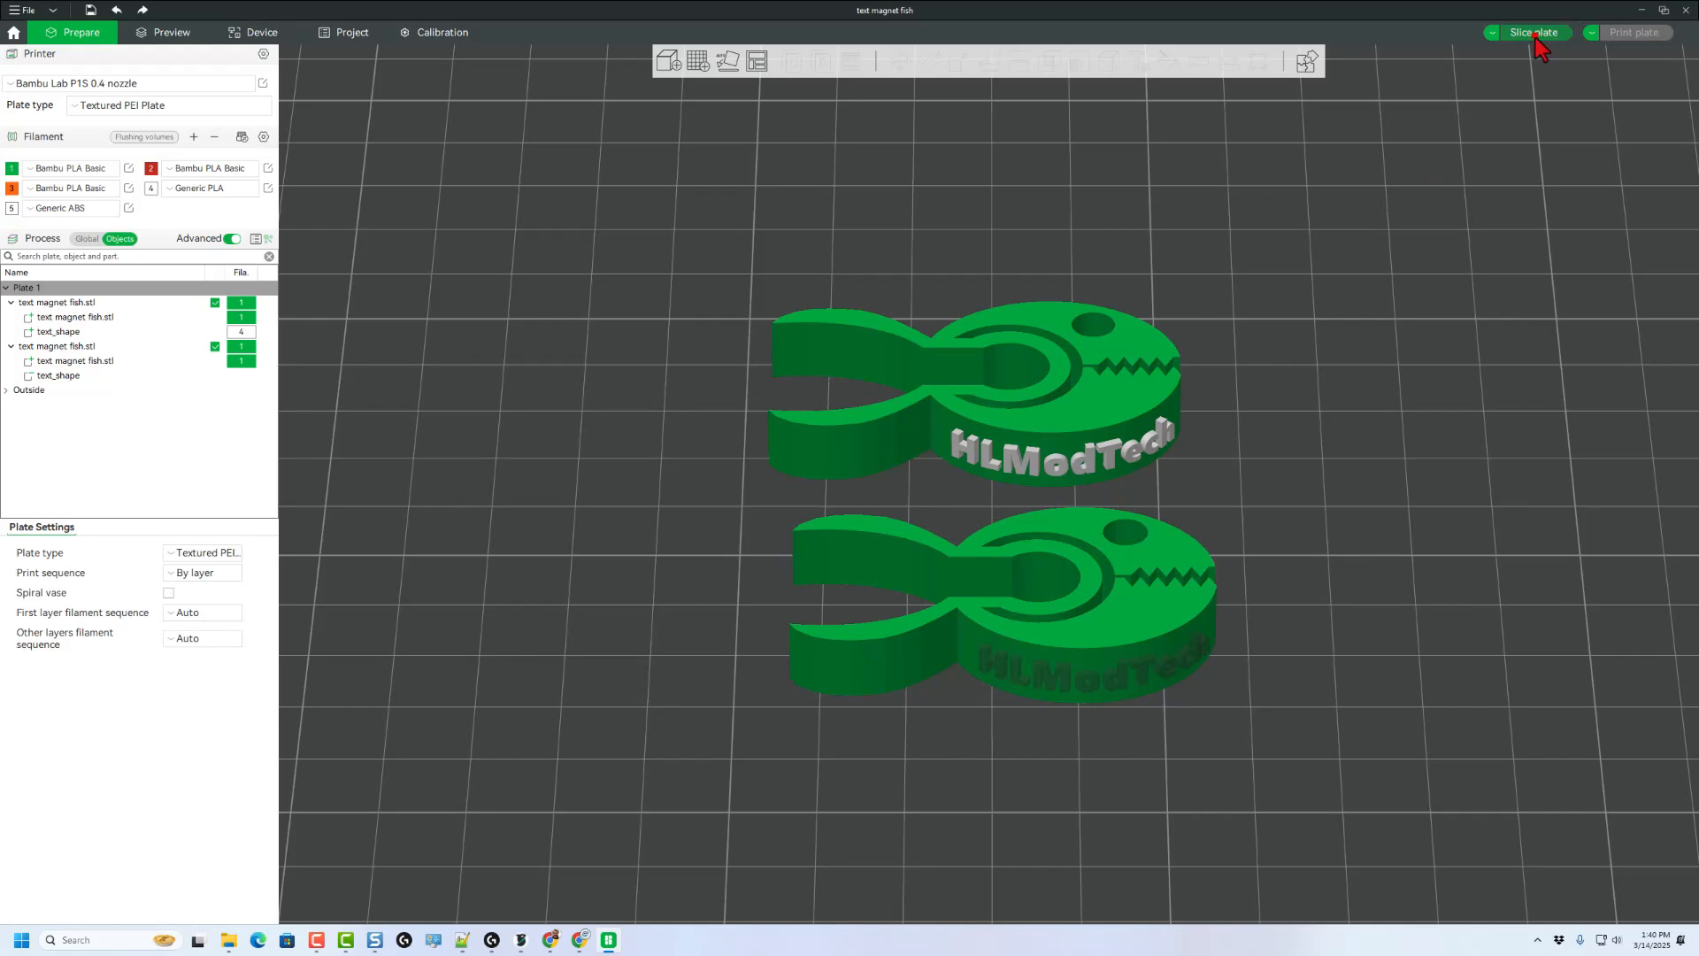
# Slice the plate with both fish clips and check the filament assigned to the raised text.
pyautogui.click(1533, 31)
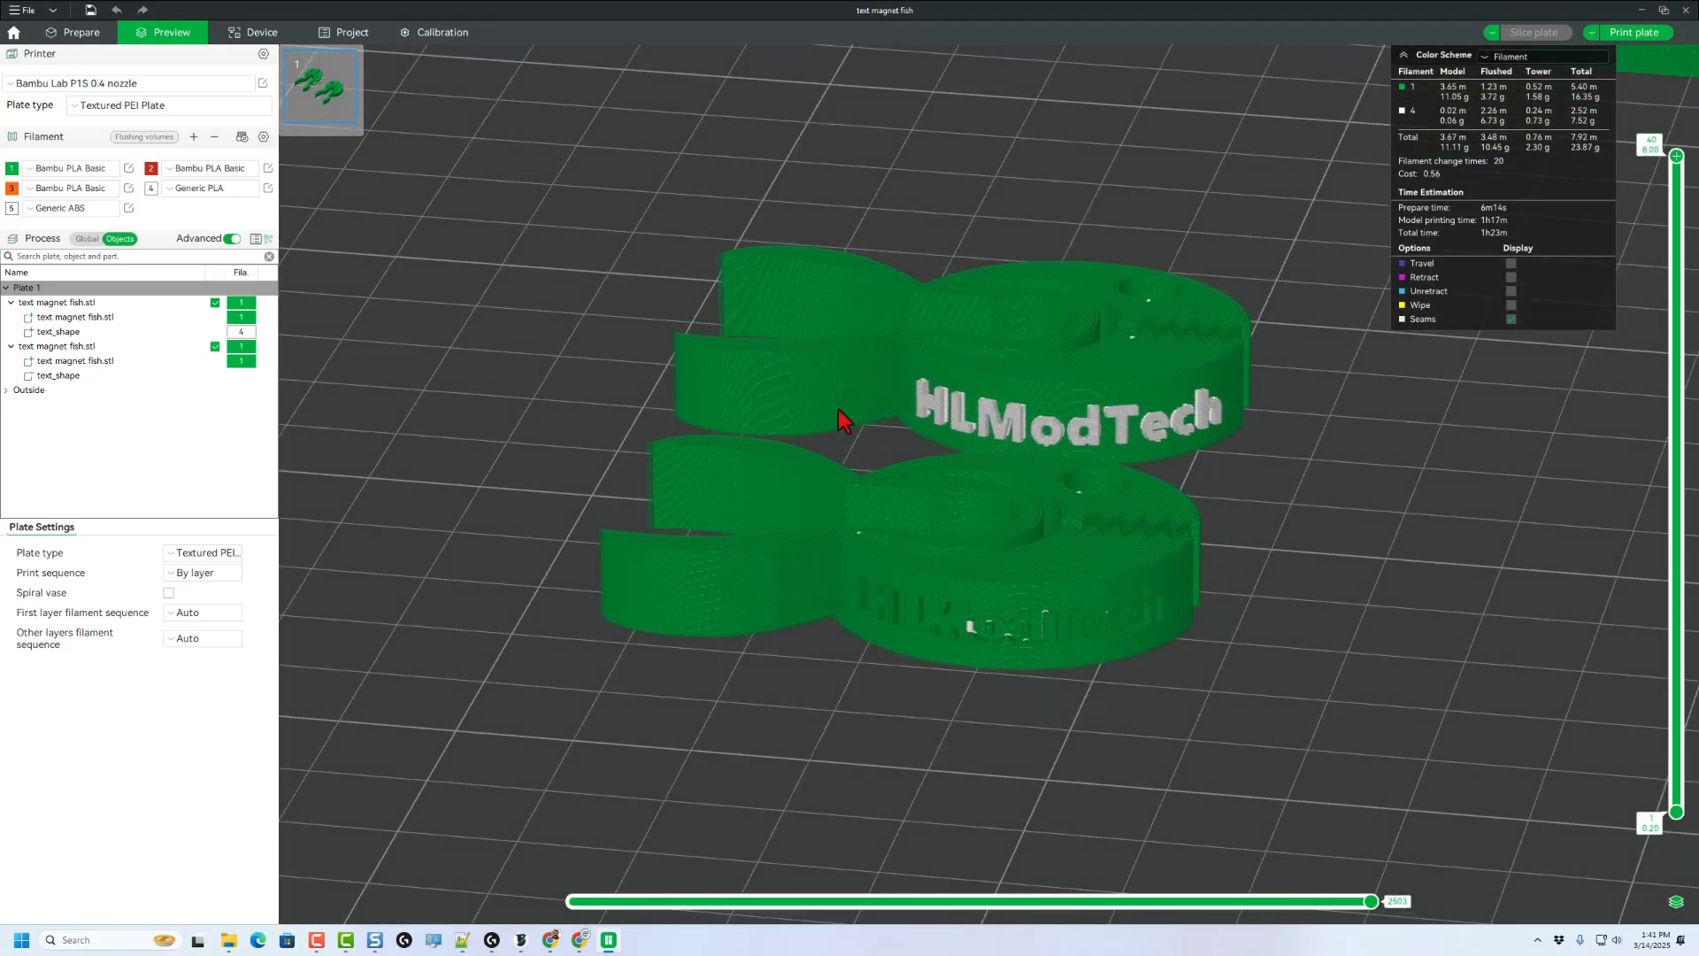
pyautogui.click(60, 331)
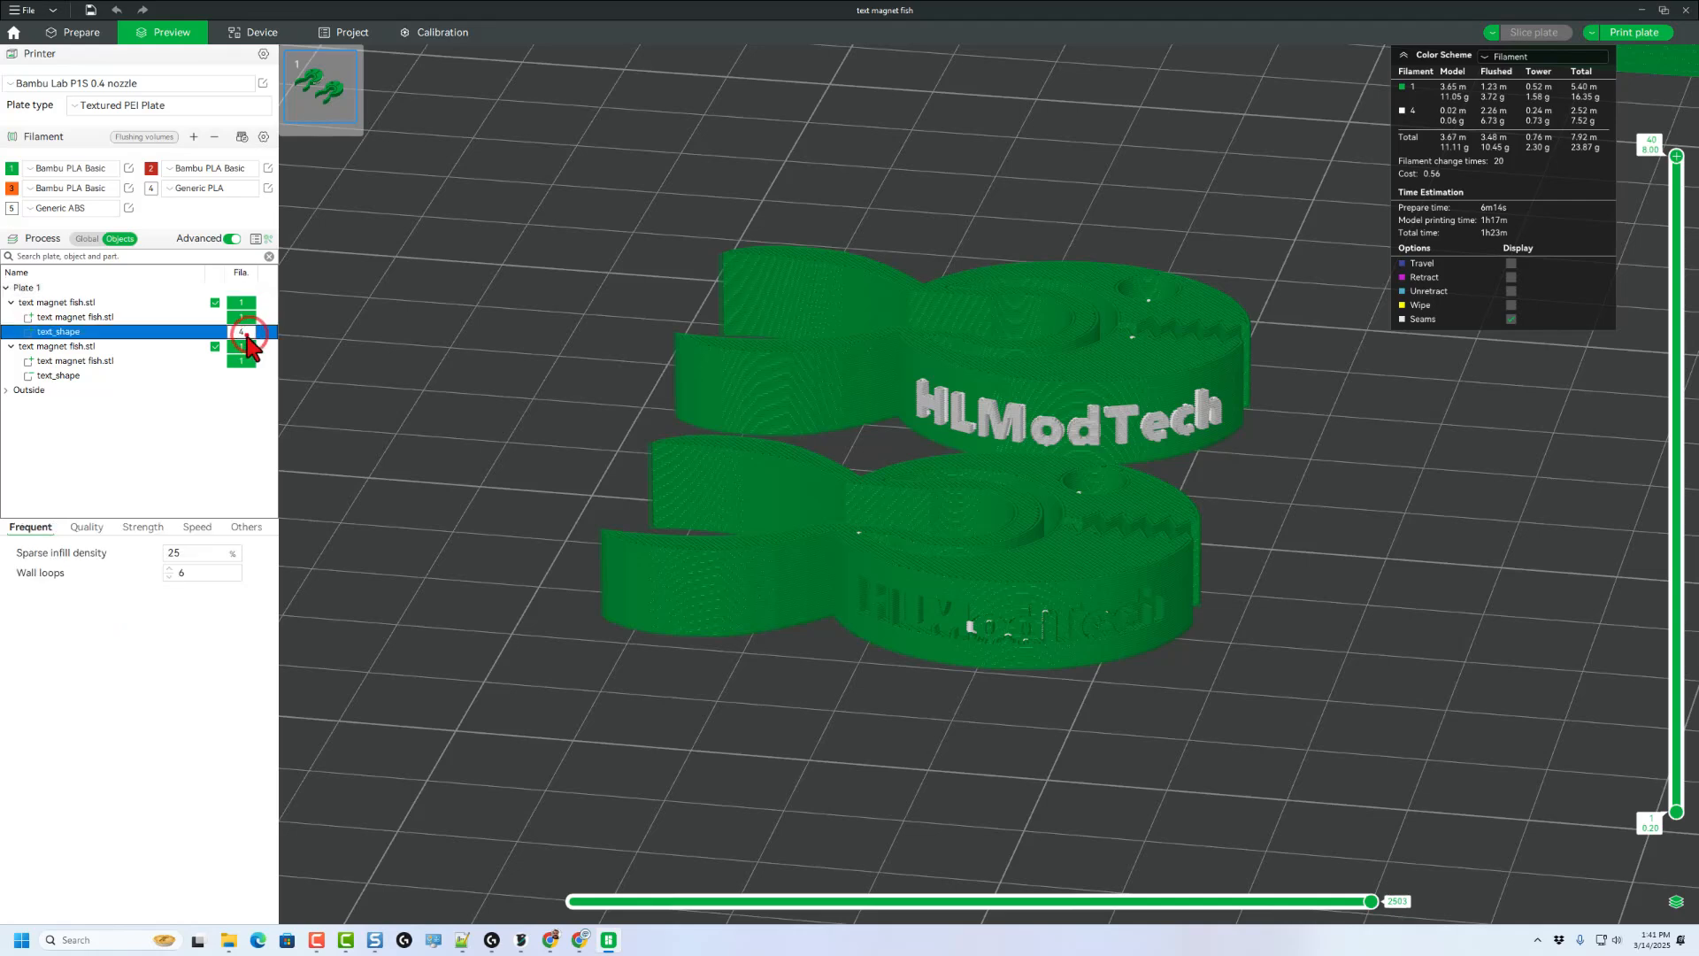